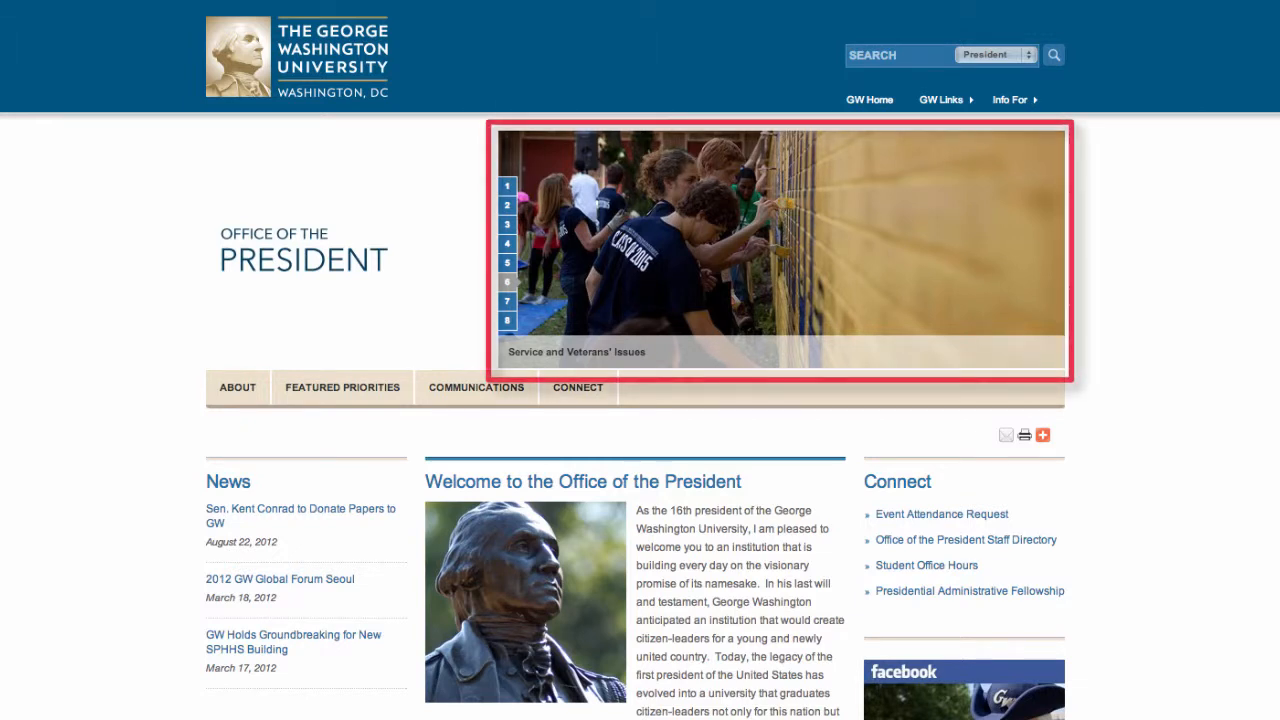
Browse three slides of the live President site's hero rotator.
{"action": "left_click", "coordinate": [508, 281]}
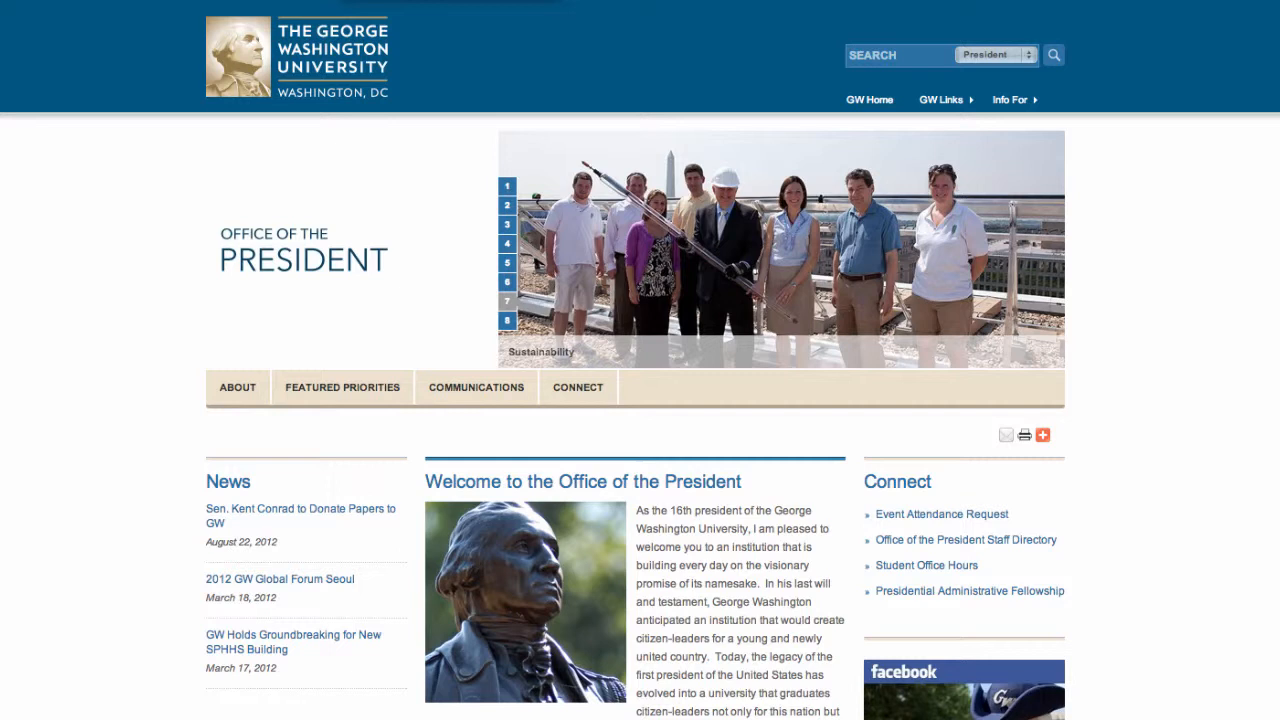
{"action": "left_click", "coordinate": [507, 322]}
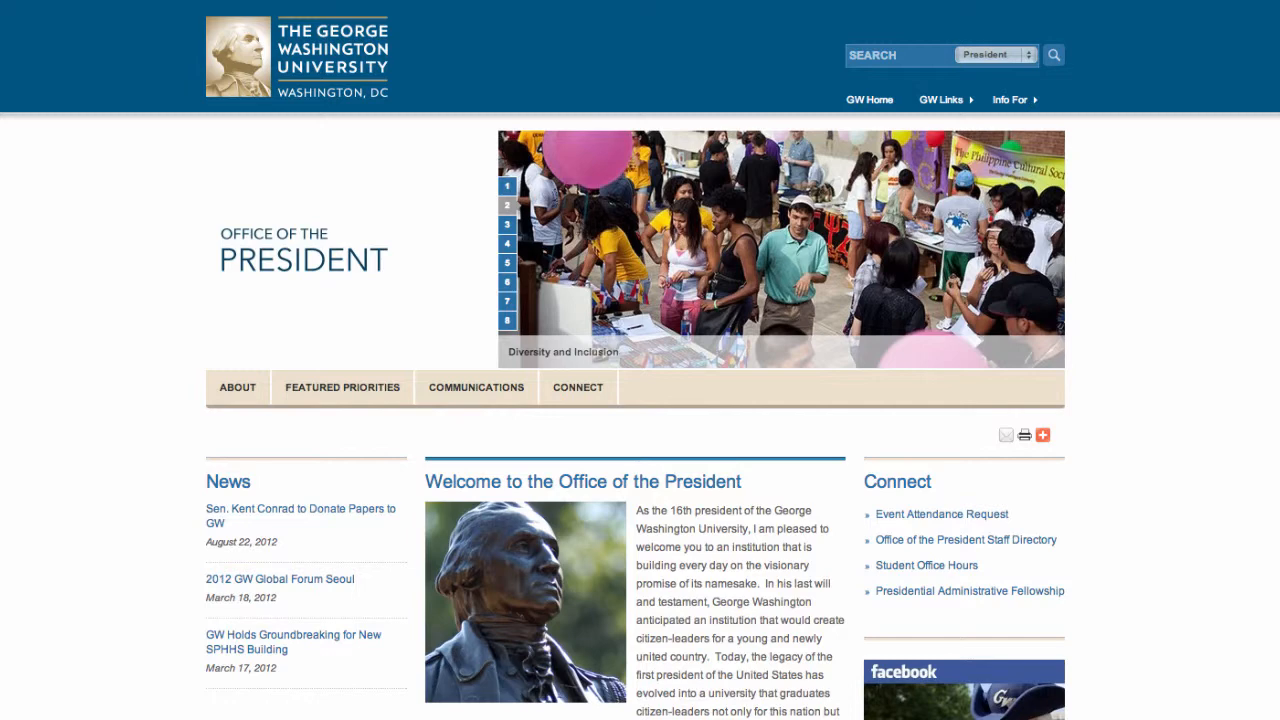
{"action": "left_click", "coordinate": [508, 251]}
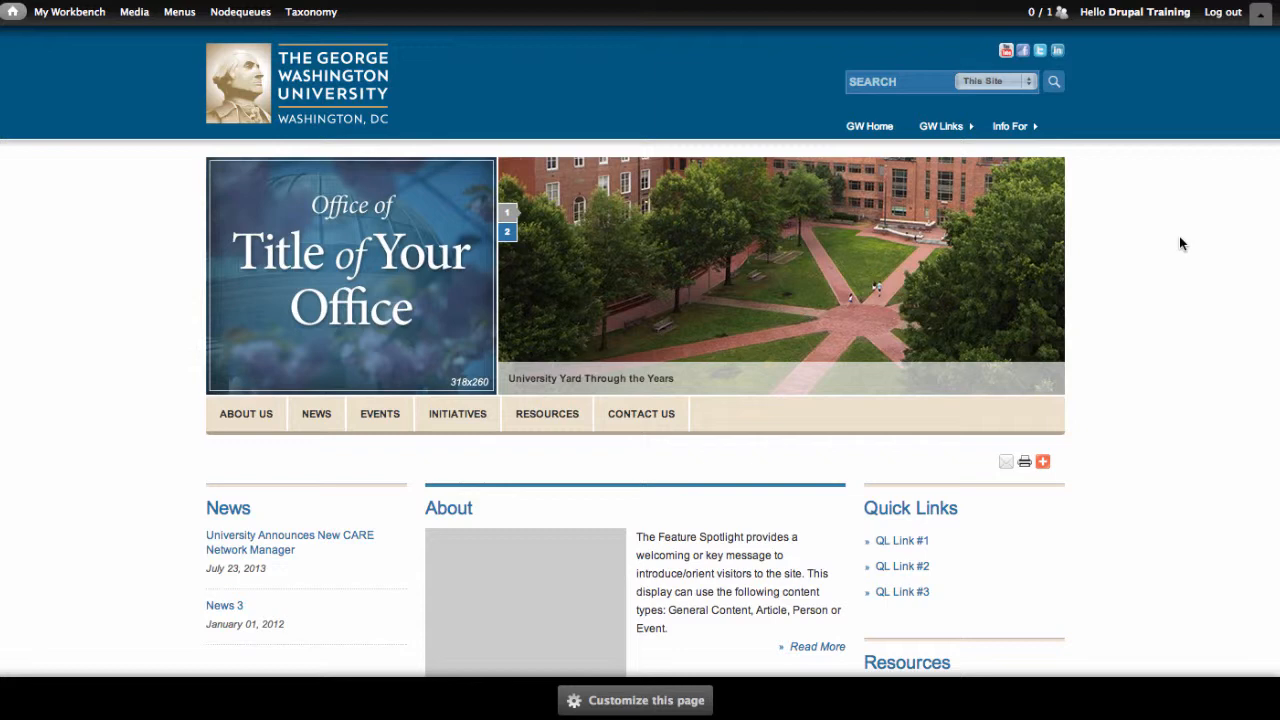
Use the shortcuts dropdown to reach Add content, listing Article, Hero and Panel types.
{"action": "left_click", "coordinate": [1260, 12]}
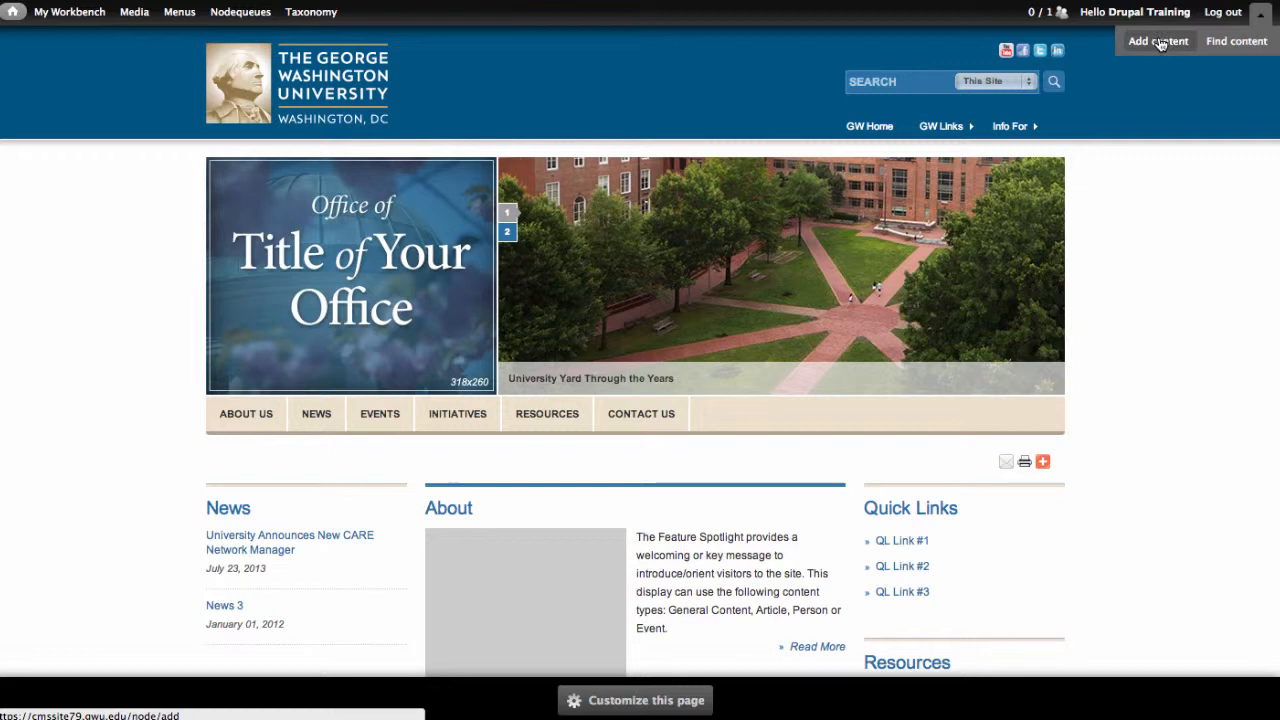
{"action": "left_click", "coordinate": [1157, 41]}
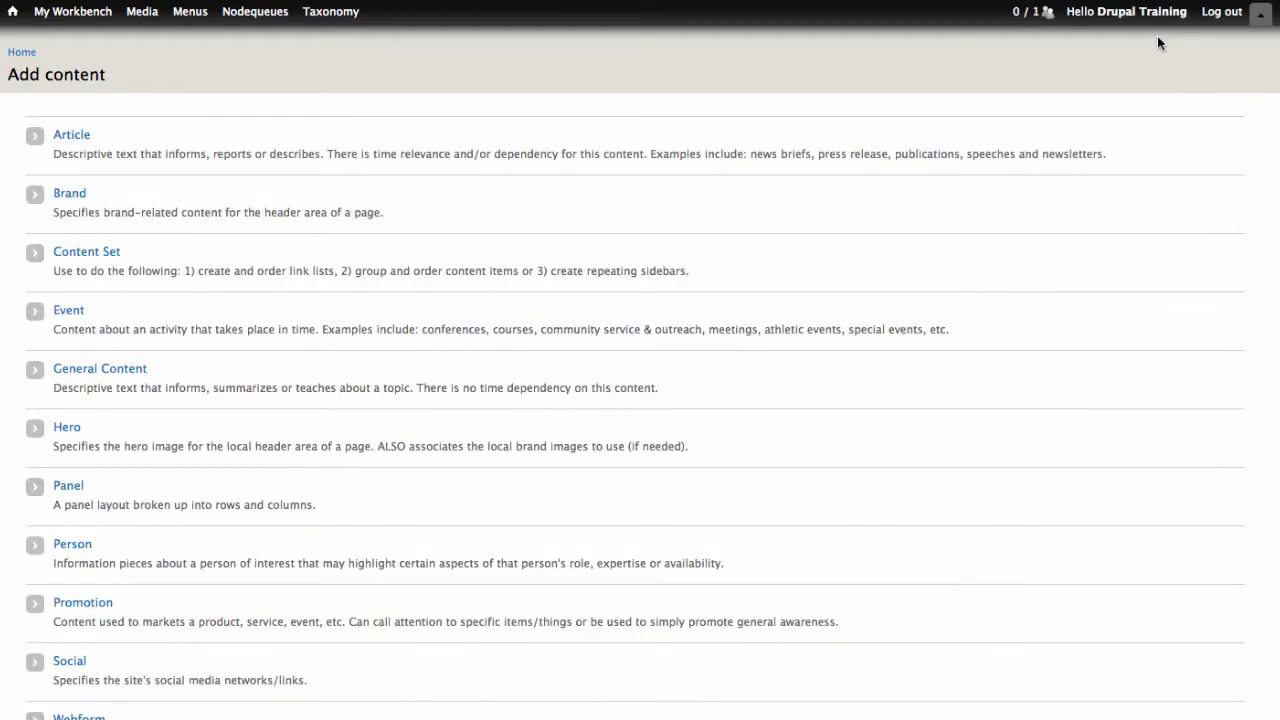
{"action": "mouse_move", "coordinate": [452, 258]}
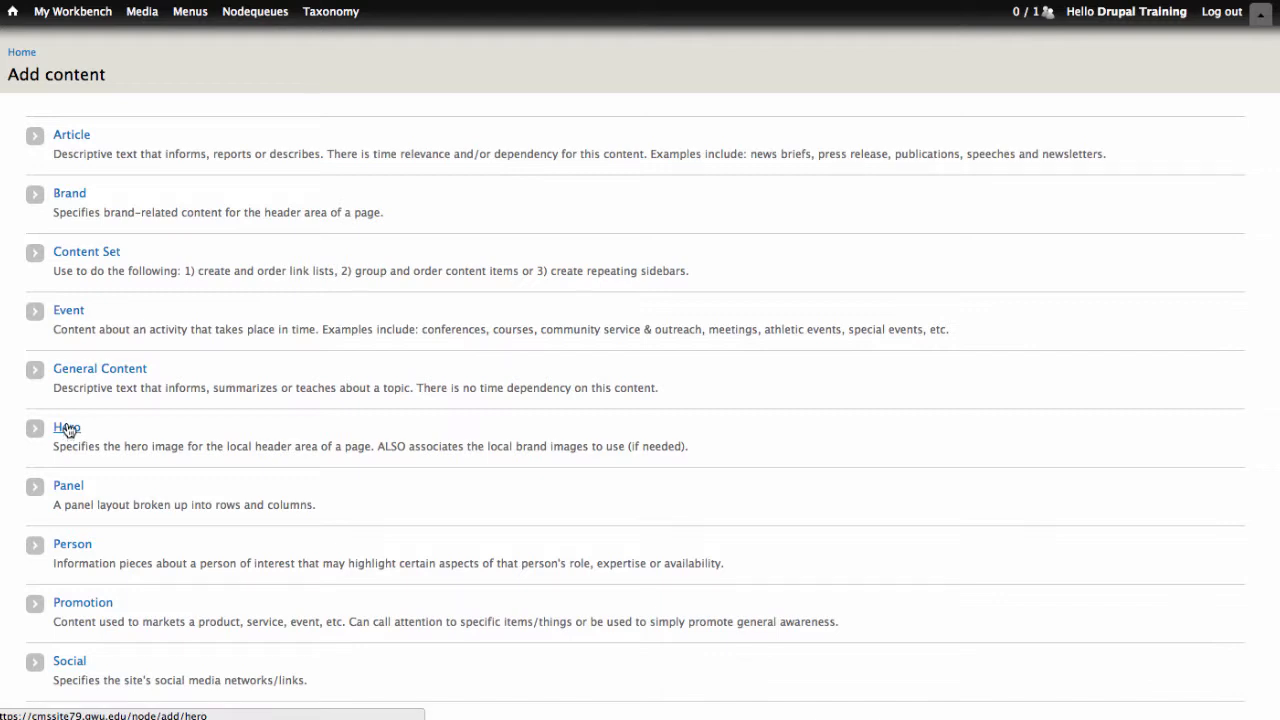
{"action": "mouse_move", "coordinate": [72, 401]}
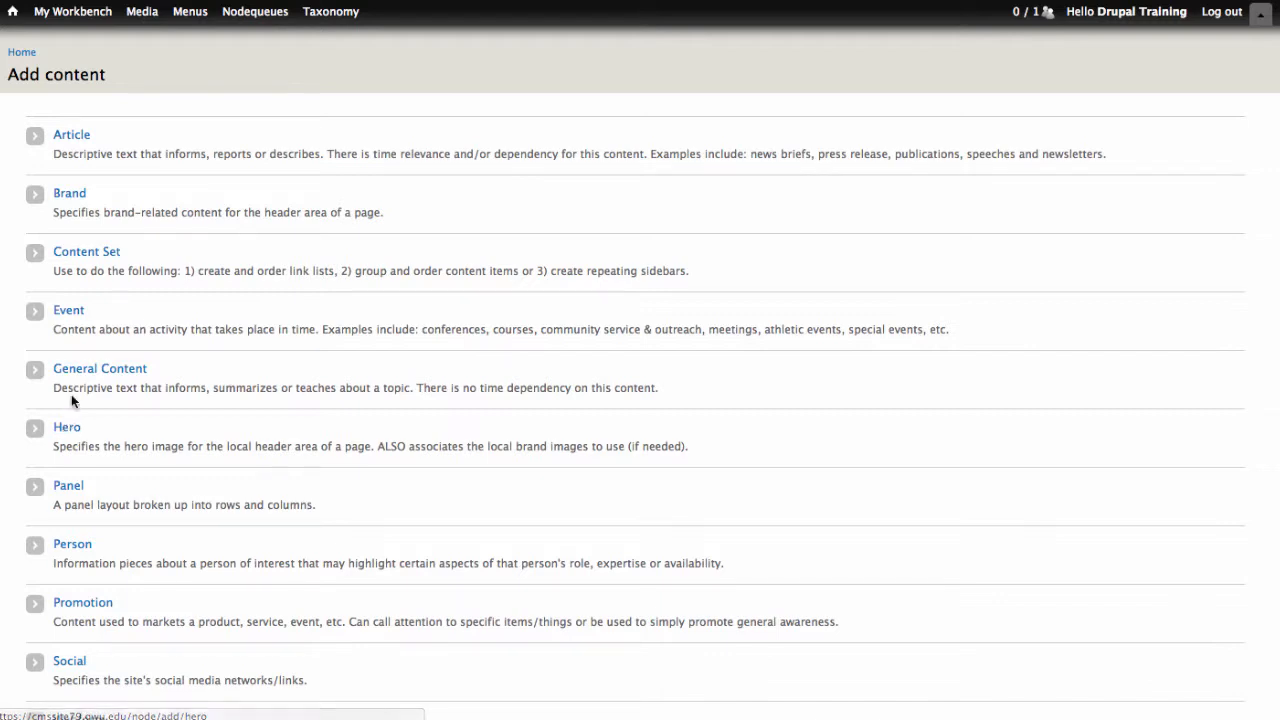
{"action": "left_click", "coordinate": [72, 11]}
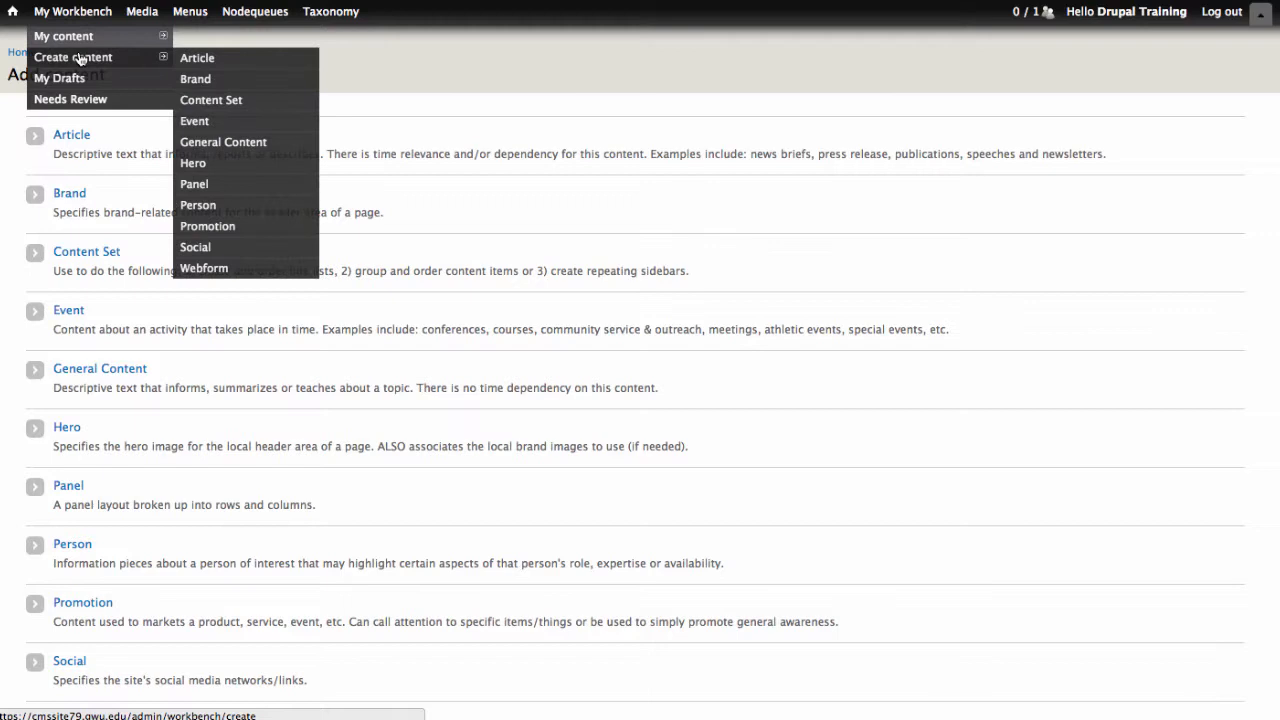
{"action": "mouse_move", "coordinate": [194, 120]}
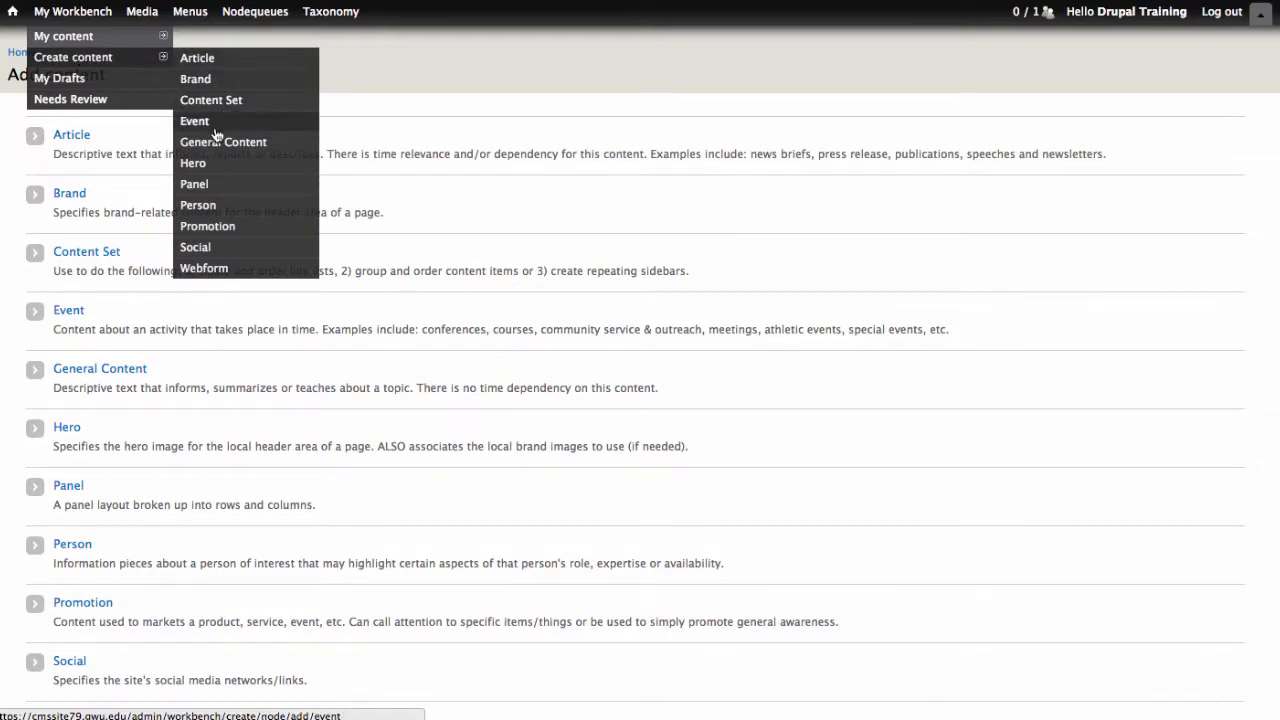
Start a Hero item with the Rotating - Large sub-type, ready for its title.
{"action": "left_click", "coordinate": [192, 162]}
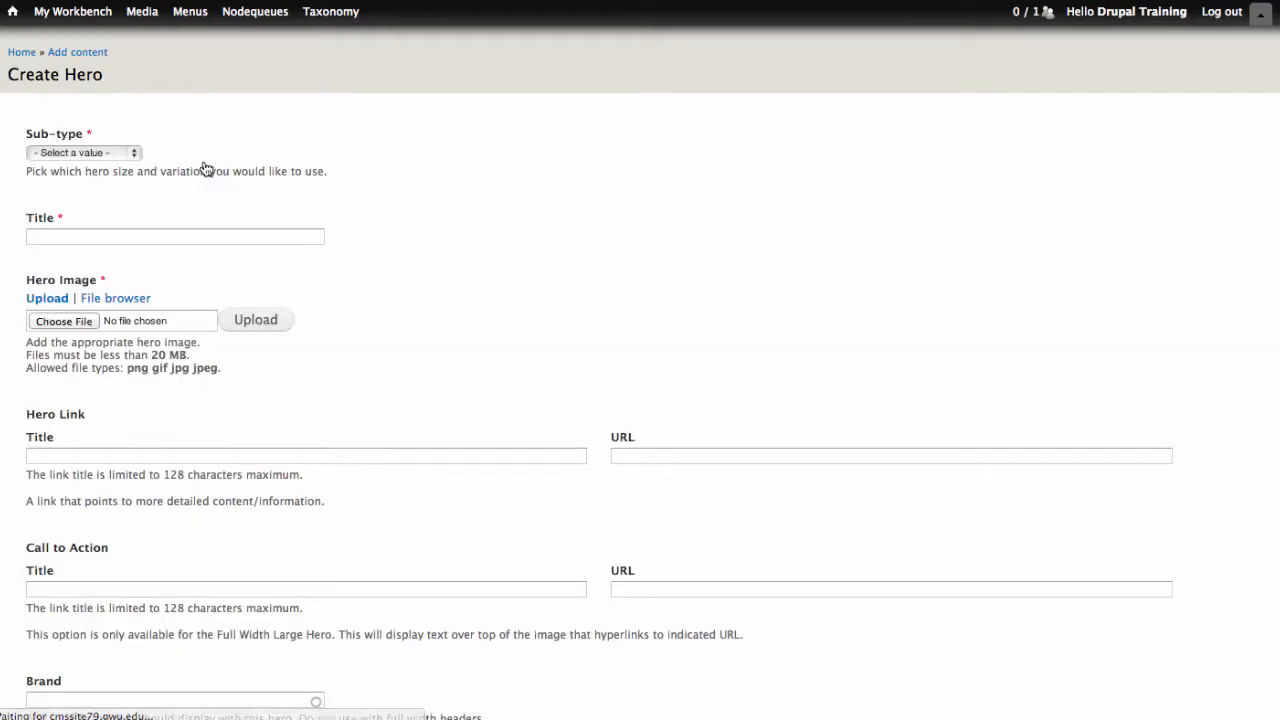
{"action": "mouse_move", "coordinate": [631, 188]}
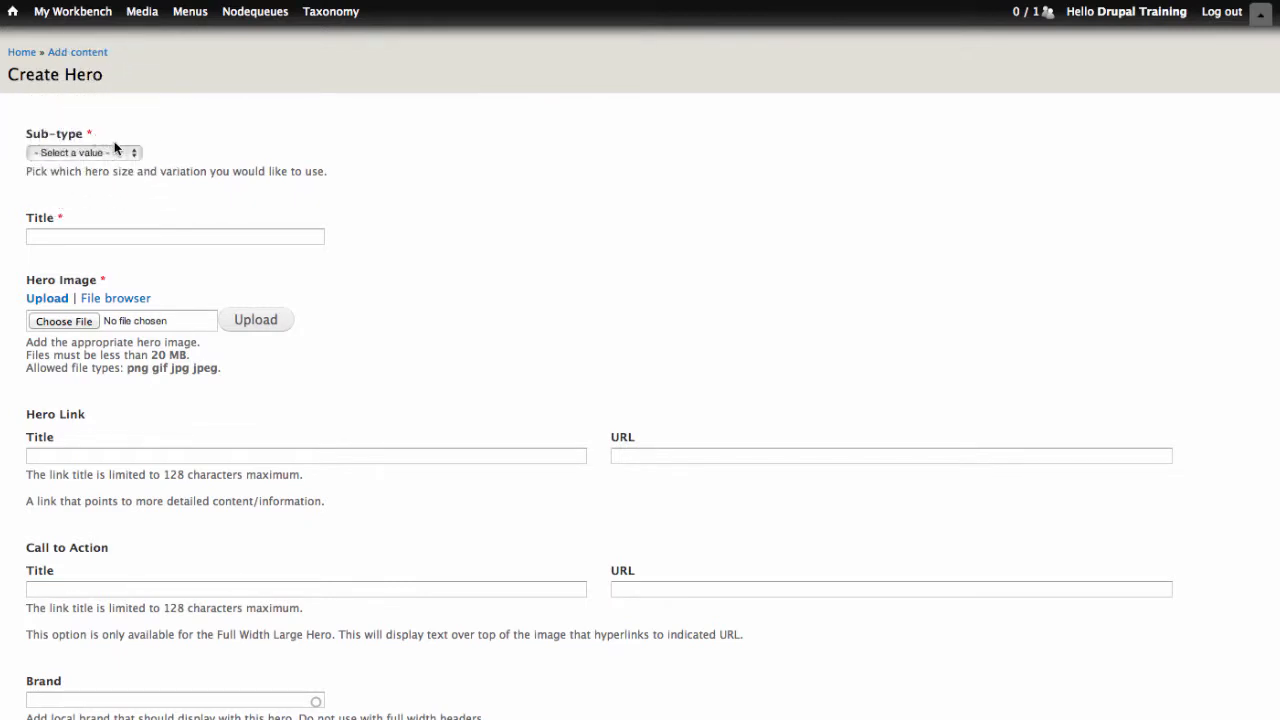
{"action": "left_click", "coordinate": [84, 152]}
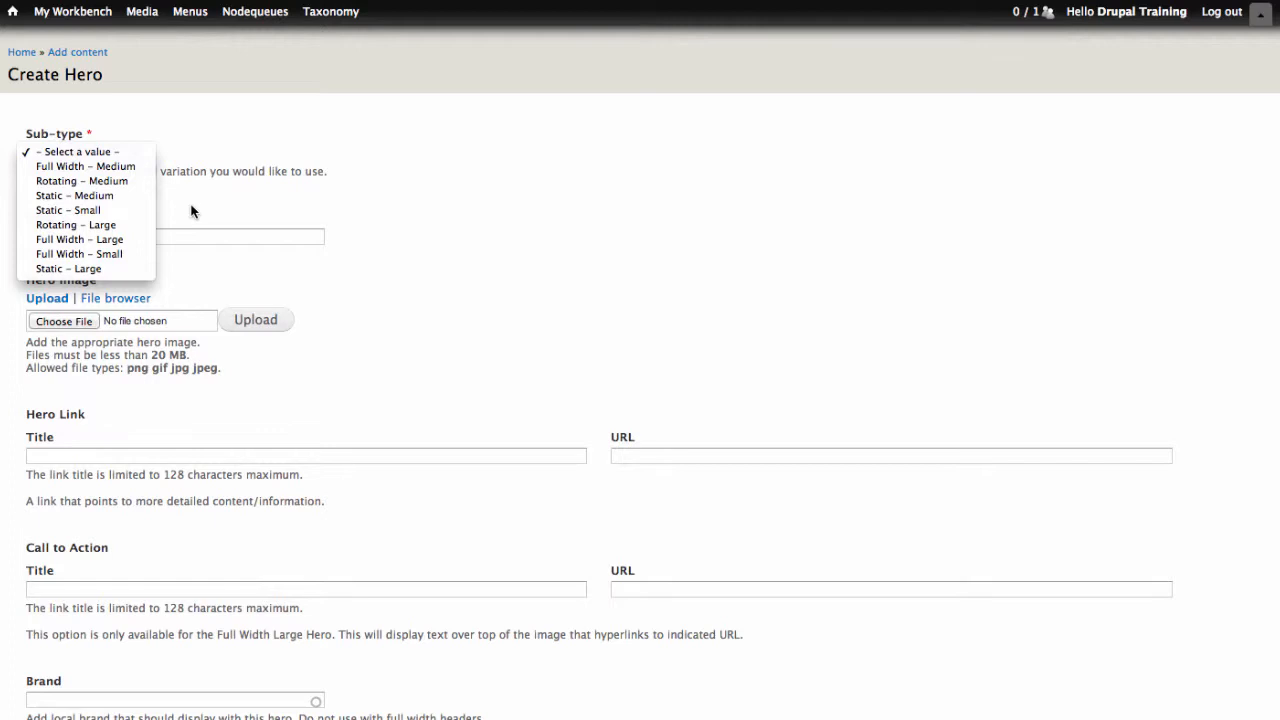
{"action": "mouse_move", "coordinate": [105, 224]}
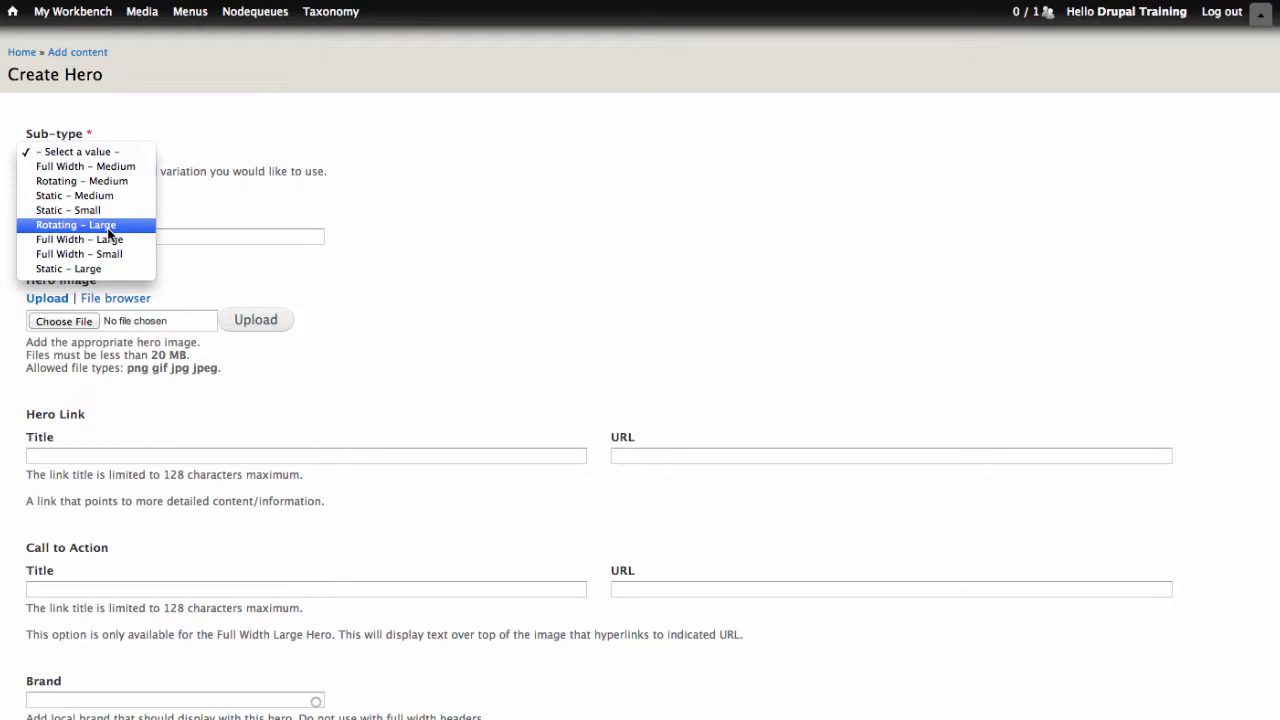
{"action": "left_click", "coordinate": [76, 224]}
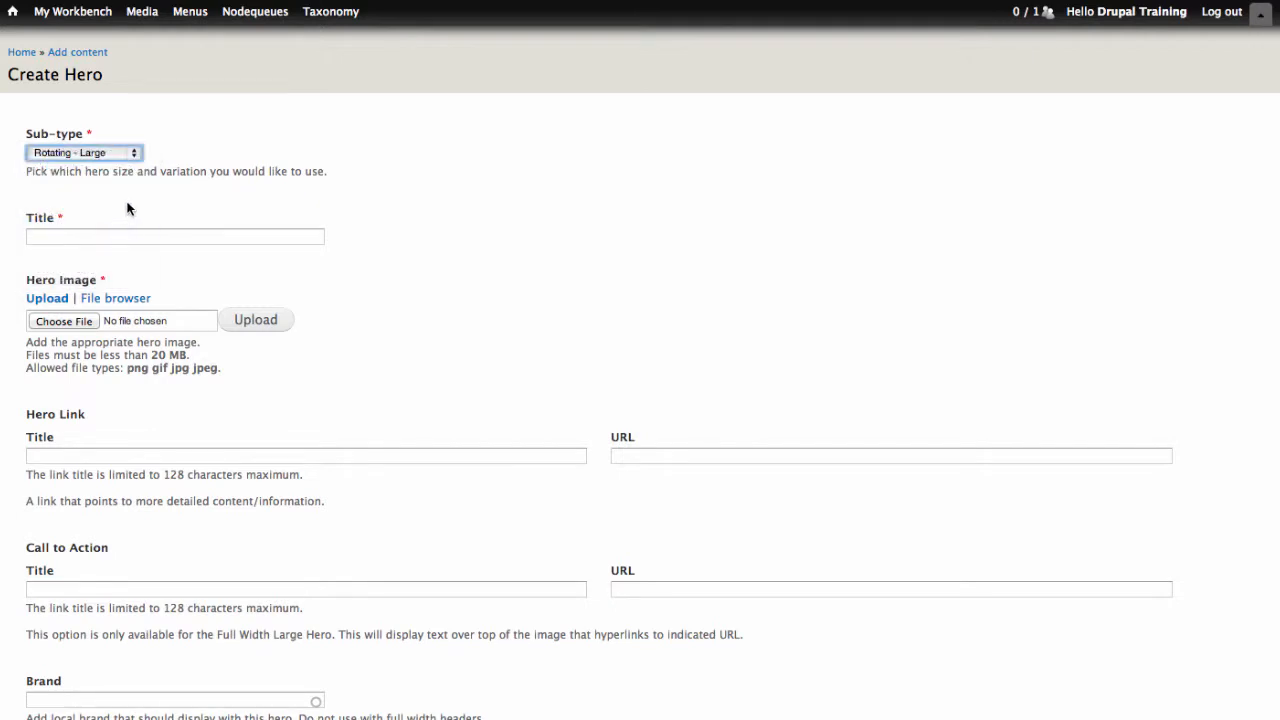
{"action": "left_click", "coordinate": [175, 235]}
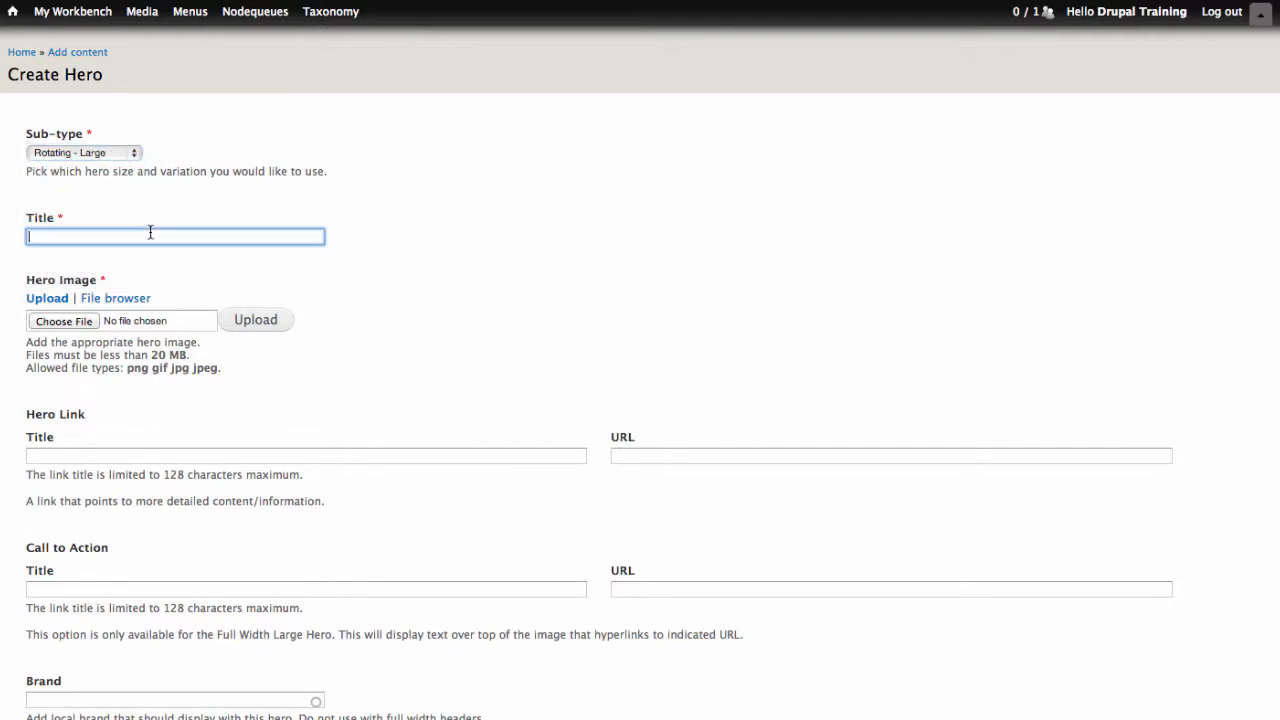
Title the hero 'New faculty inducted into the Society of the Emeriti'.
{"action": "type", "text": "N"}
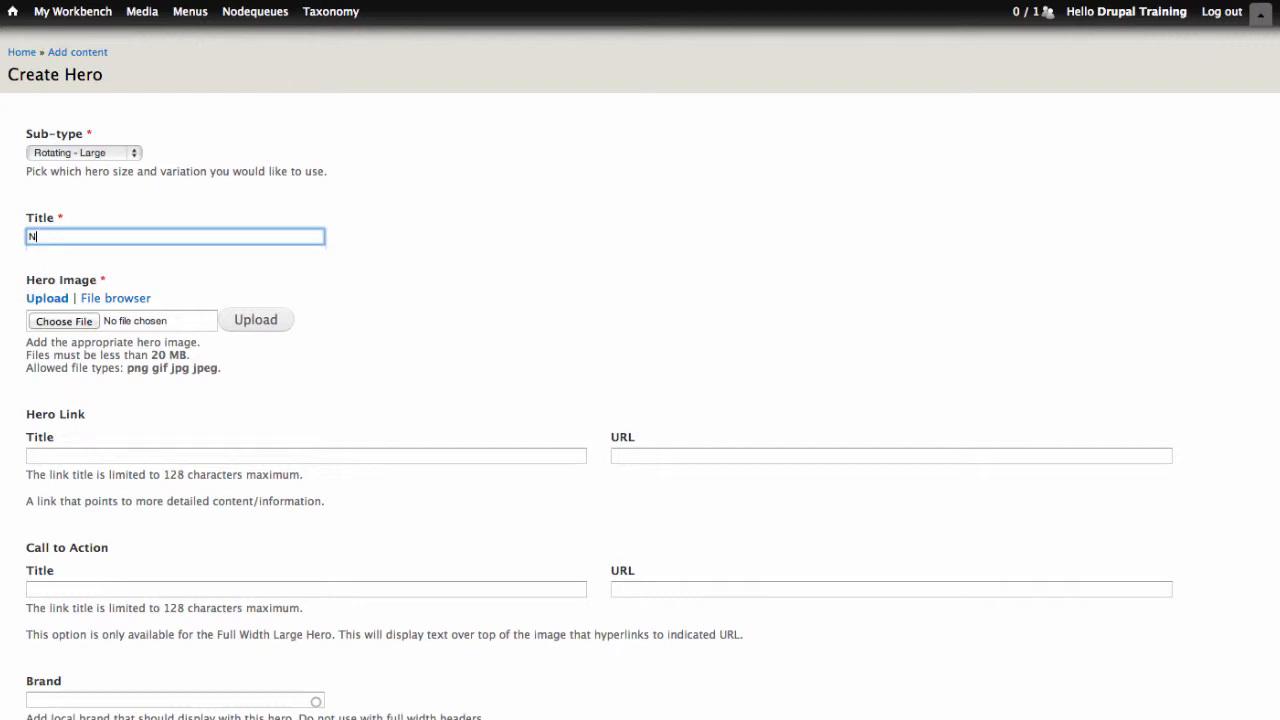
{"action": "type", "text": "ew"}
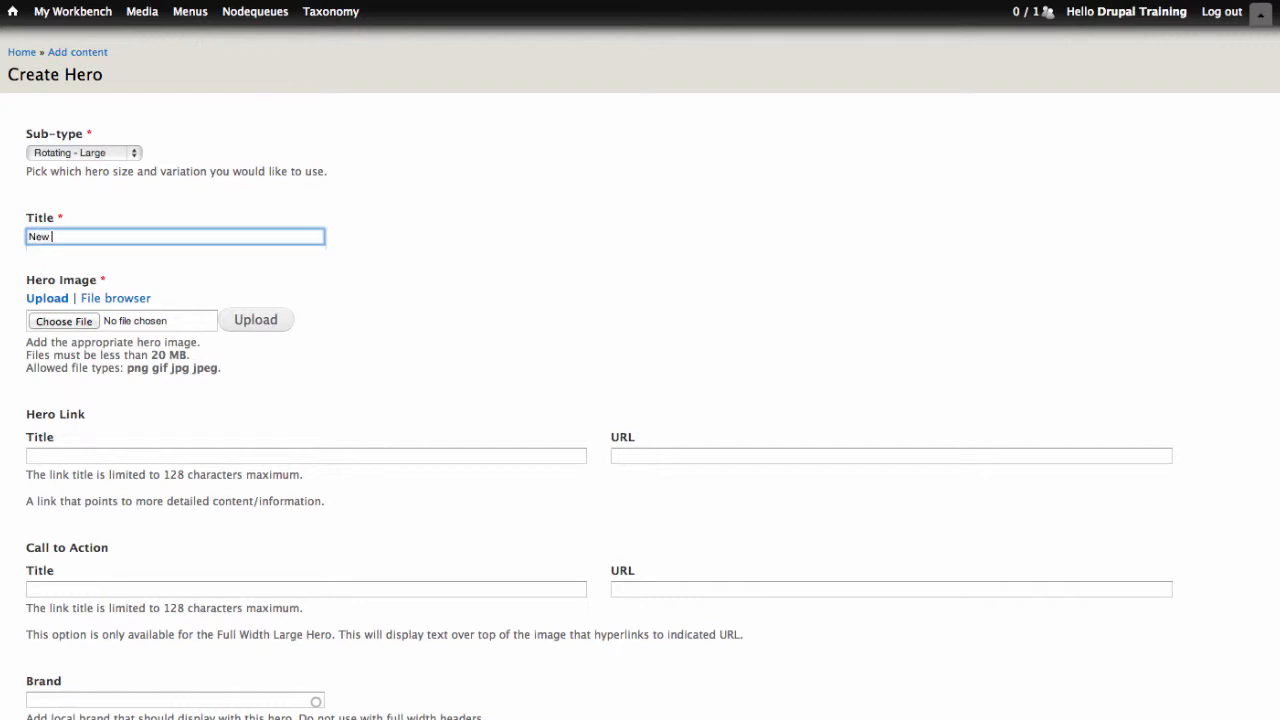
{"action": "type", "text": "facult"}
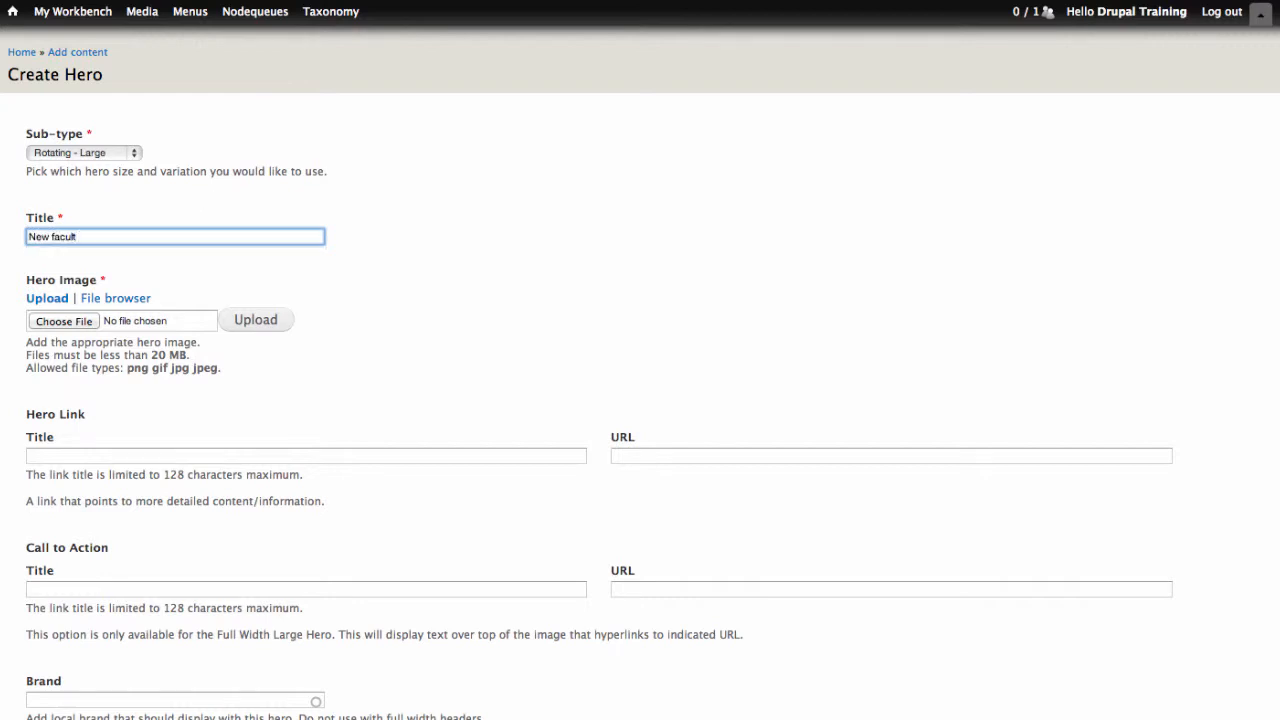
{"action": "type", "text": "y"}
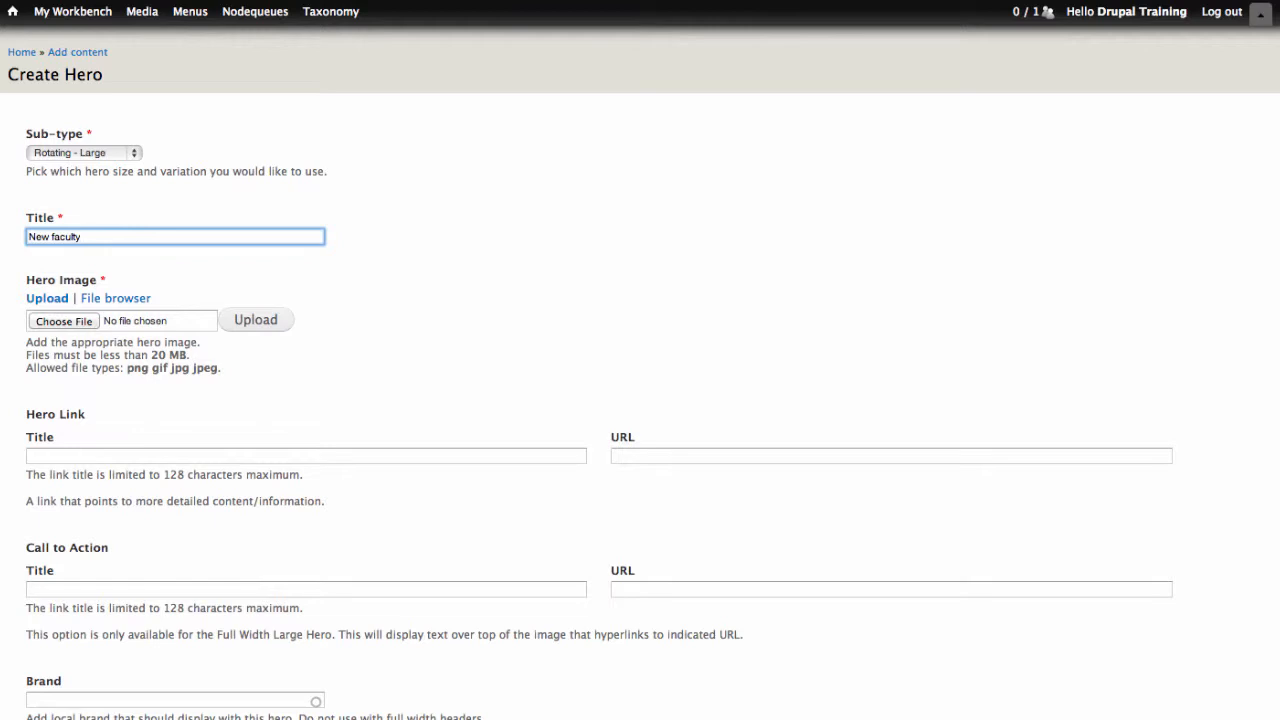
{"action": "type", "text": "induc"}
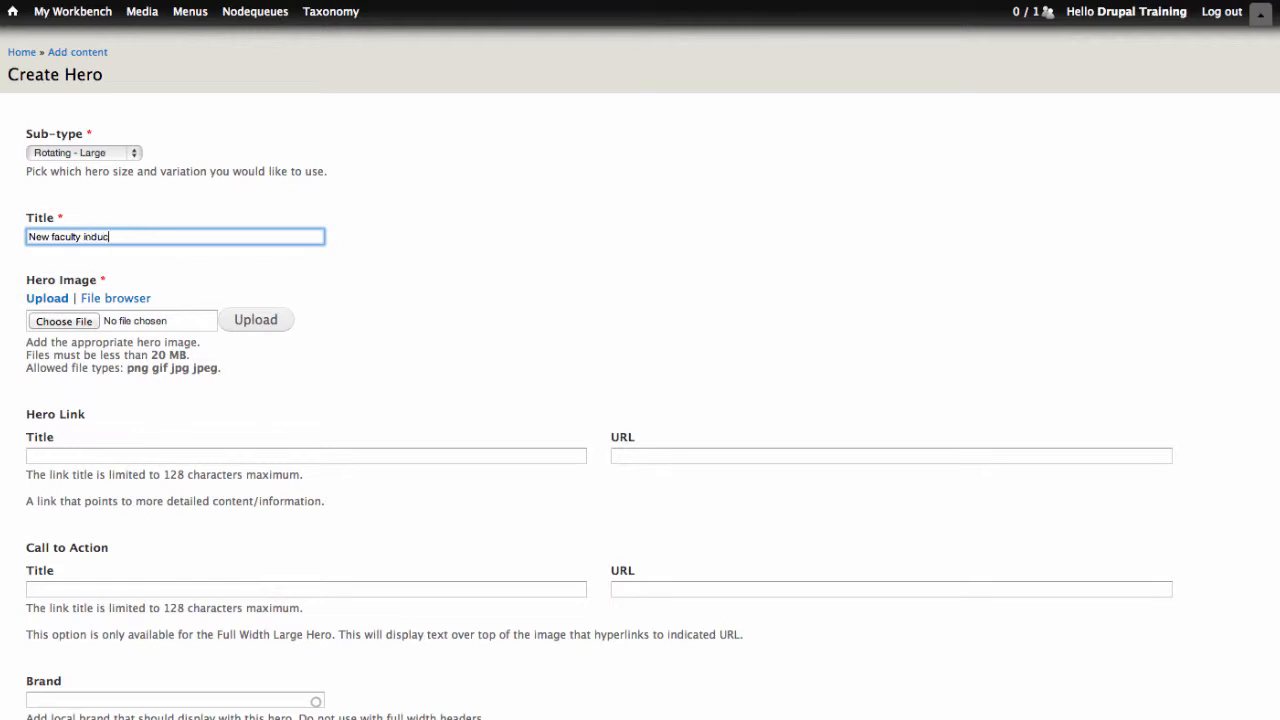
{"action": "type", "text": "ted in"}
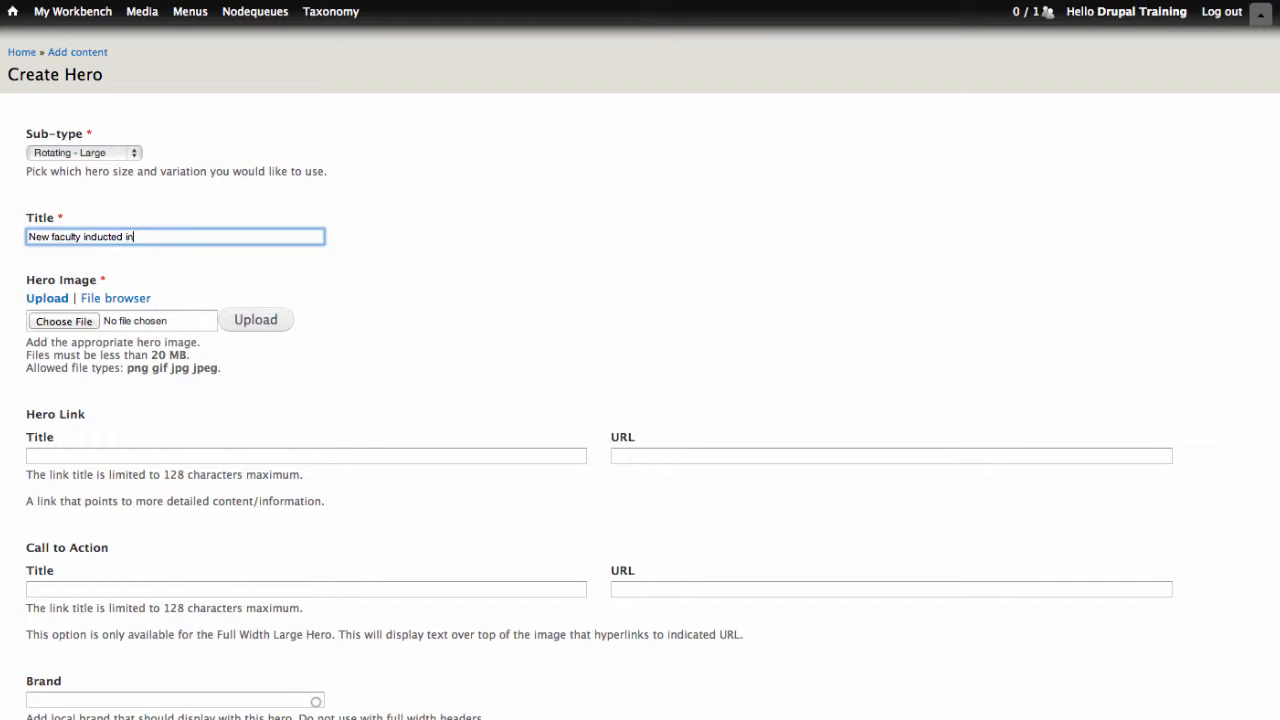
{"action": "type", "text": "to the"}
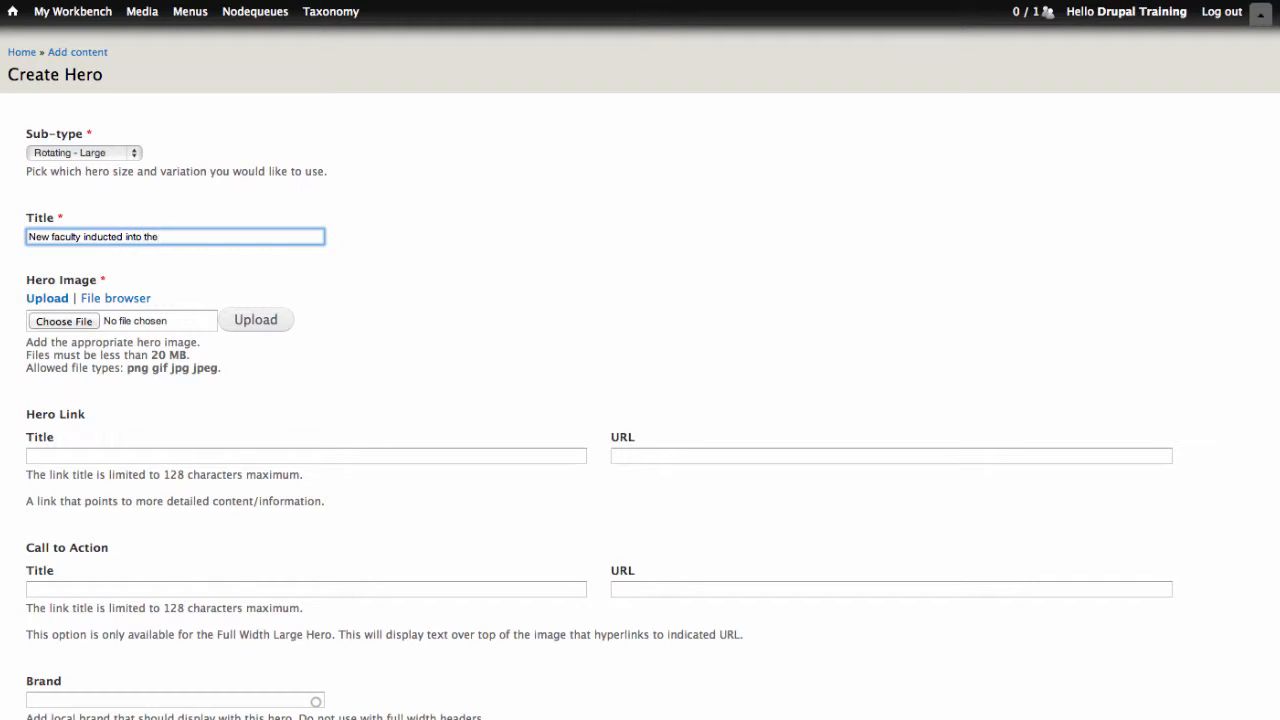
{"action": "type", "text": "Society of the Emer"}
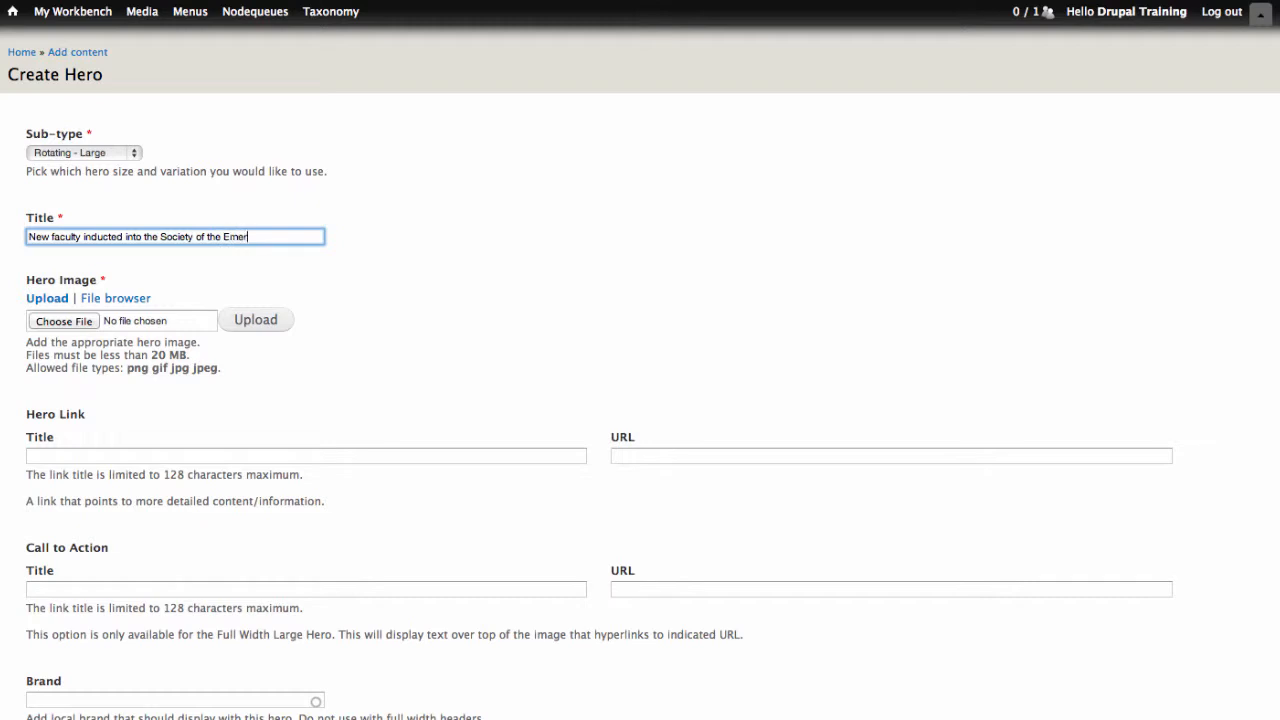
{"action": "type", "text": "iti"}
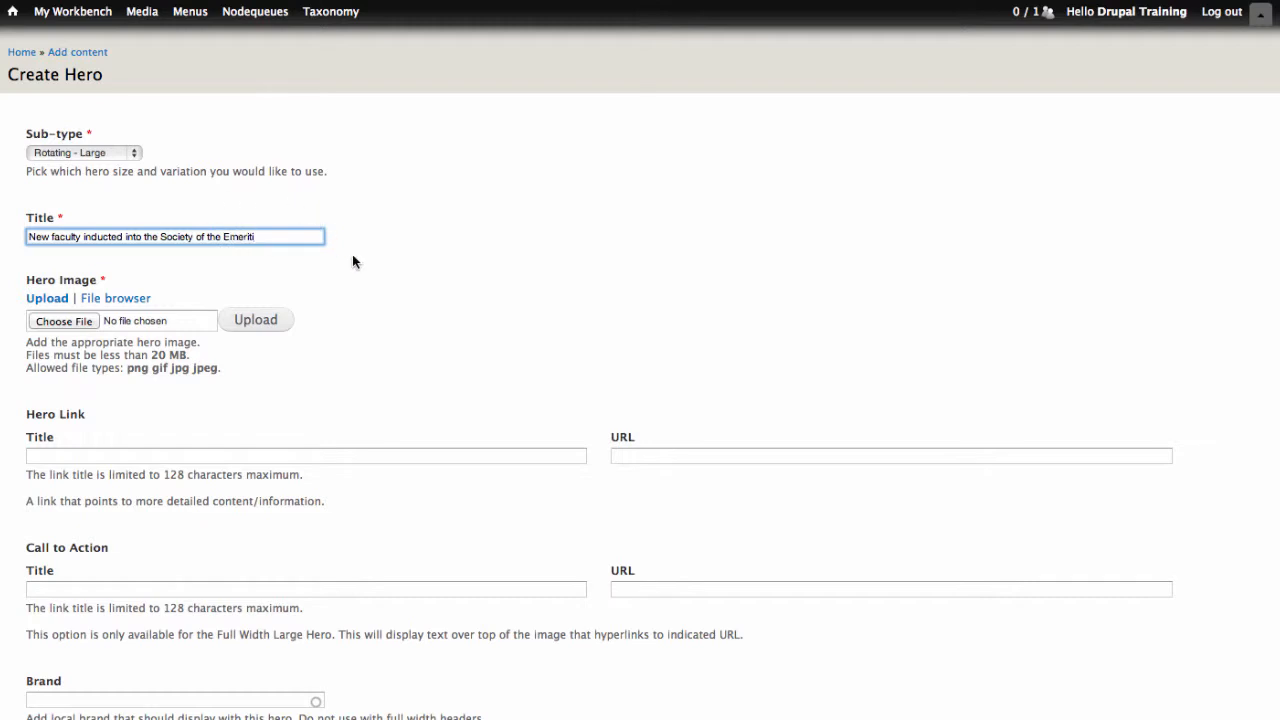
{"action": "mouse_move", "coordinate": [177, 289]}
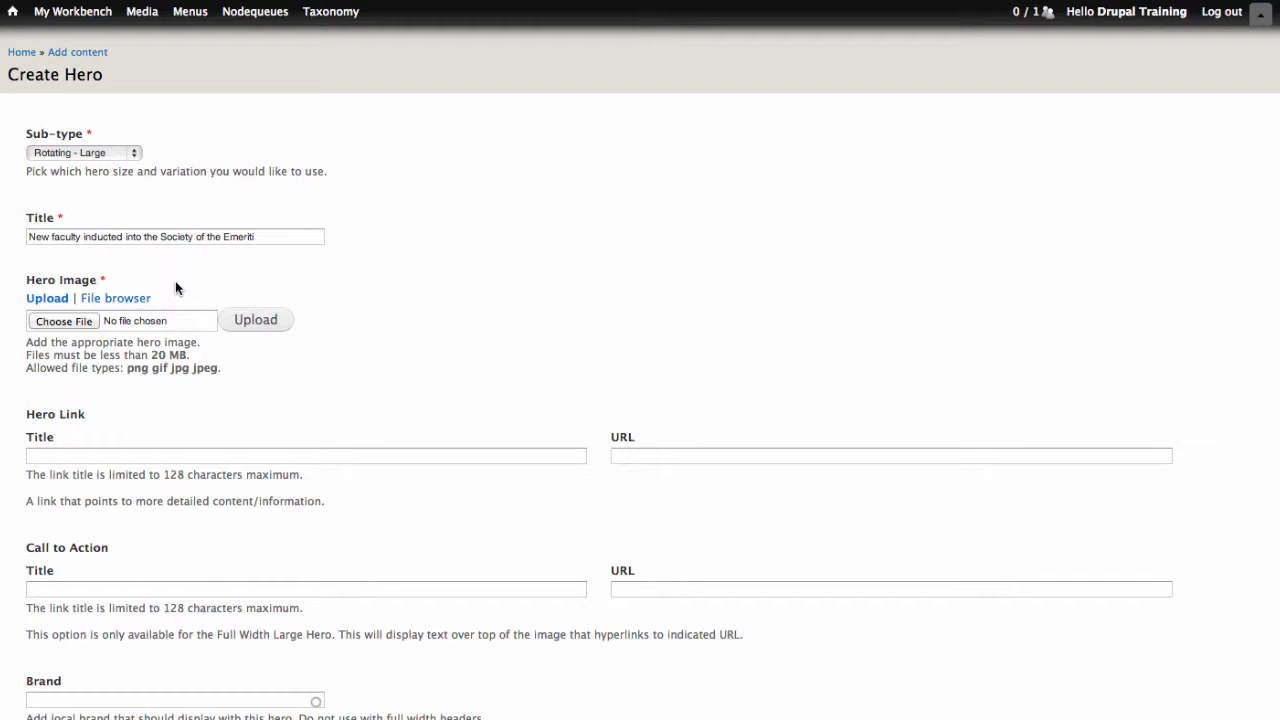
{"action": "mouse_move", "coordinate": [152, 289]}
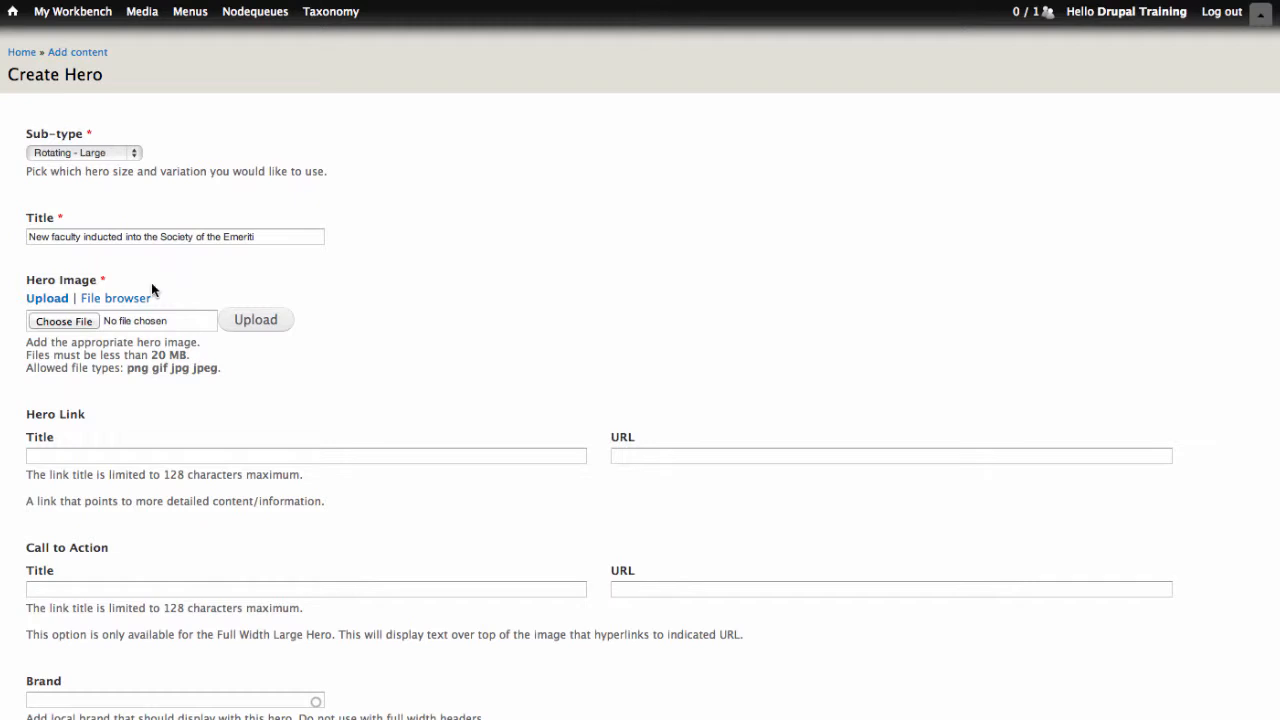
{"action": "mouse_move", "coordinate": [115, 298]}
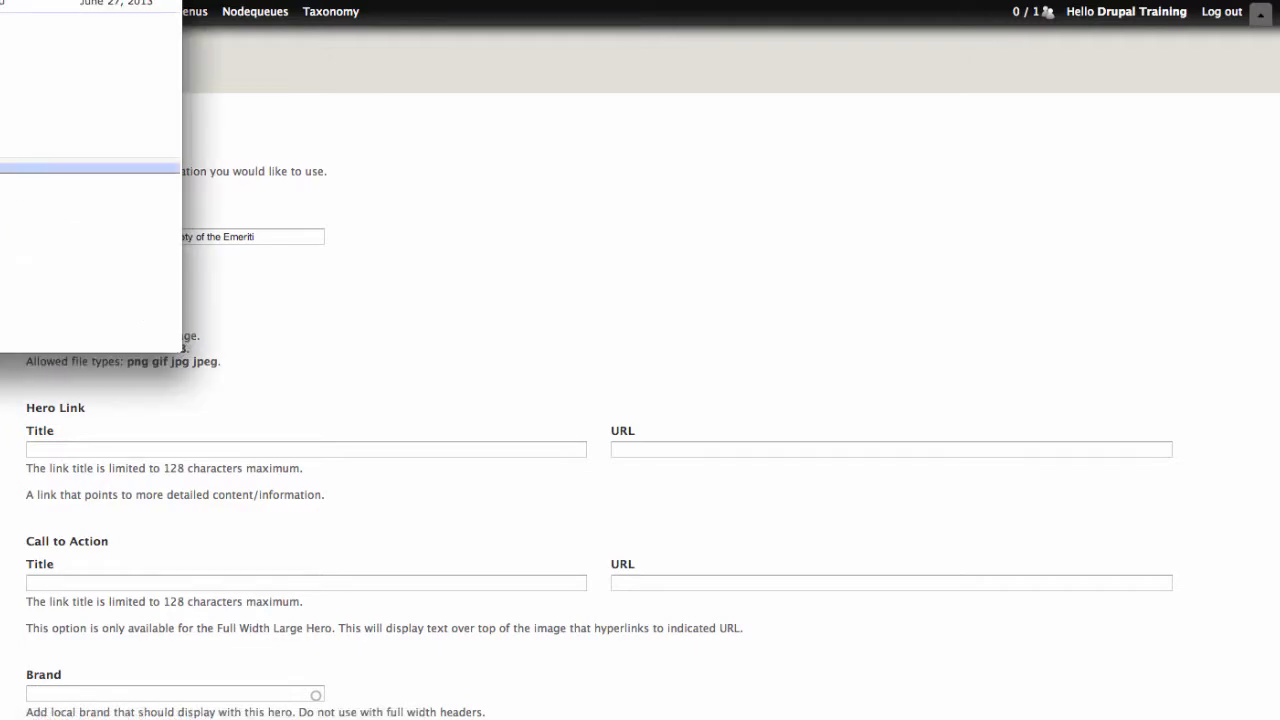
Insert 460x220_0.jpg from the image folder via the File Browser.
{"action": "left_click", "coordinate": [142, 316]}
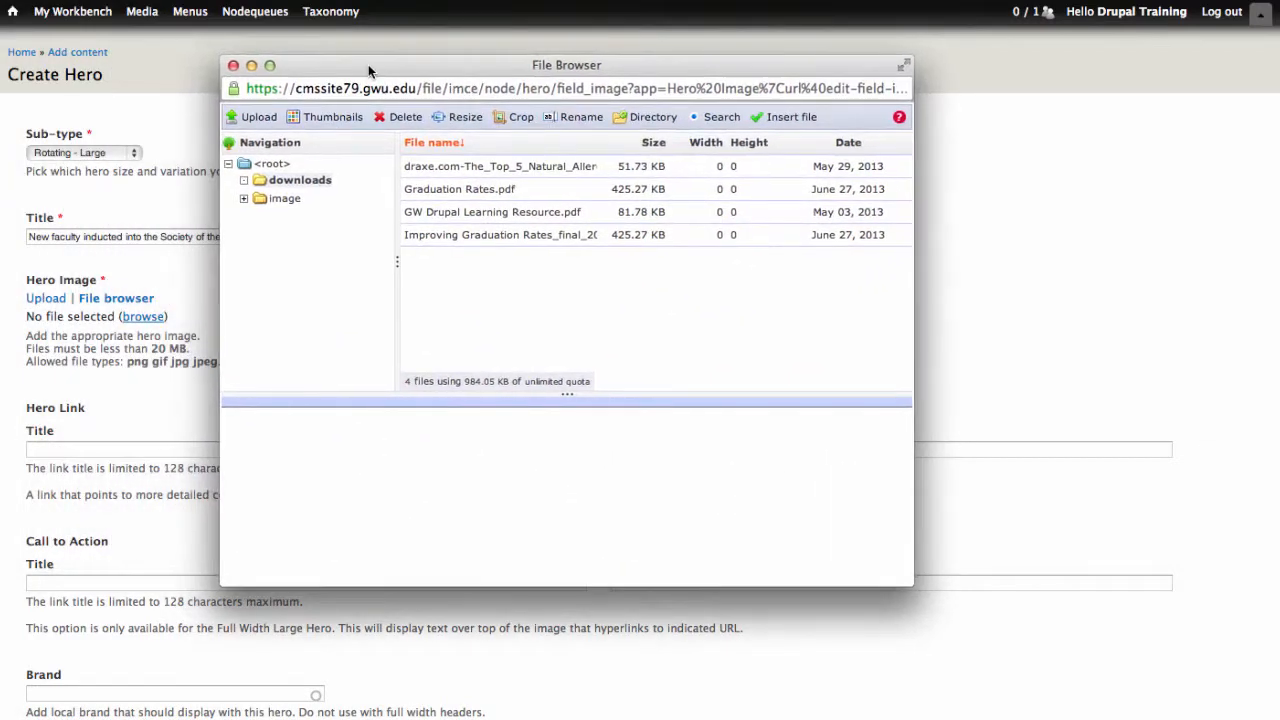
{"action": "left_click", "coordinate": [258, 116]}
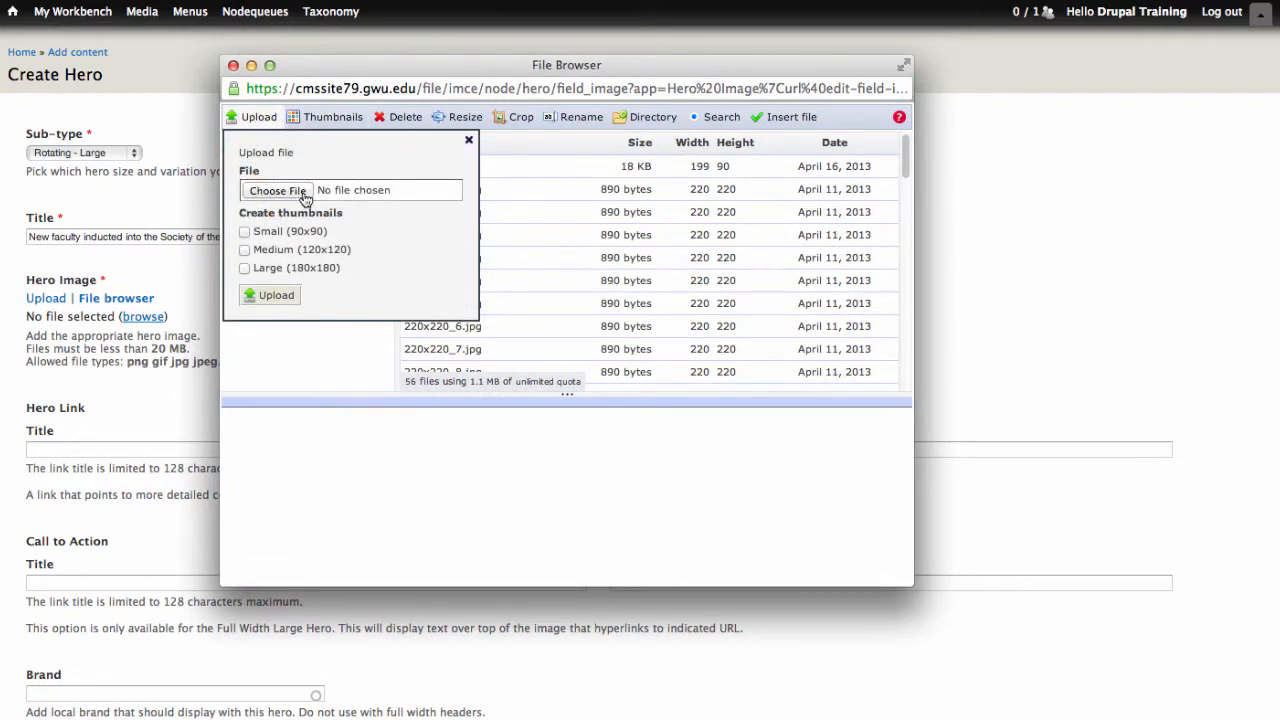
{"action": "mouse_move", "coordinate": [340, 250]}
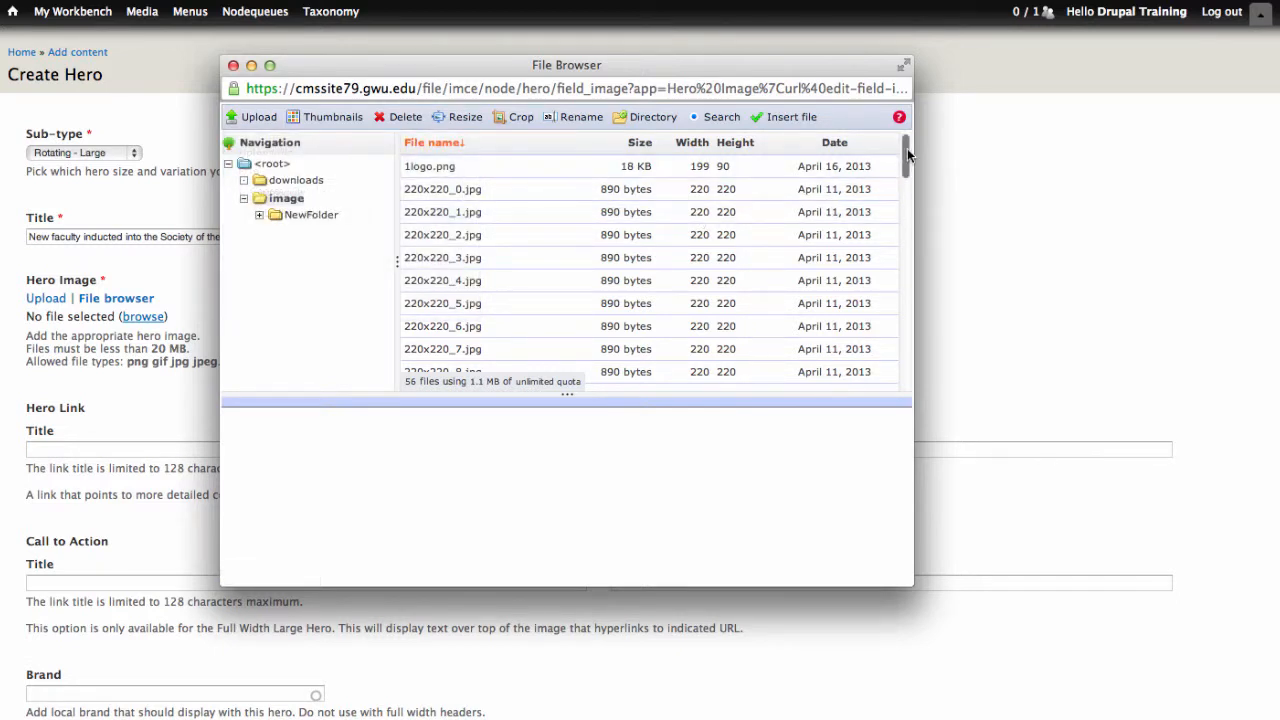
{"action": "scroll", "scroll_direction": "down", "scroll_amount": 3}
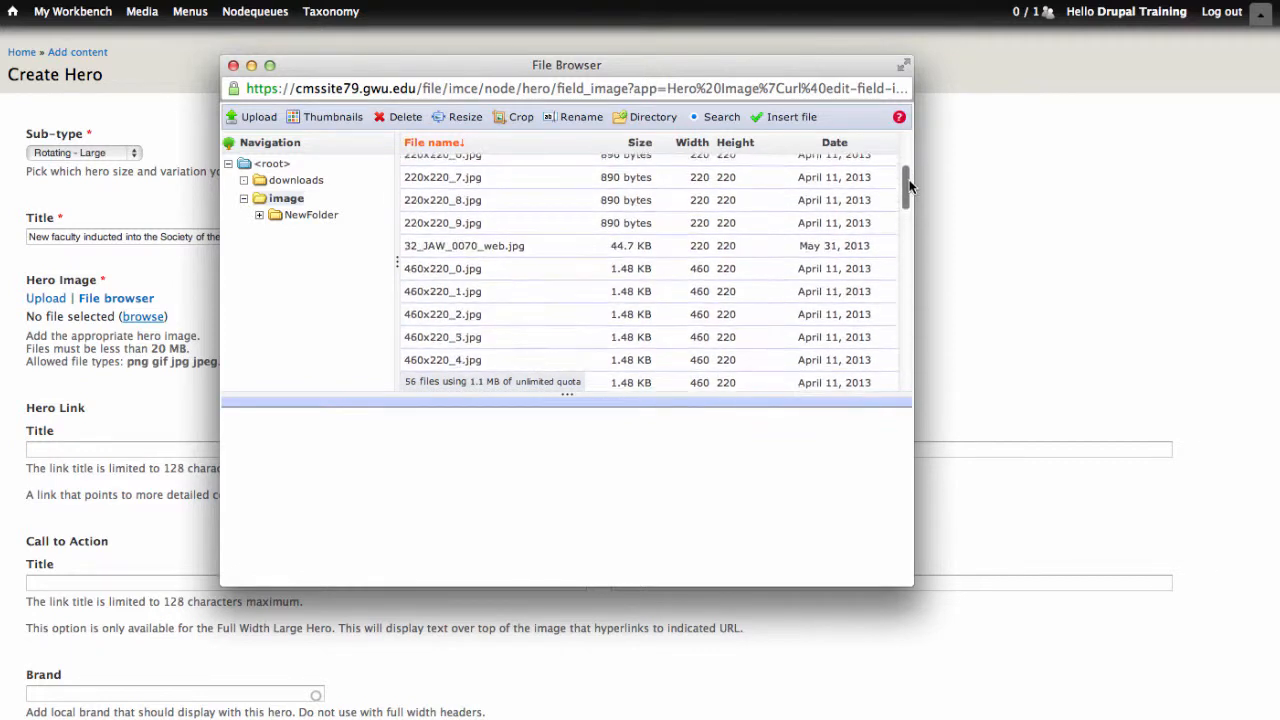
{"action": "scroll", "scroll_direction": "down", "scroll_amount": 3}
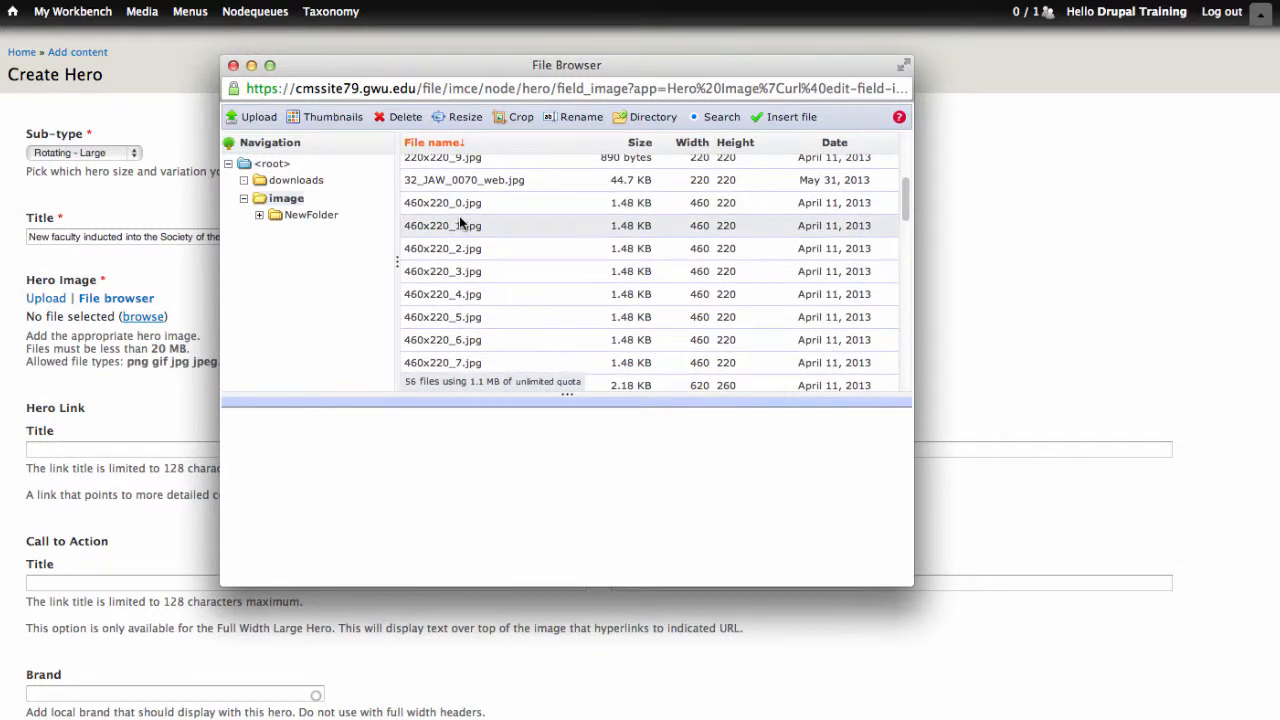
{"action": "left_click", "coordinate": [442, 202]}
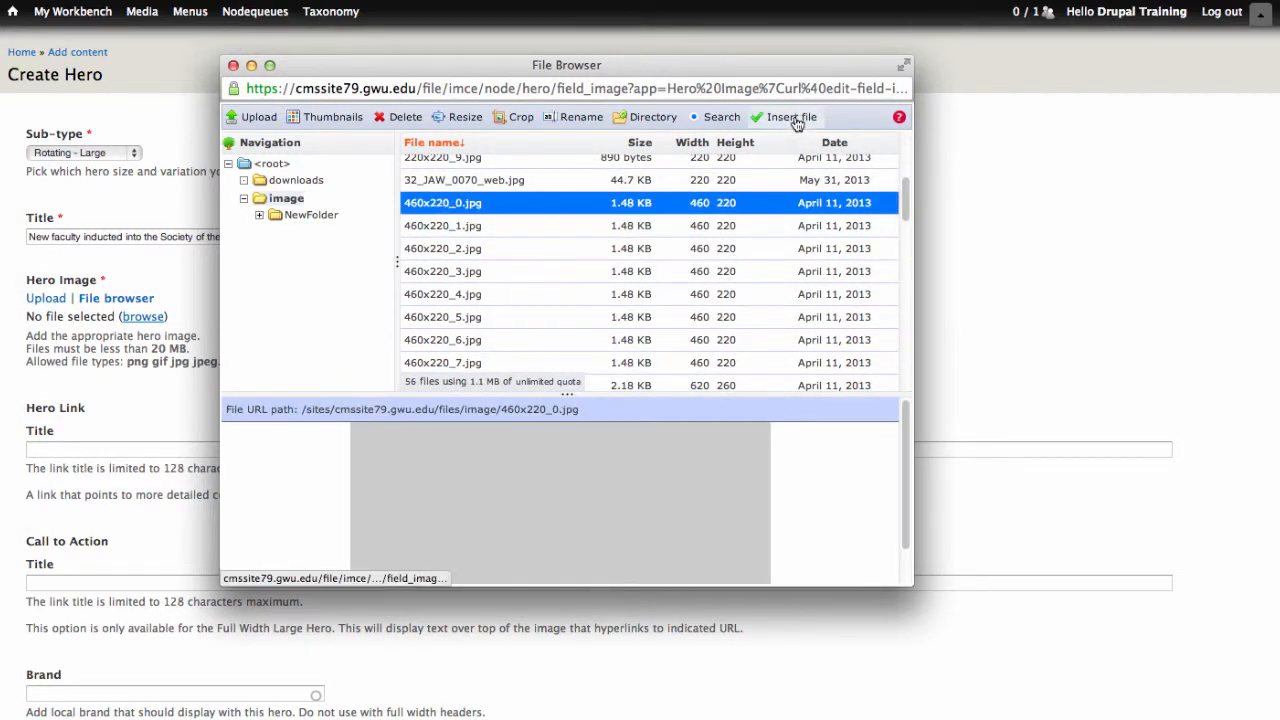
{"action": "left_click", "coordinate": [790, 117]}
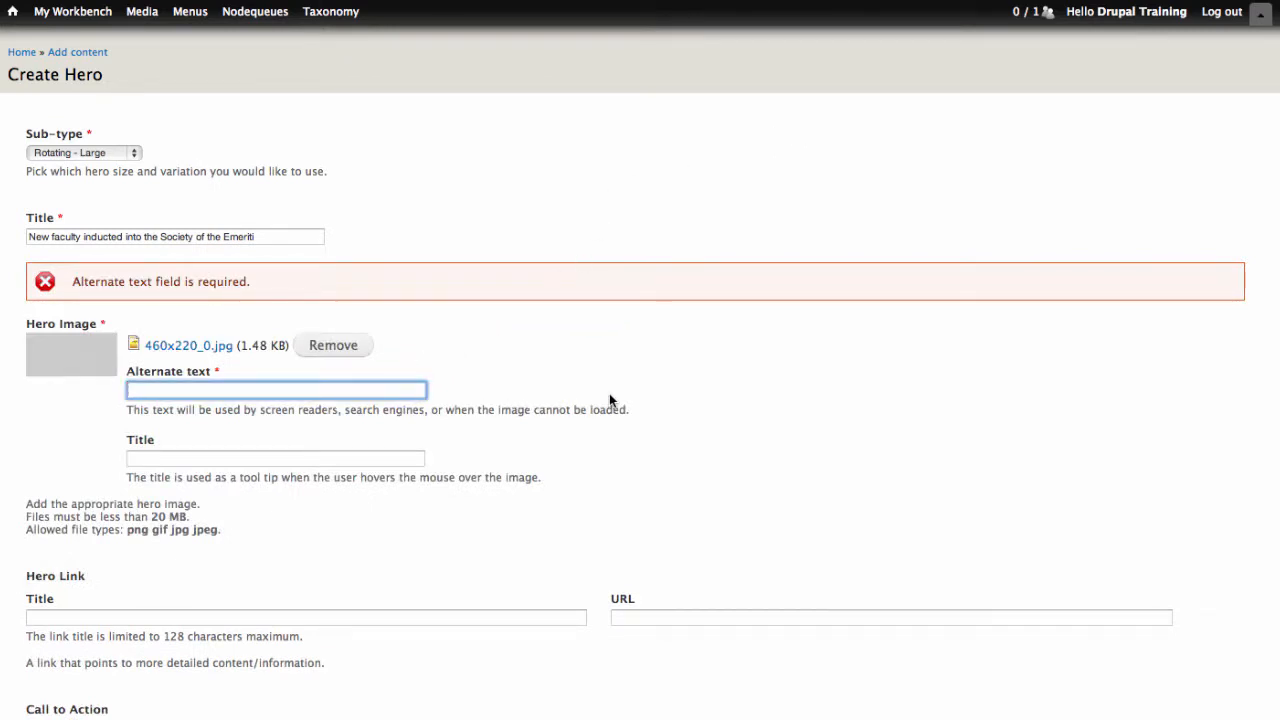
Give the hero image alt text 'Image of a grey box' and title 'A Grey Box'.
{"action": "type", "text": "Image of a"}
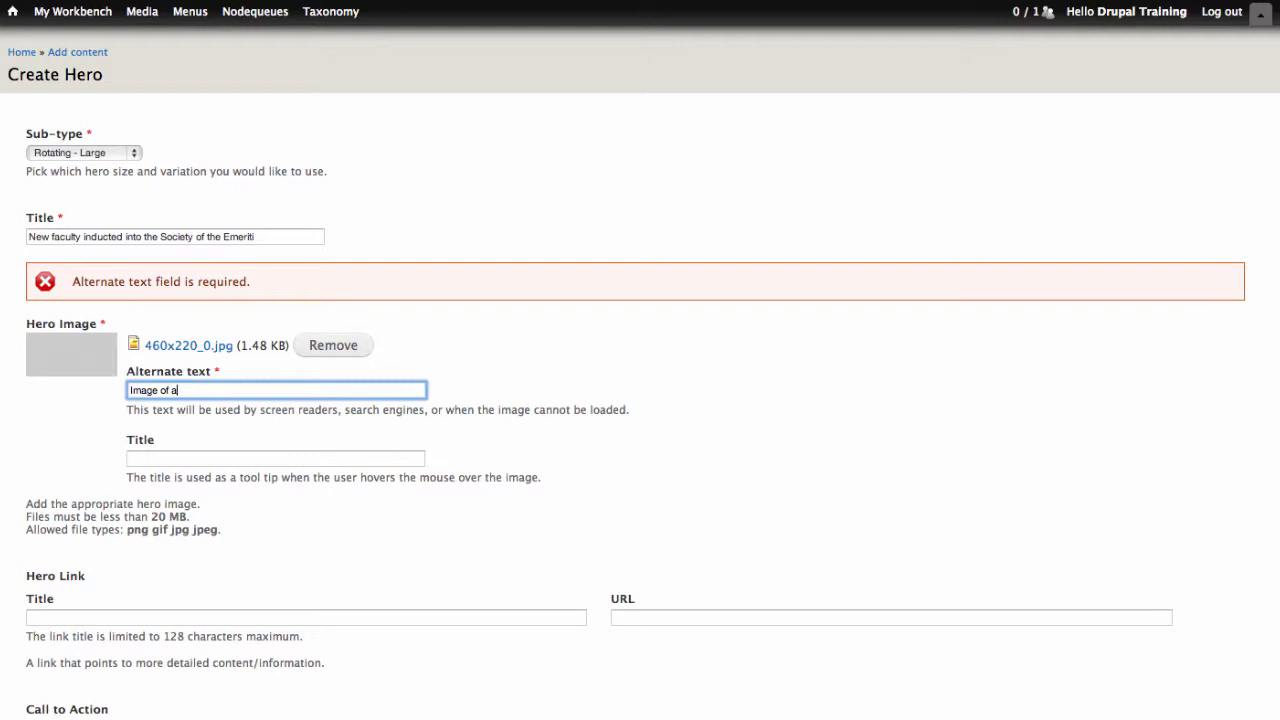
{"action": "type", "text": "grey bo"}
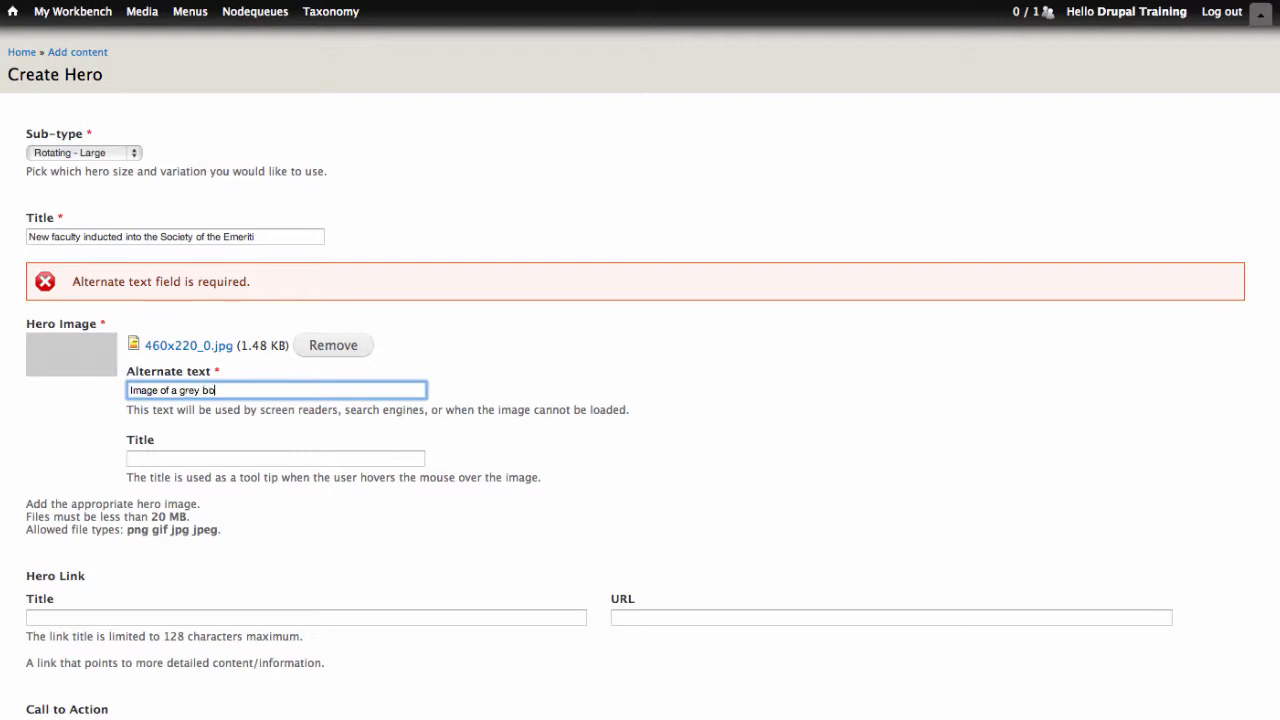
{"action": "type", "text": "x"}
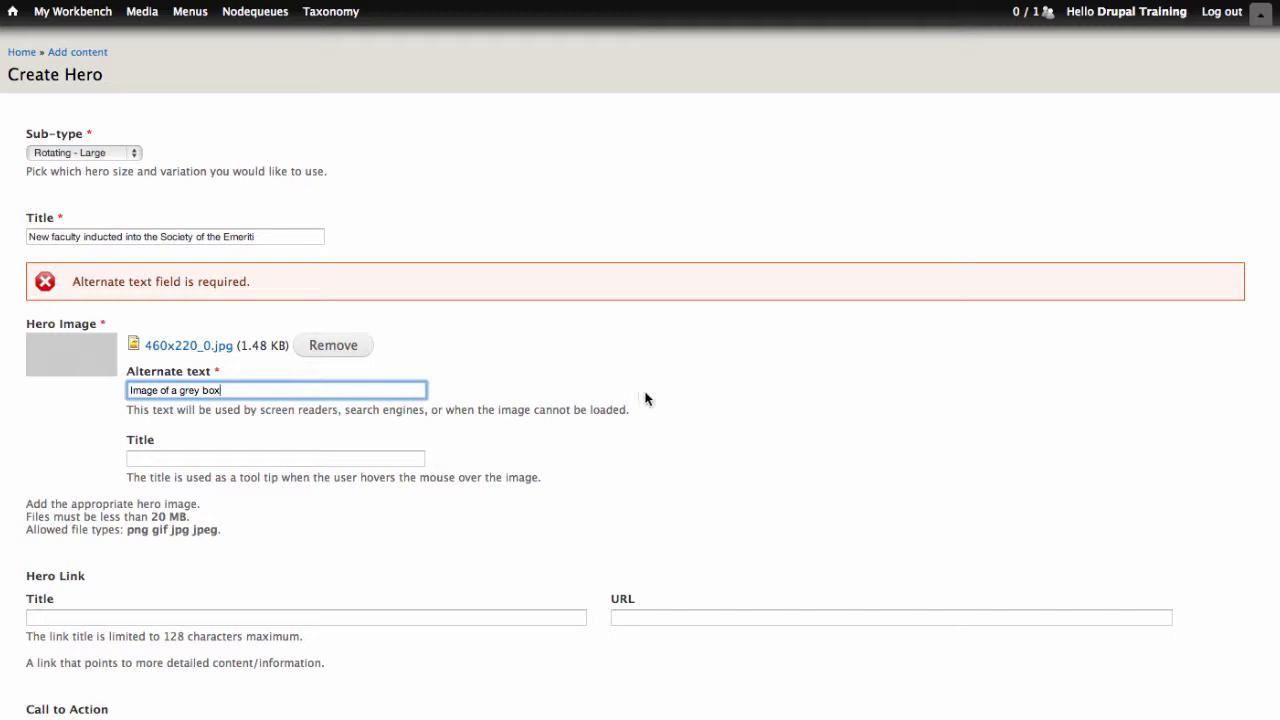
{"action": "left_click", "coordinate": [275, 458]}
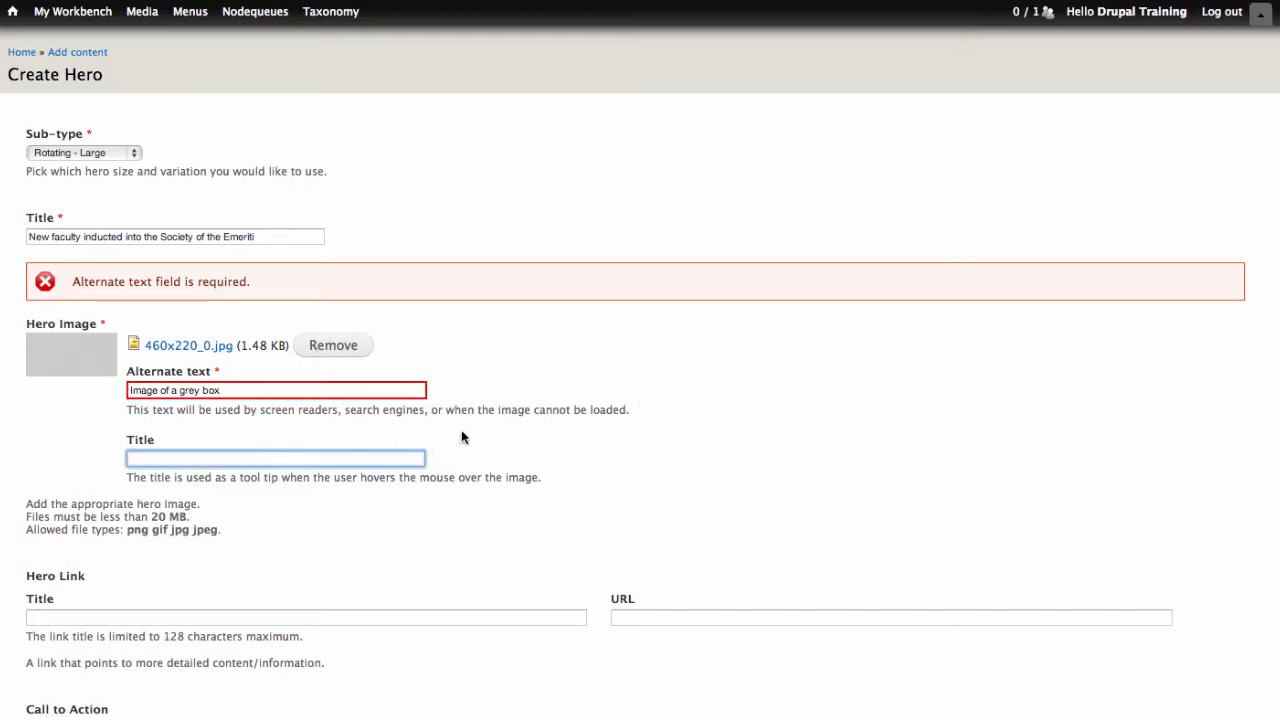
{"action": "type", "text": "G"}
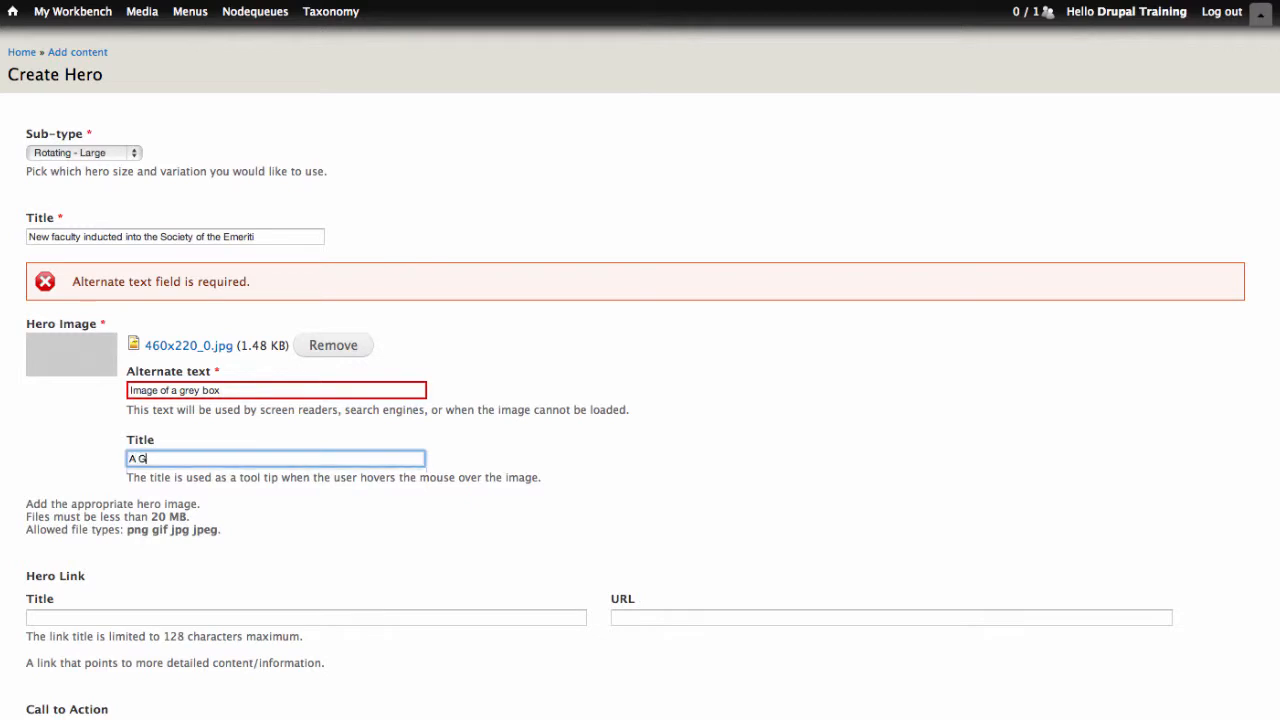
{"action": "type", "text": "rey Box"}
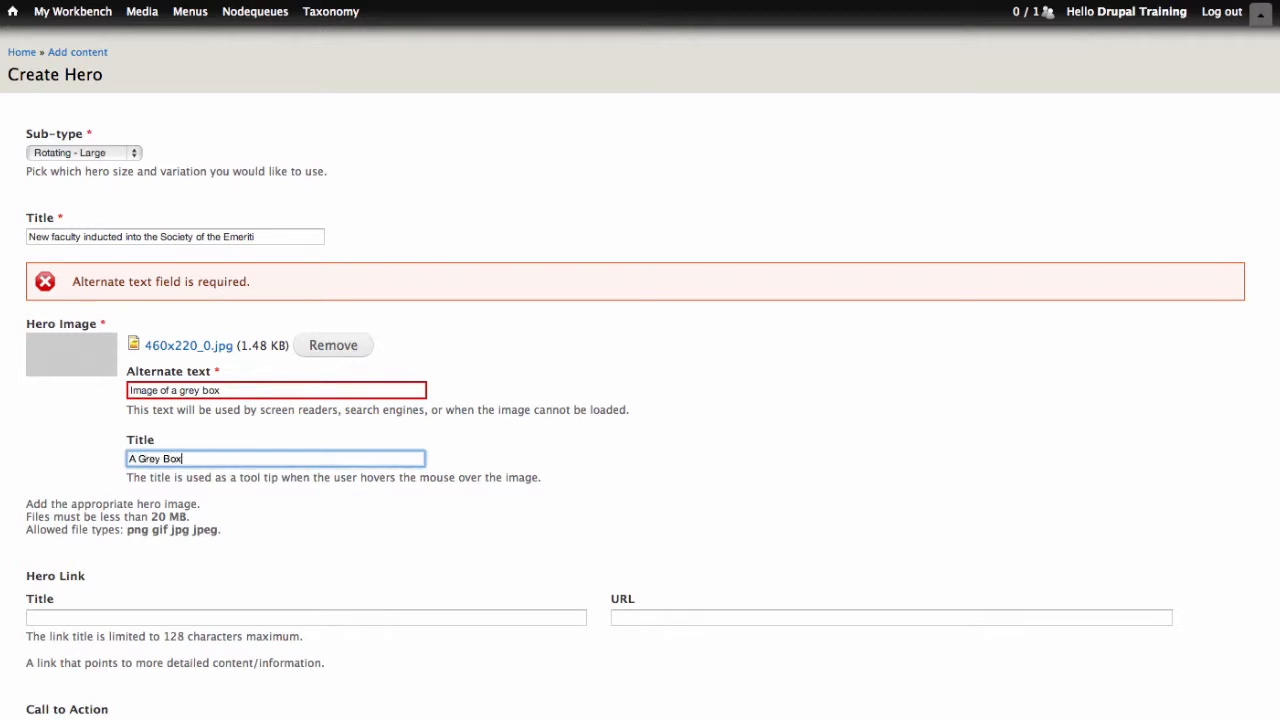
{"action": "mouse_move", "coordinate": [561, 431]}
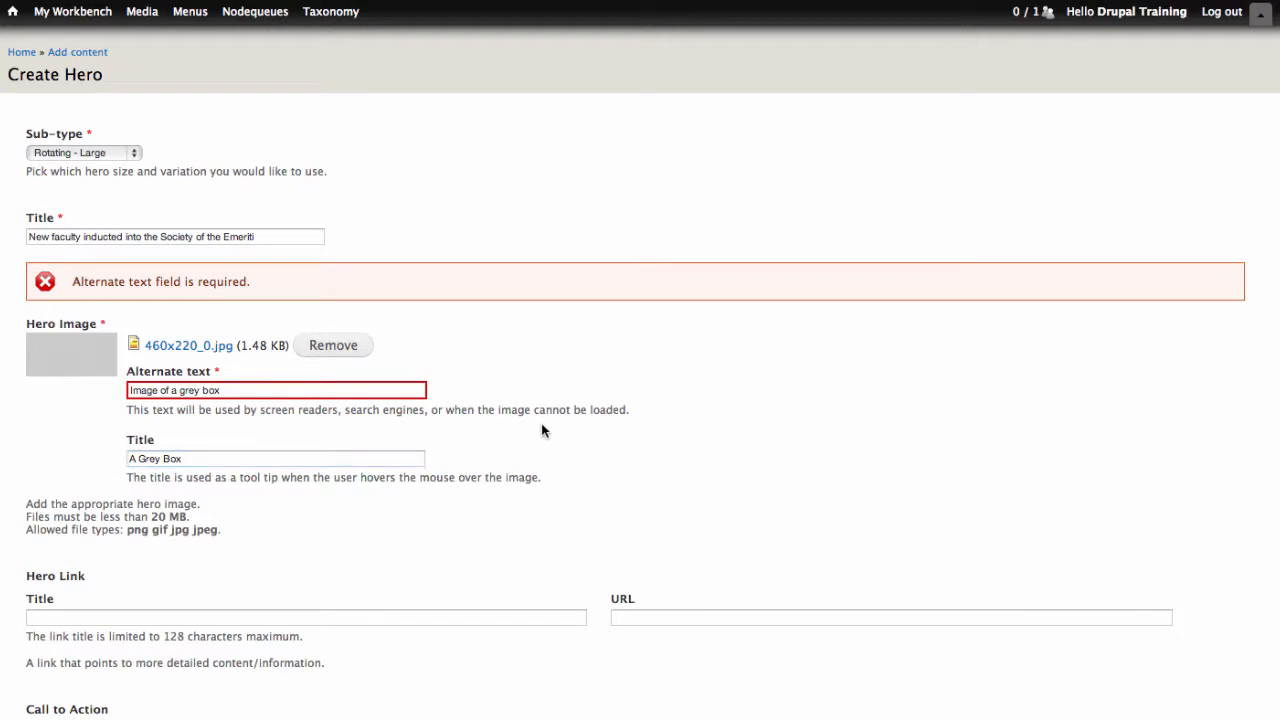
{"action": "mouse_move", "coordinate": [1122, 294]}
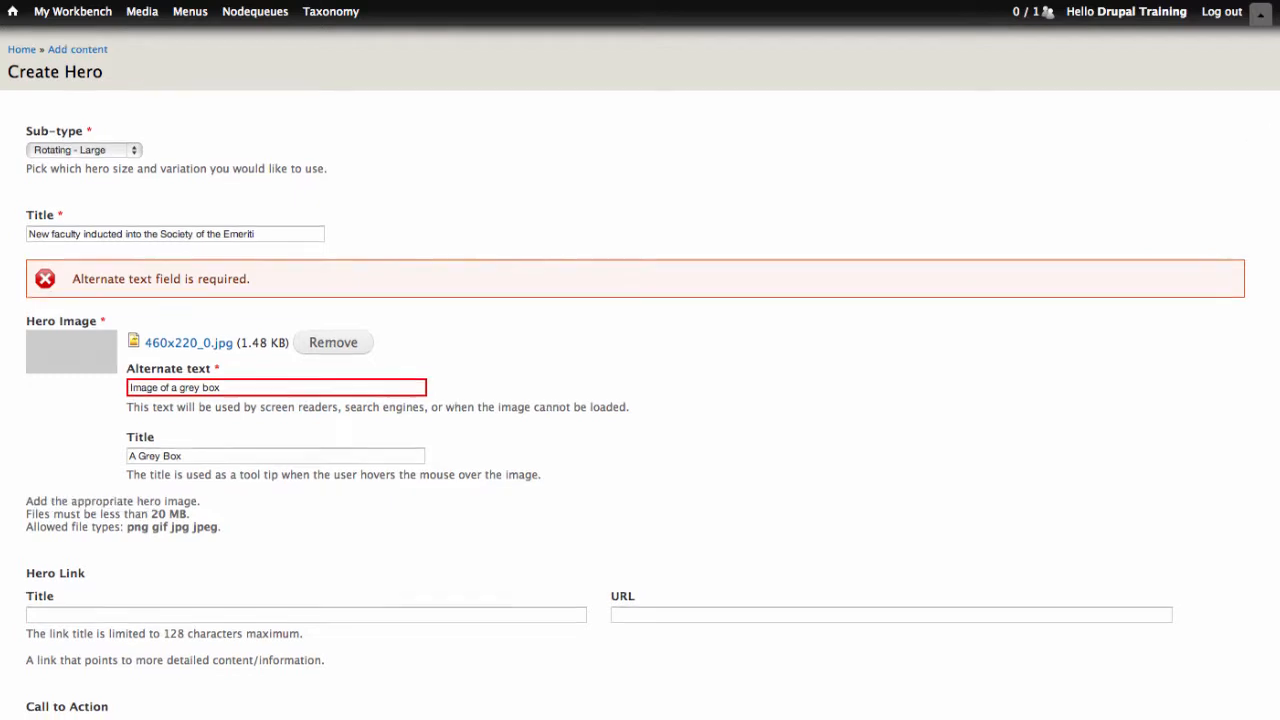
{"action": "scroll", "scroll_direction": "down", "scroll_amount": 3}
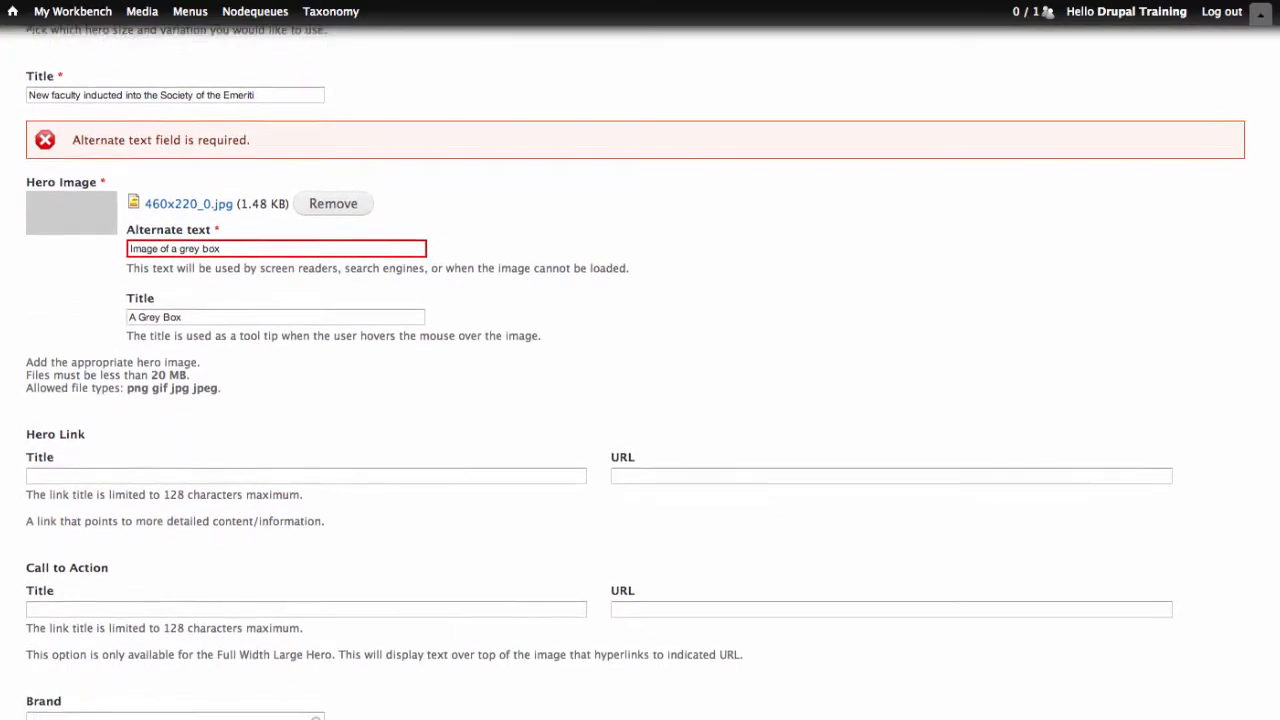
{"action": "scroll", "scroll_direction": "down", "scroll_amount": 3}
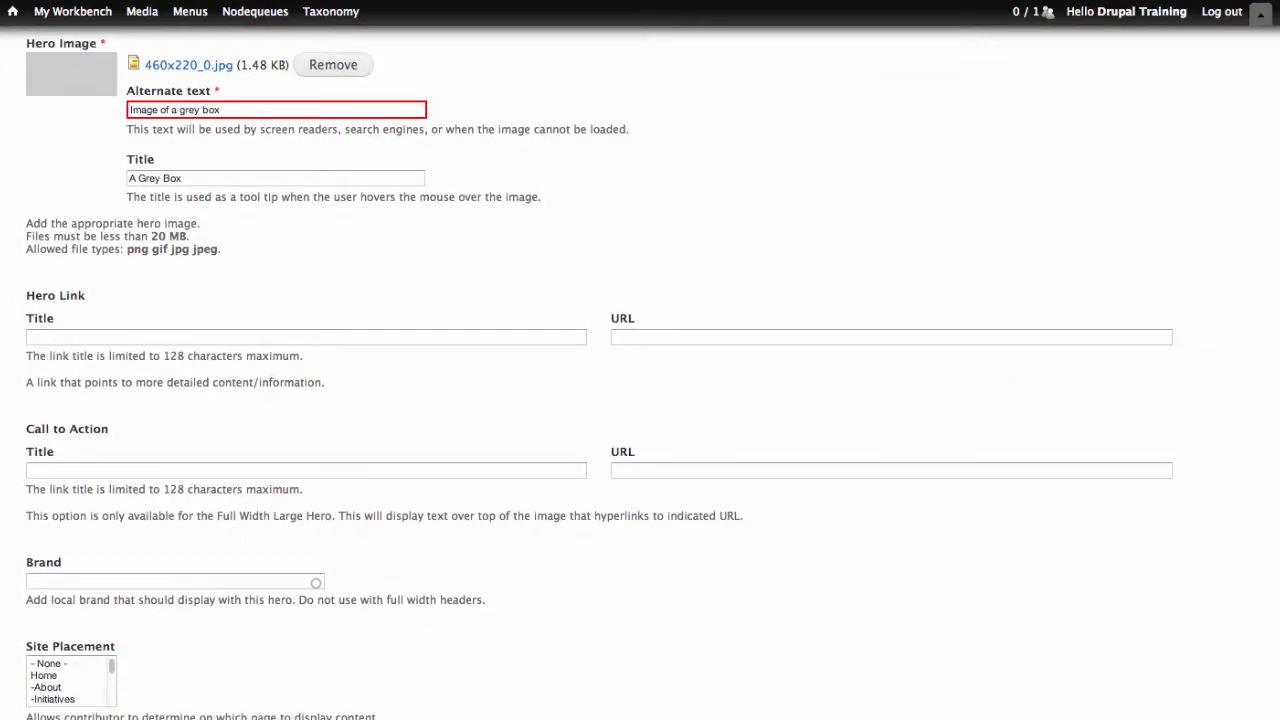
{"action": "mouse_move", "coordinate": [743, 258]}
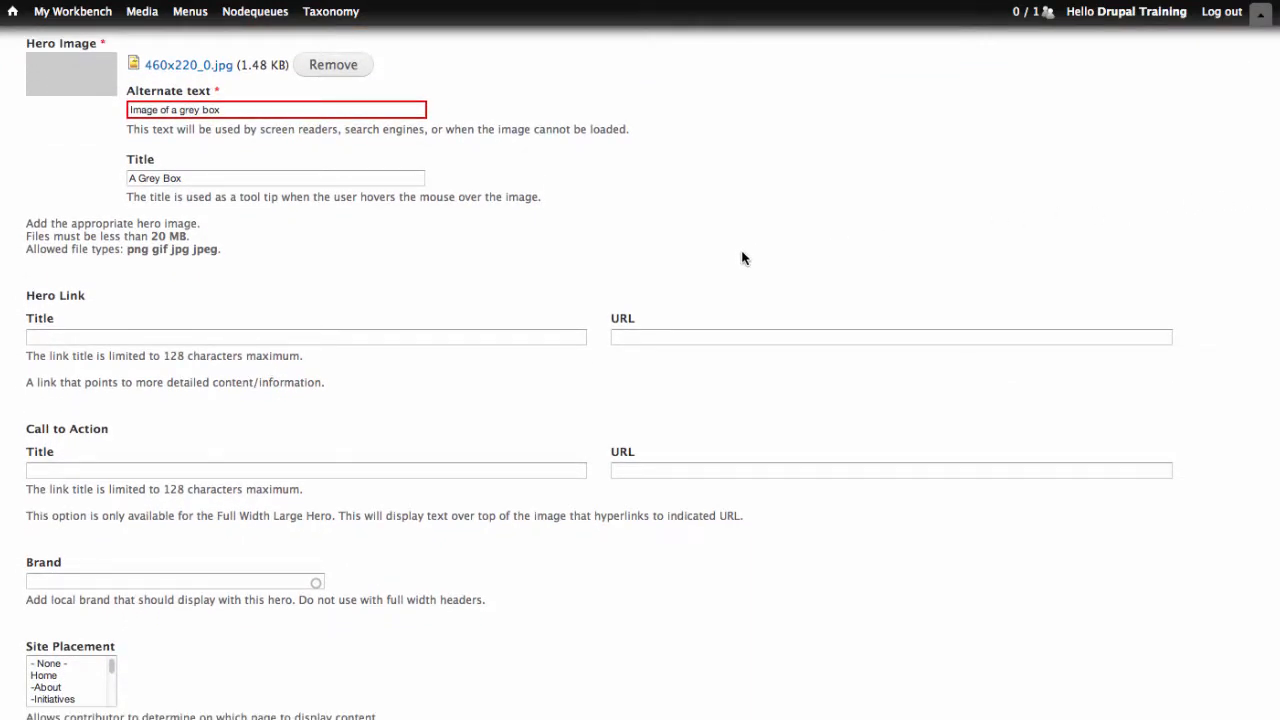
{"action": "mouse_move", "coordinate": [541, 334]}
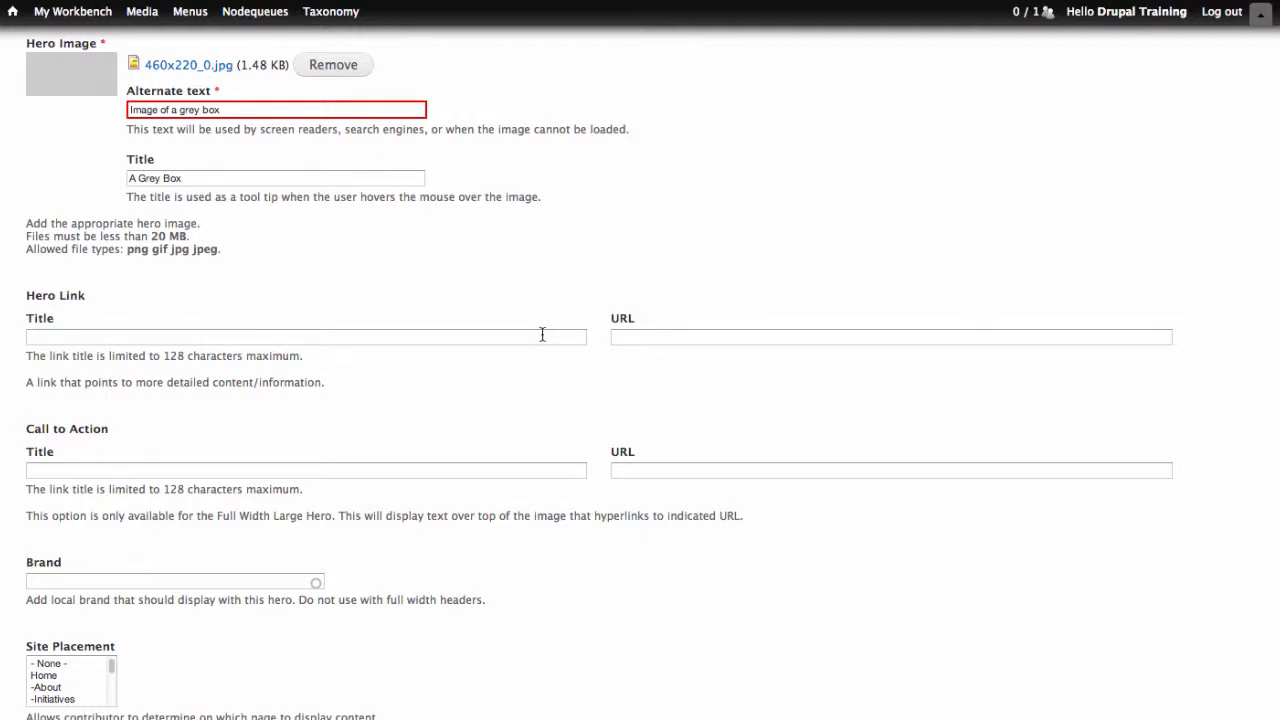
{"action": "left_click", "coordinate": [305, 336]}
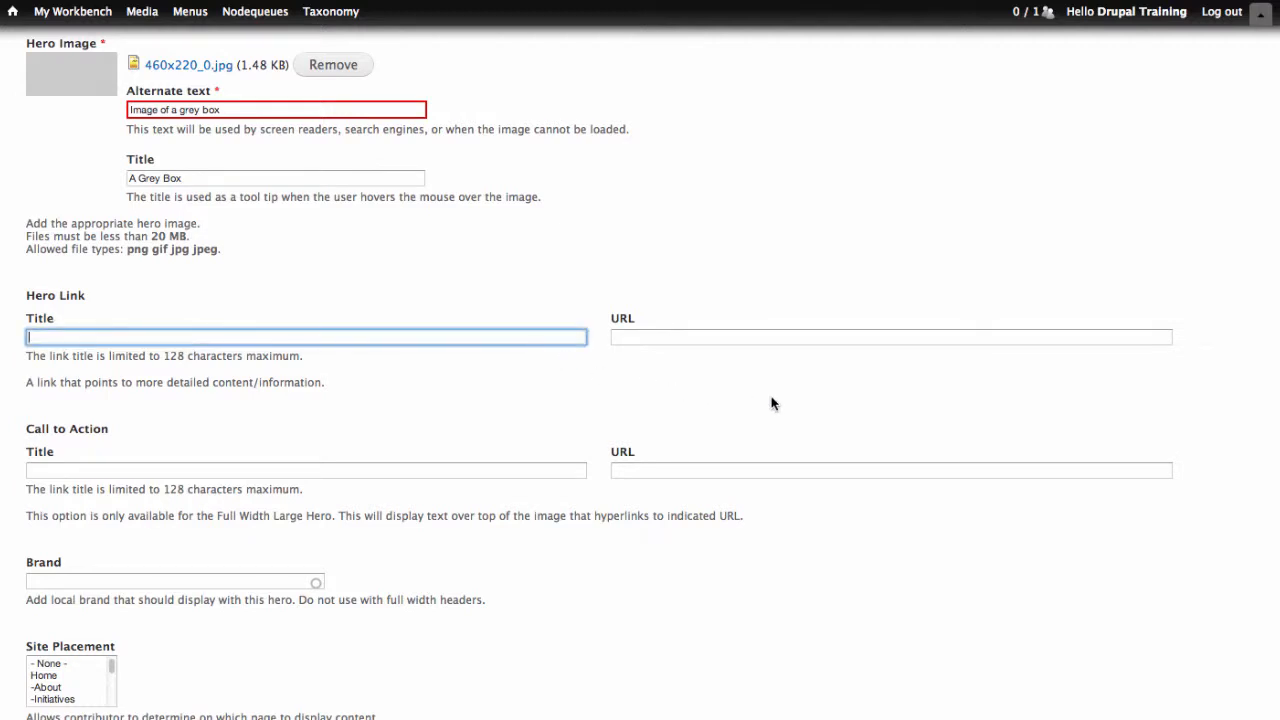
{"action": "type", "text": "T"}
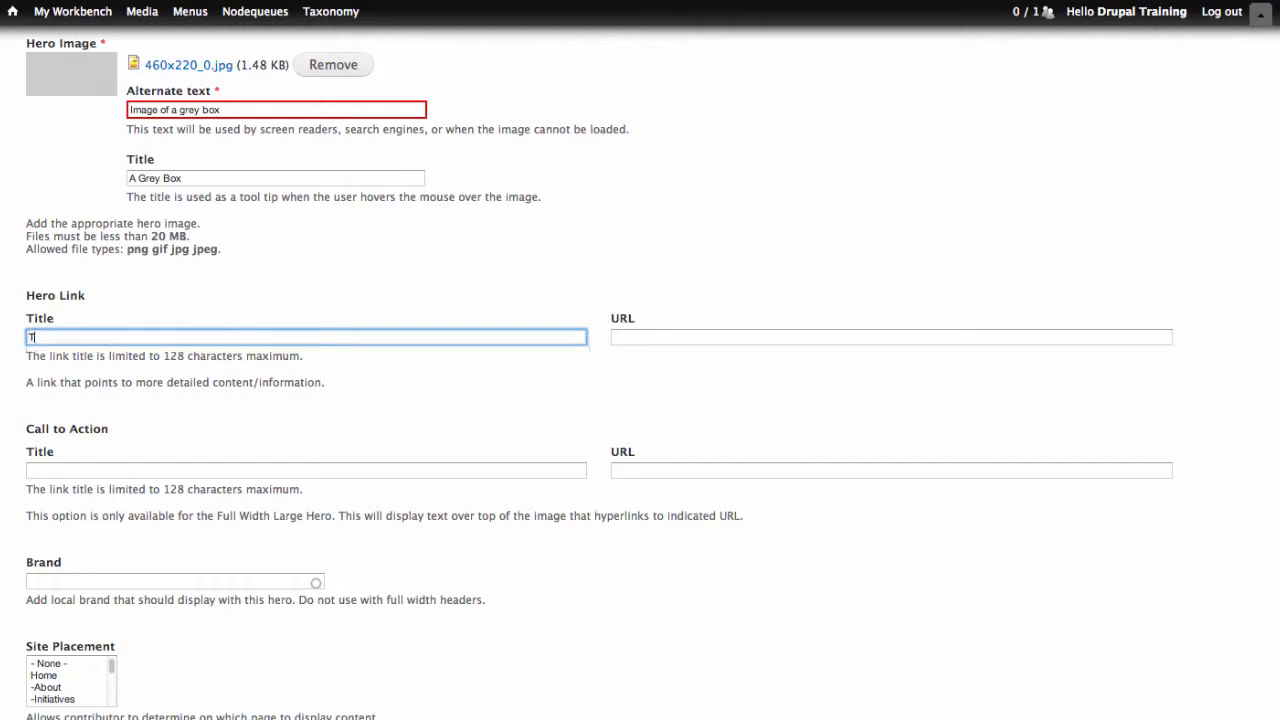
{"action": "type", "text": "The G"}
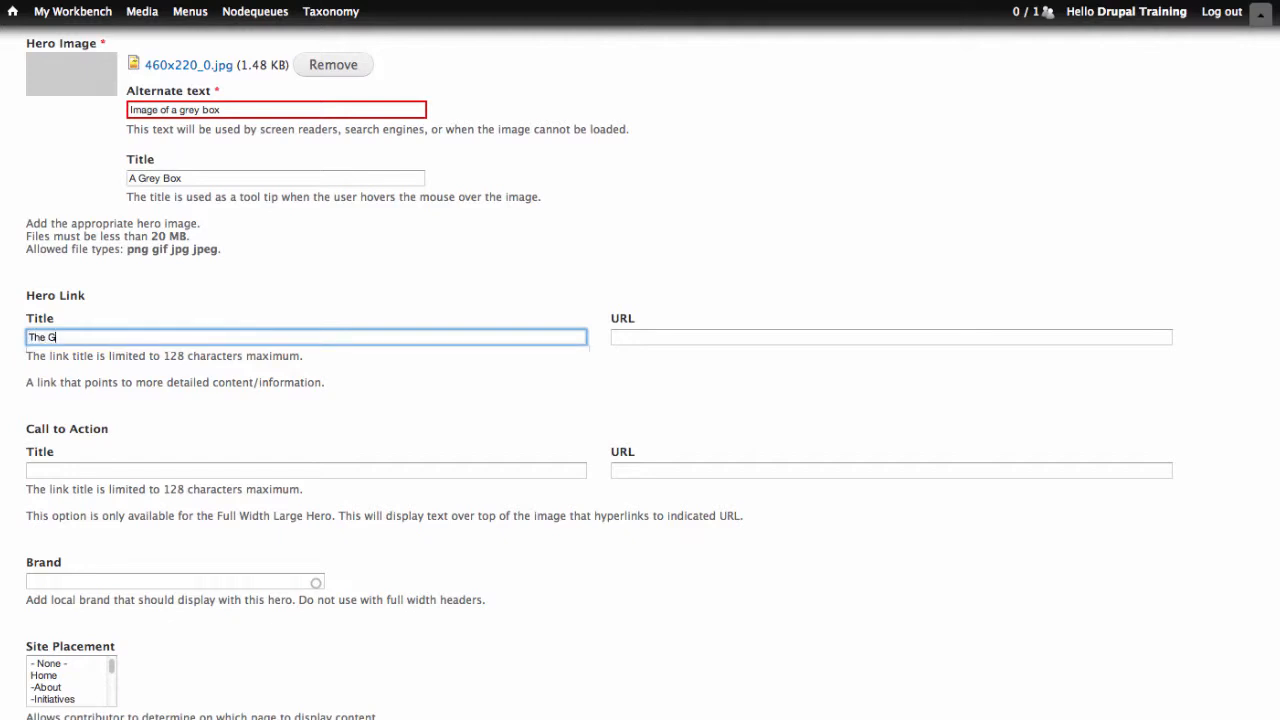
{"action": "type", "text": "eorge Wash"}
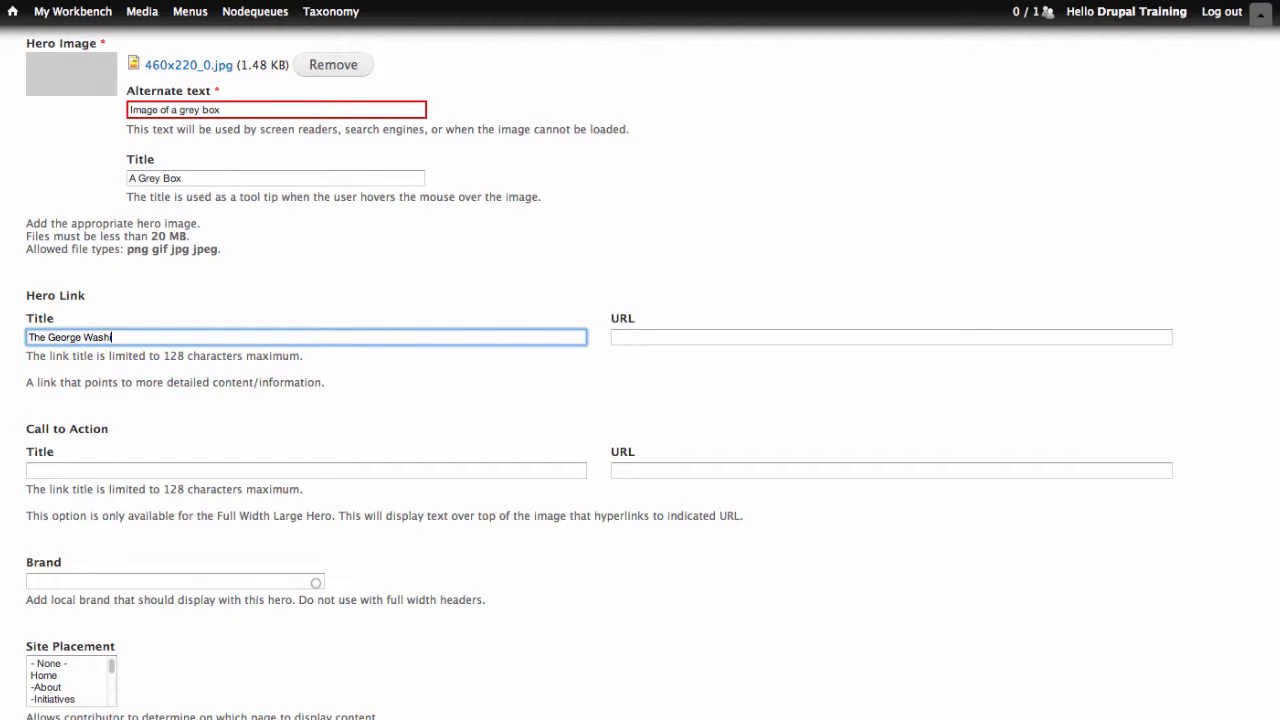
{"action": "type", "text": "ington Univ"}
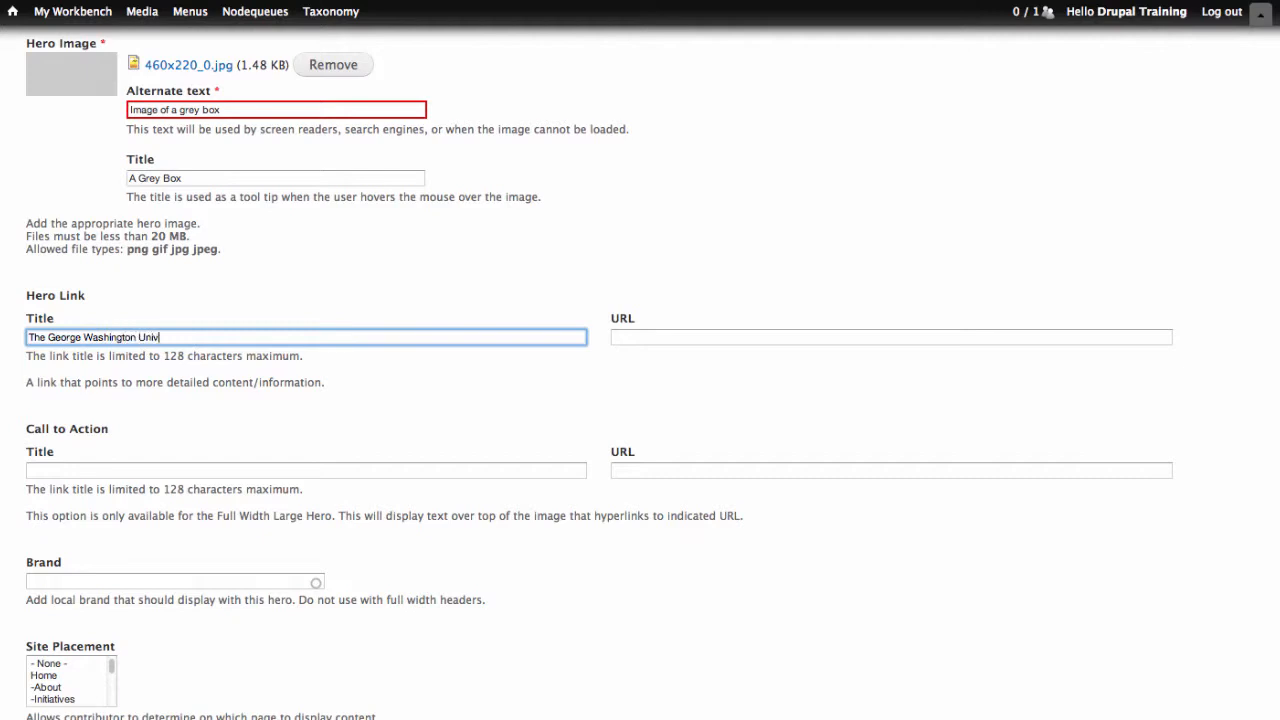
{"action": "type", "text": "ersity"}
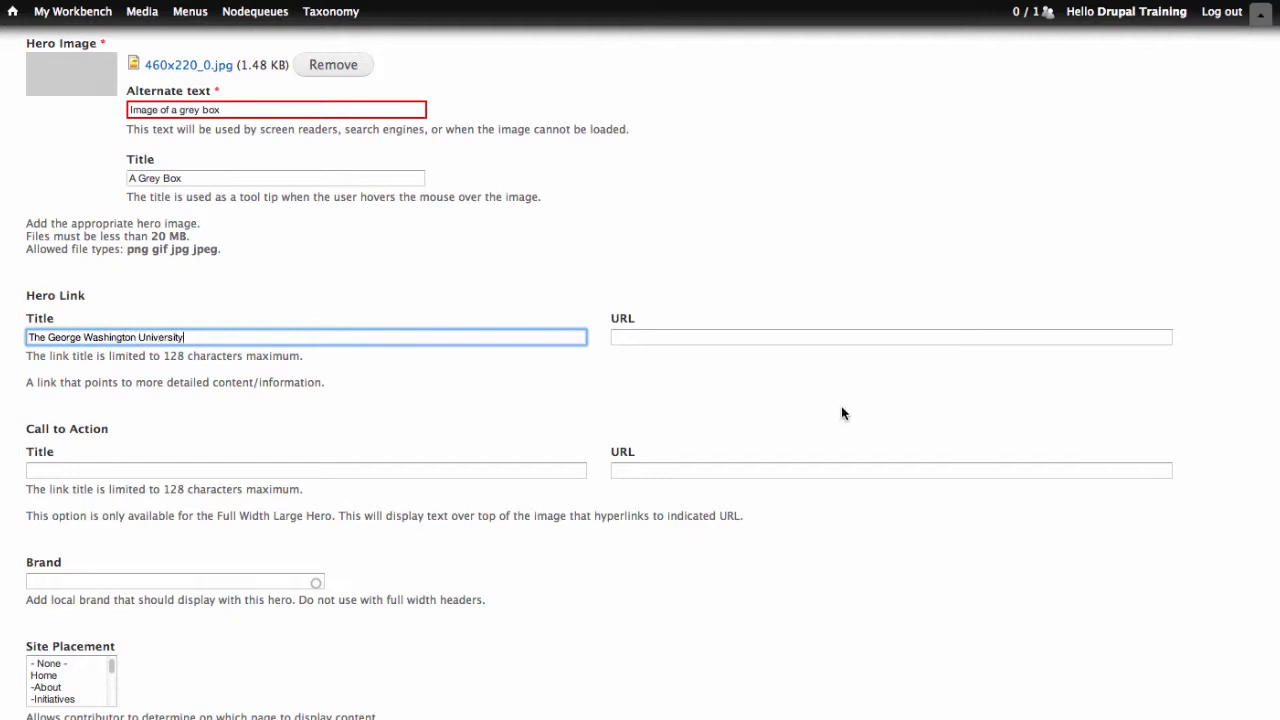
{"action": "type", "text": "http://"}
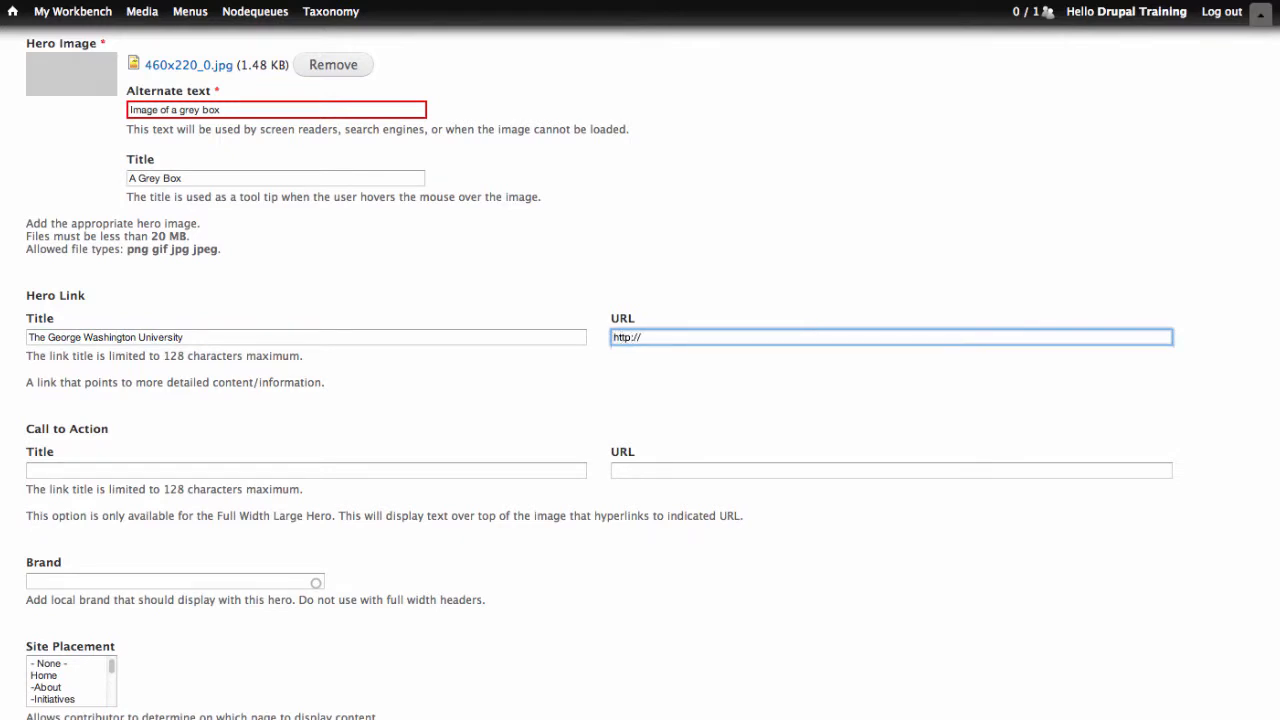
{"action": "type", "text": "www.gwu.e"}
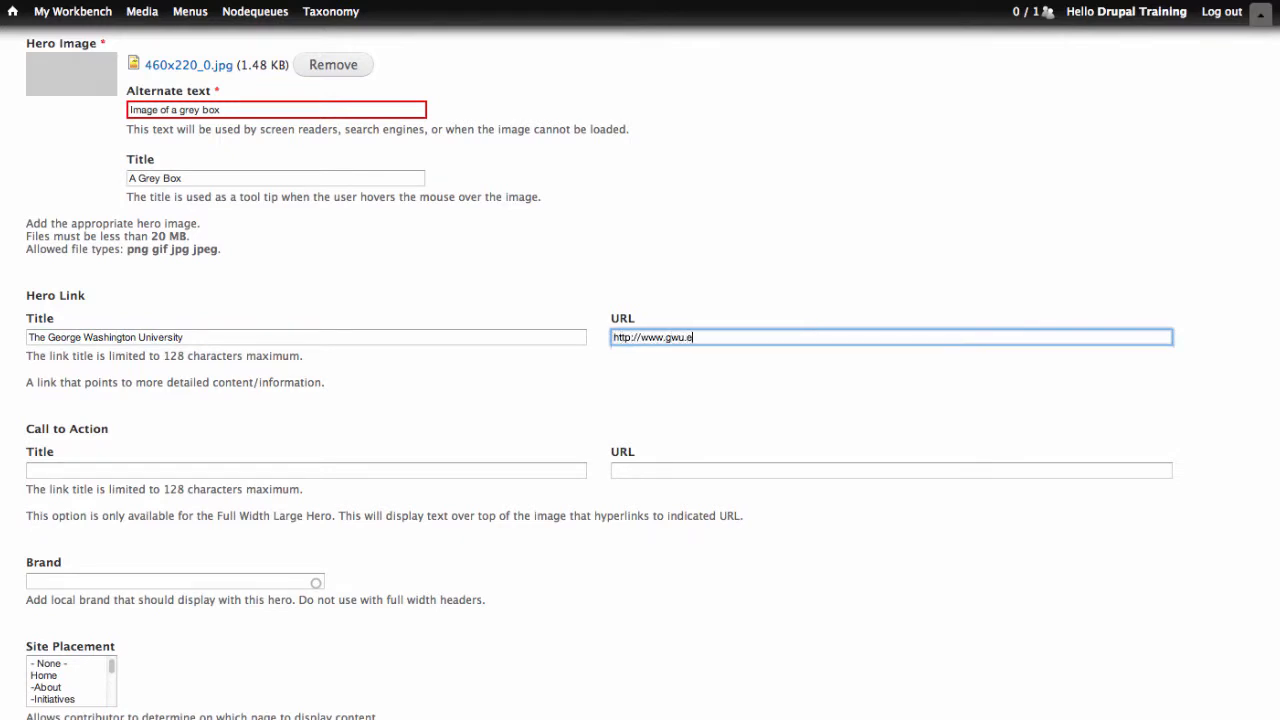
{"action": "type", "text": "du"}
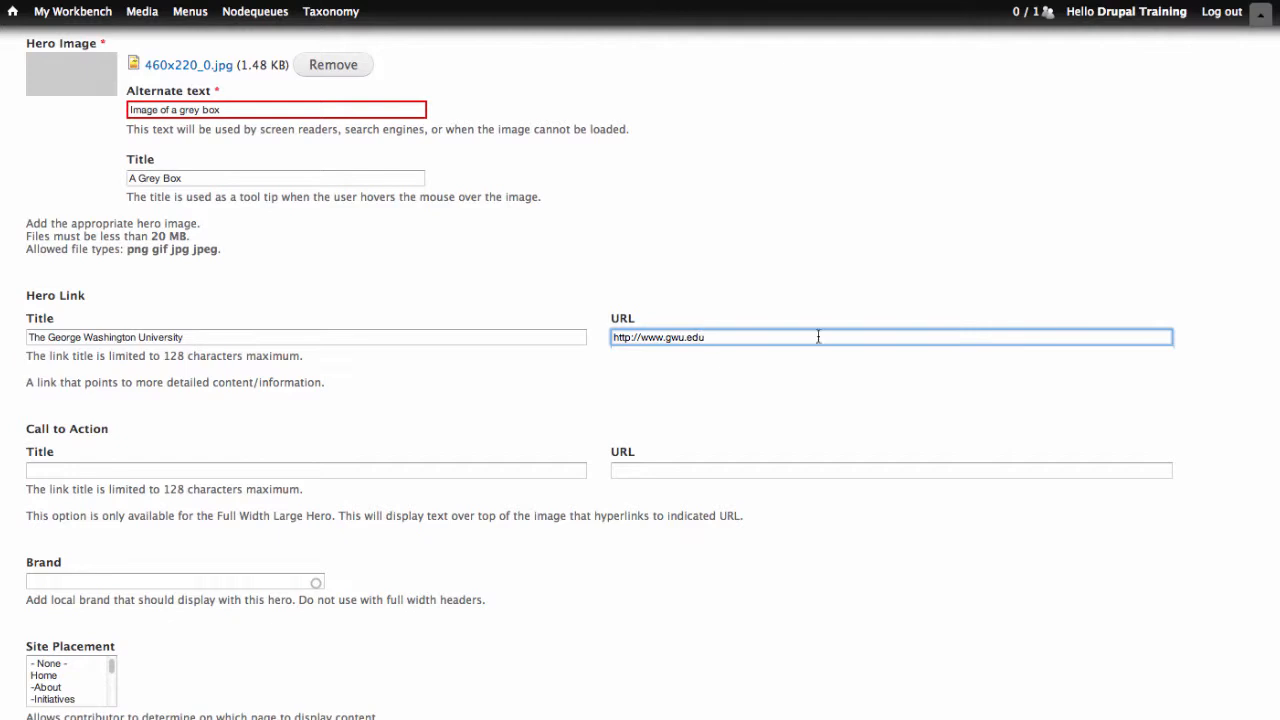
{"action": "mouse_move", "coordinate": [840, 298]}
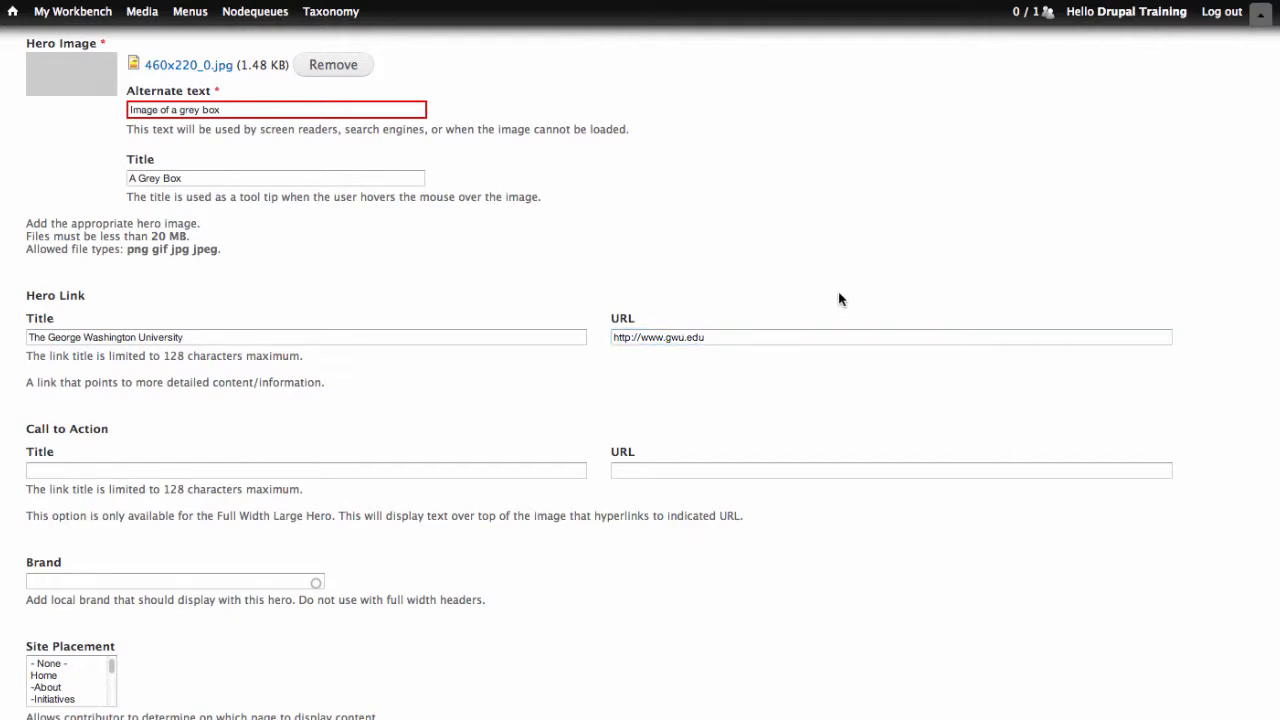
{"action": "mouse_move", "coordinate": [282, 422]}
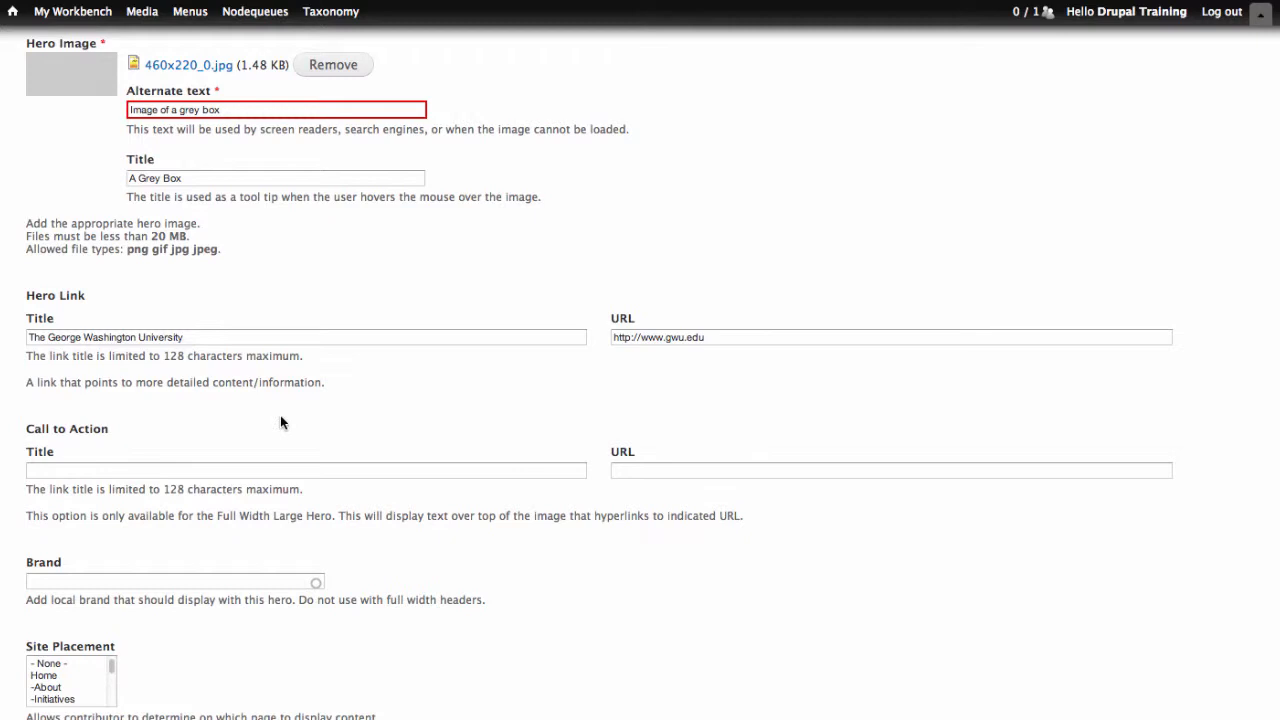
{"action": "mouse_move", "coordinate": [80, 445]}
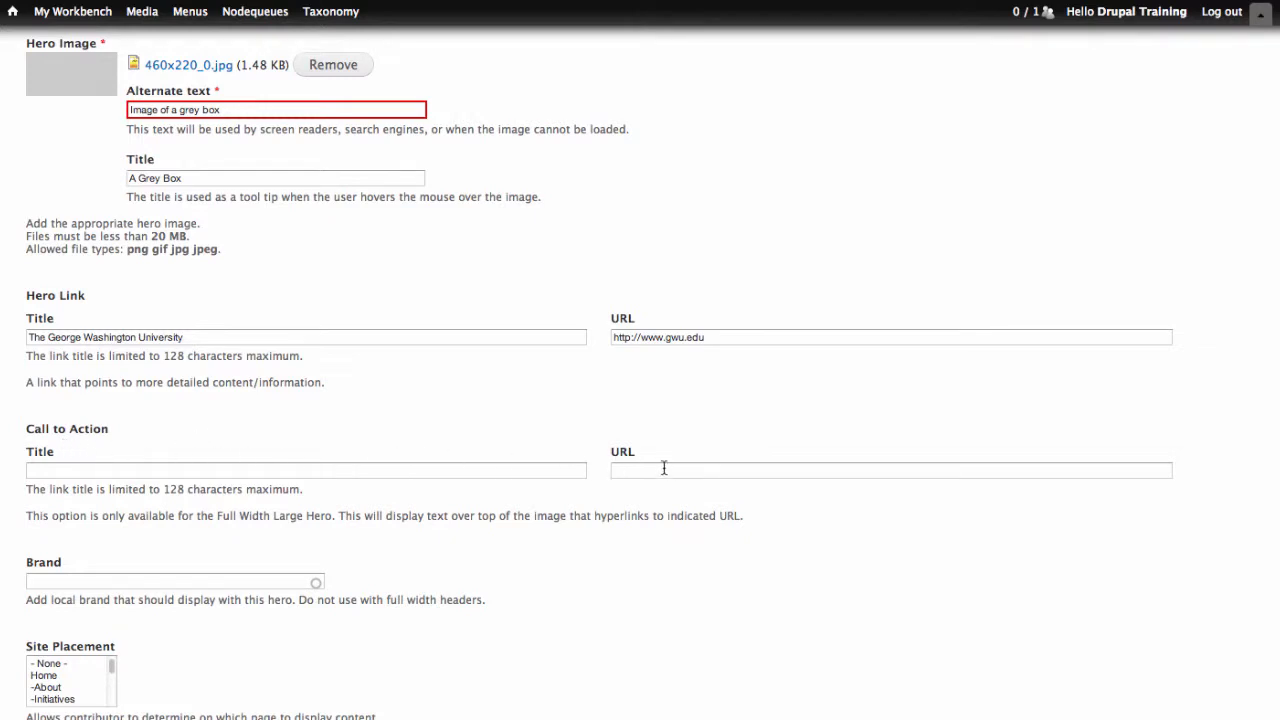
{"action": "mouse_move", "coordinate": [530, 502]}
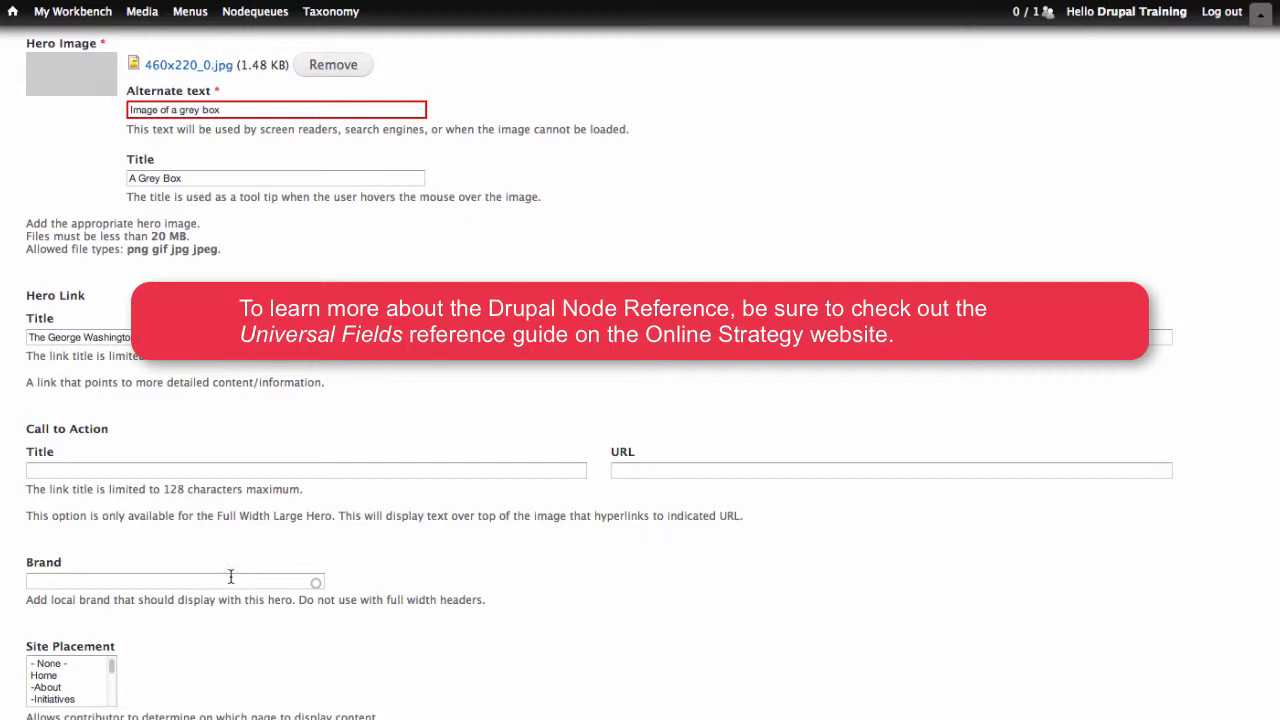
Enter 'La' in the Brand field to choose Large Brand [nid:28].
{"action": "left_click", "coordinate": [175, 581]}
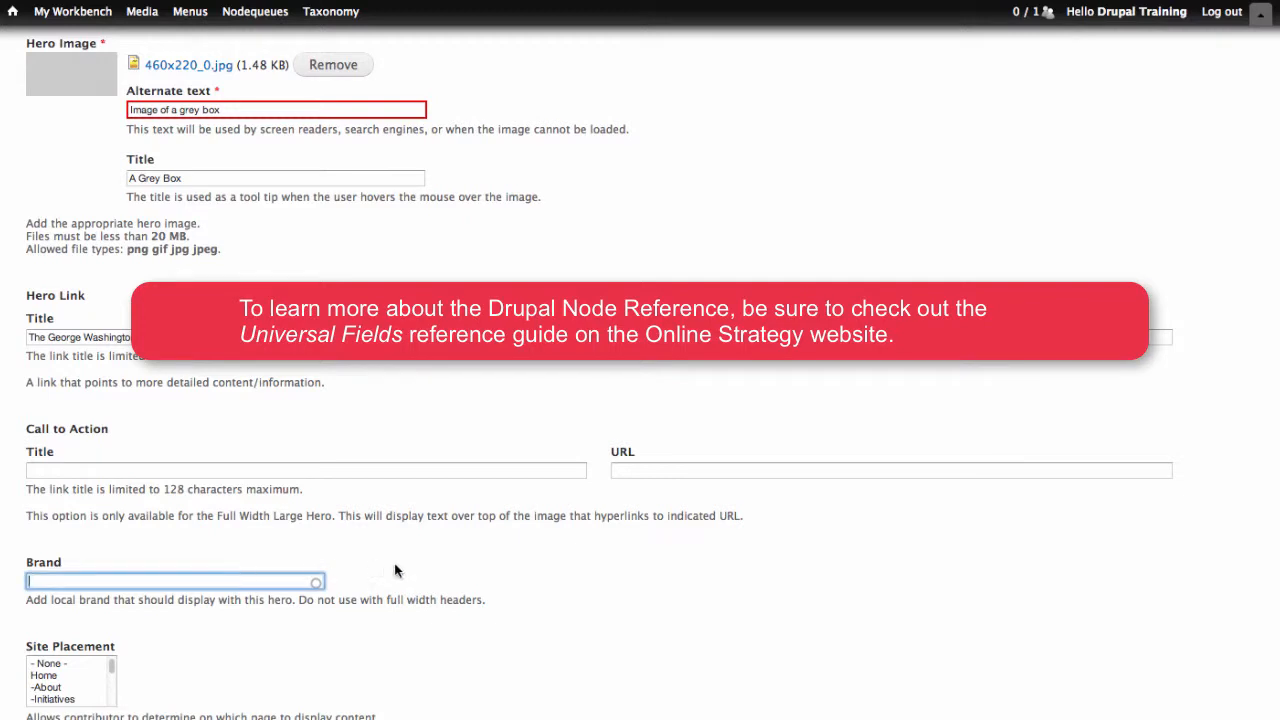
{"action": "type", "text": "Large Brand [nid:28"}
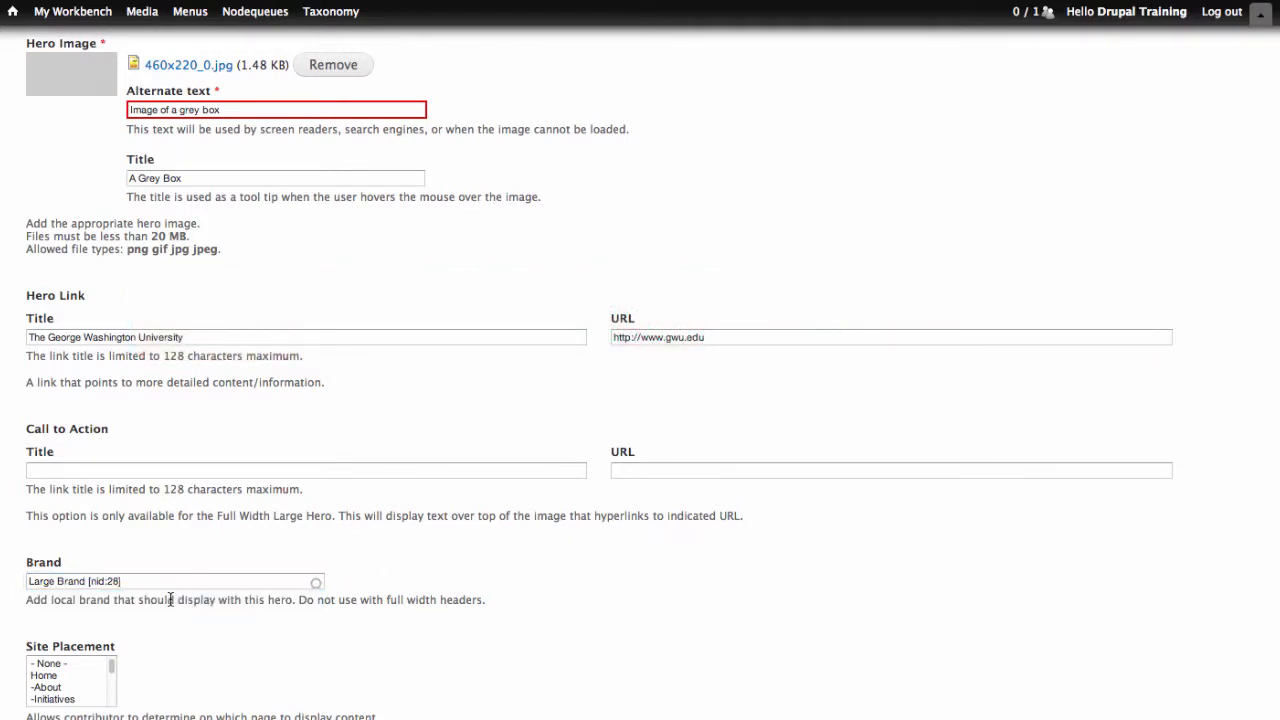
{"action": "mouse_move", "coordinate": [994, 478]}
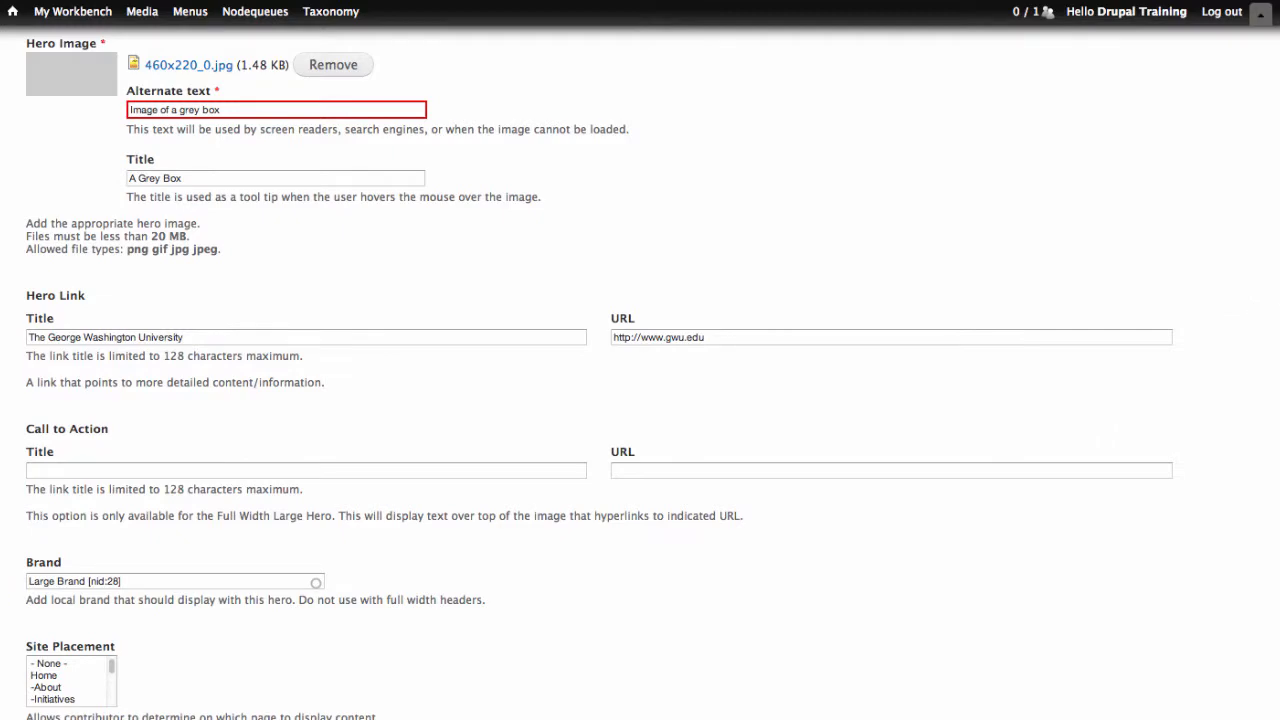
Place the hero on Home, collapse Tagging, and show the Publishing options.
{"action": "scroll", "scroll_direction": "down", "scroll_amount": 3}
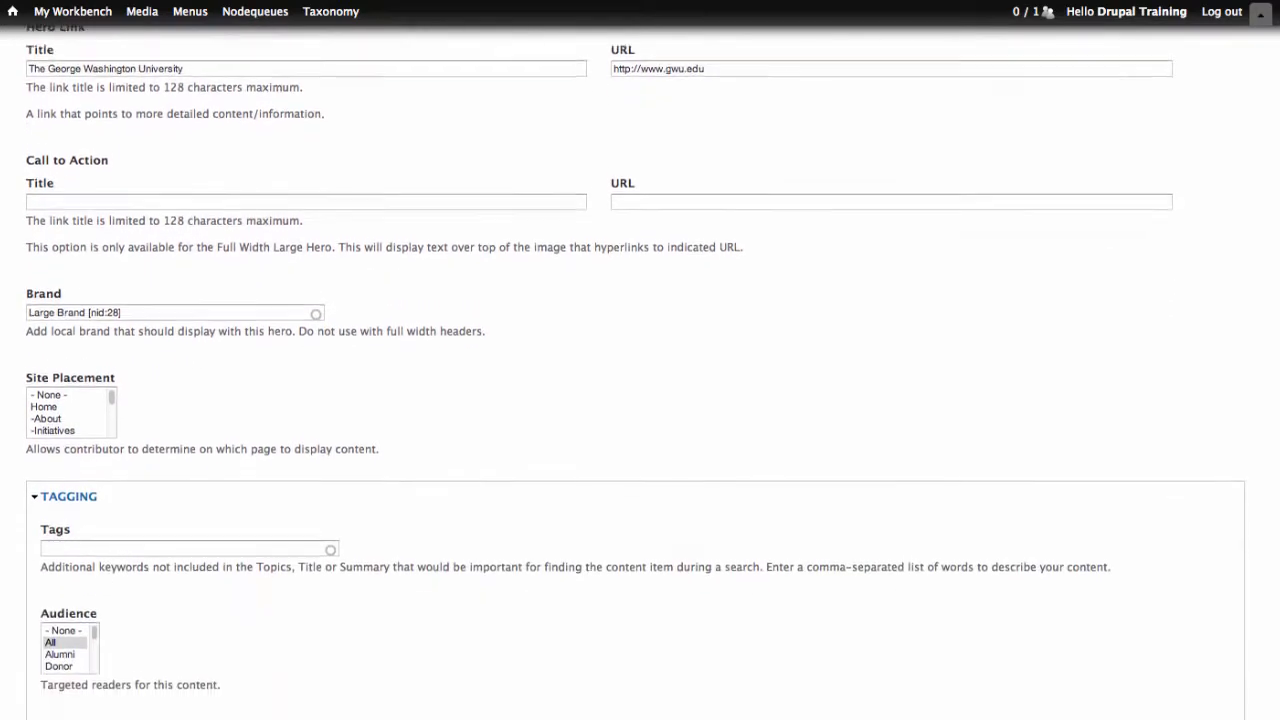
{"action": "scroll", "scroll_direction": "down", "scroll_amount": 3}
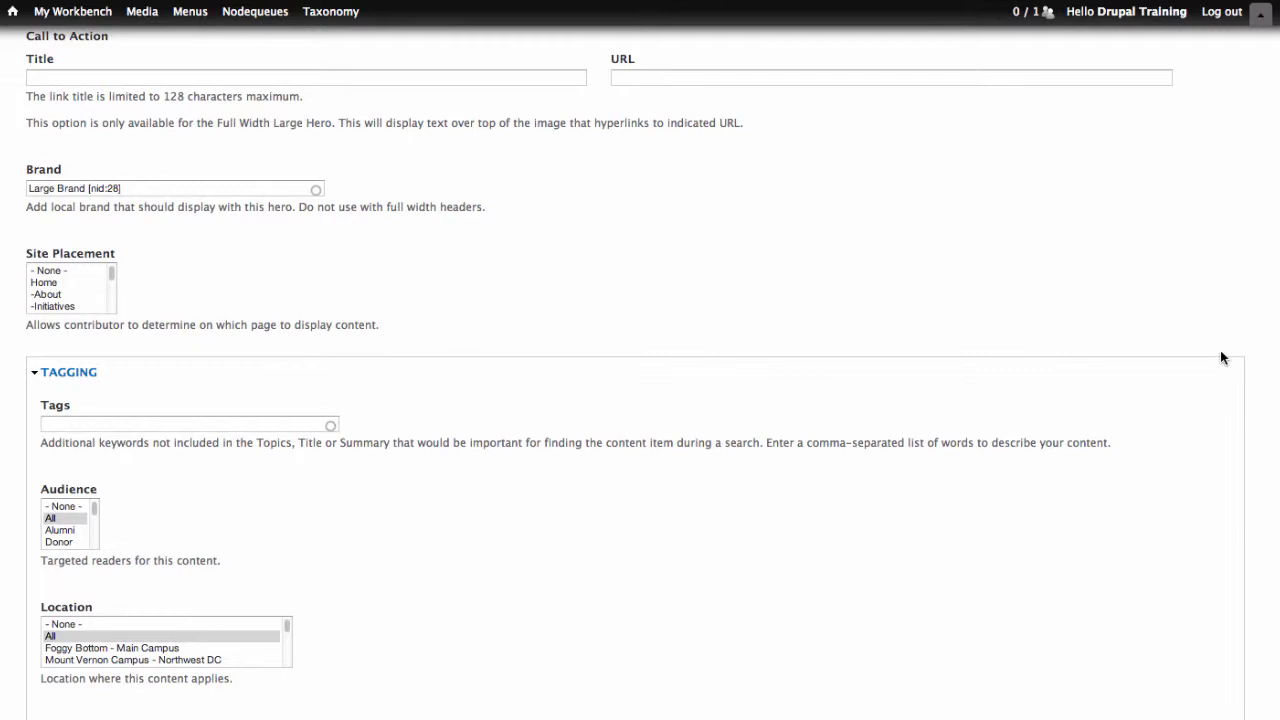
{"action": "mouse_move", "coordinate": [393, 271]}
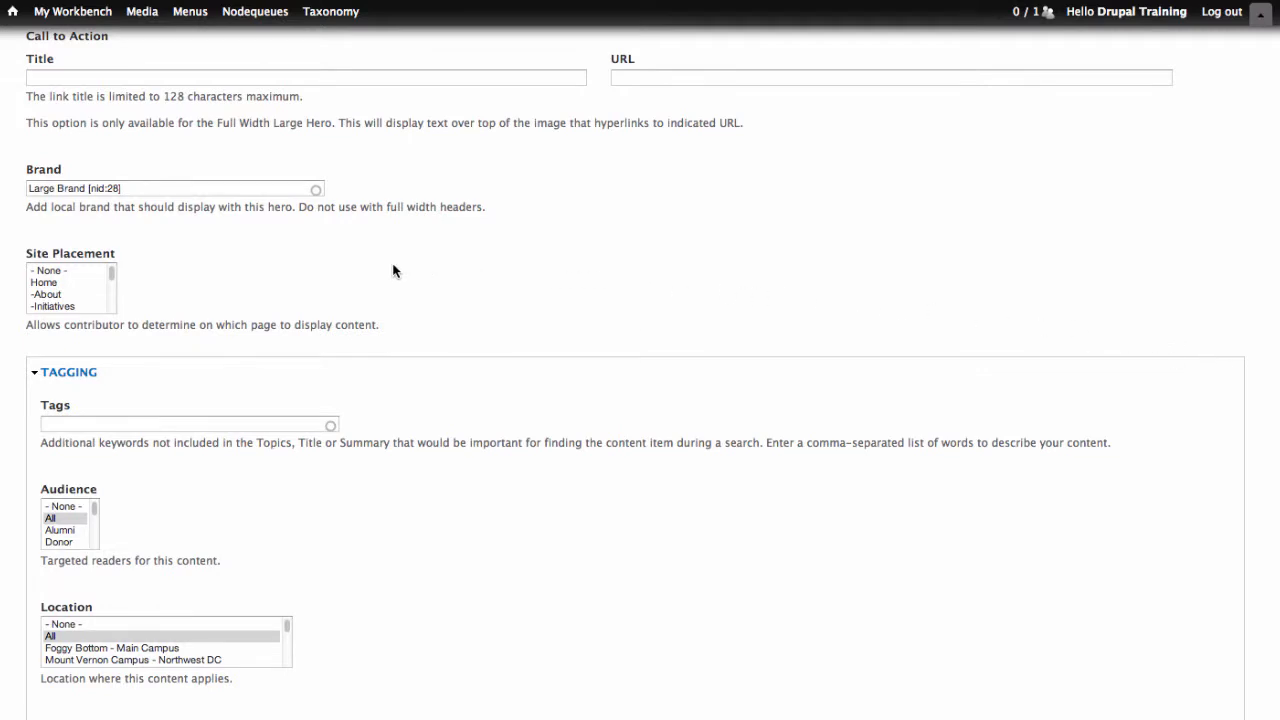
{"action": "mouse_move", "coordinate": [53, 282]}
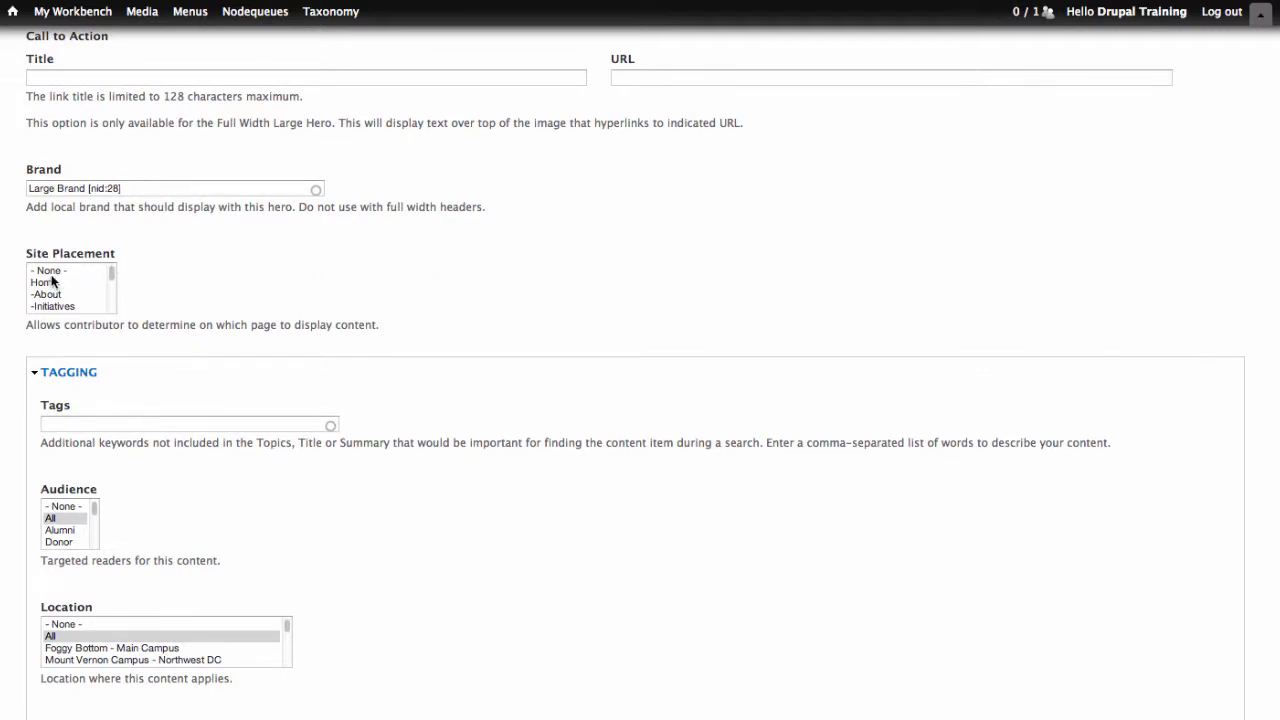
{"action": "left_click", "coordinate": [45, 282]}
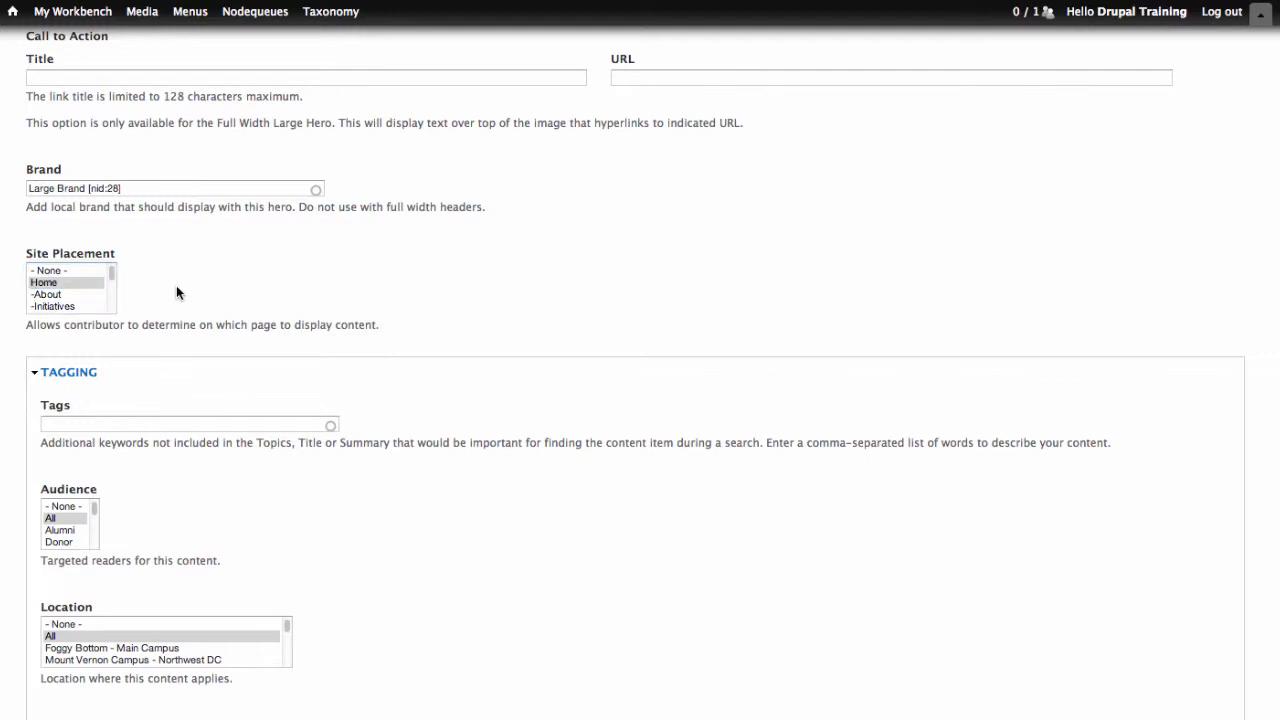
{"action": "left_click", "coordinate": [68, 372]}
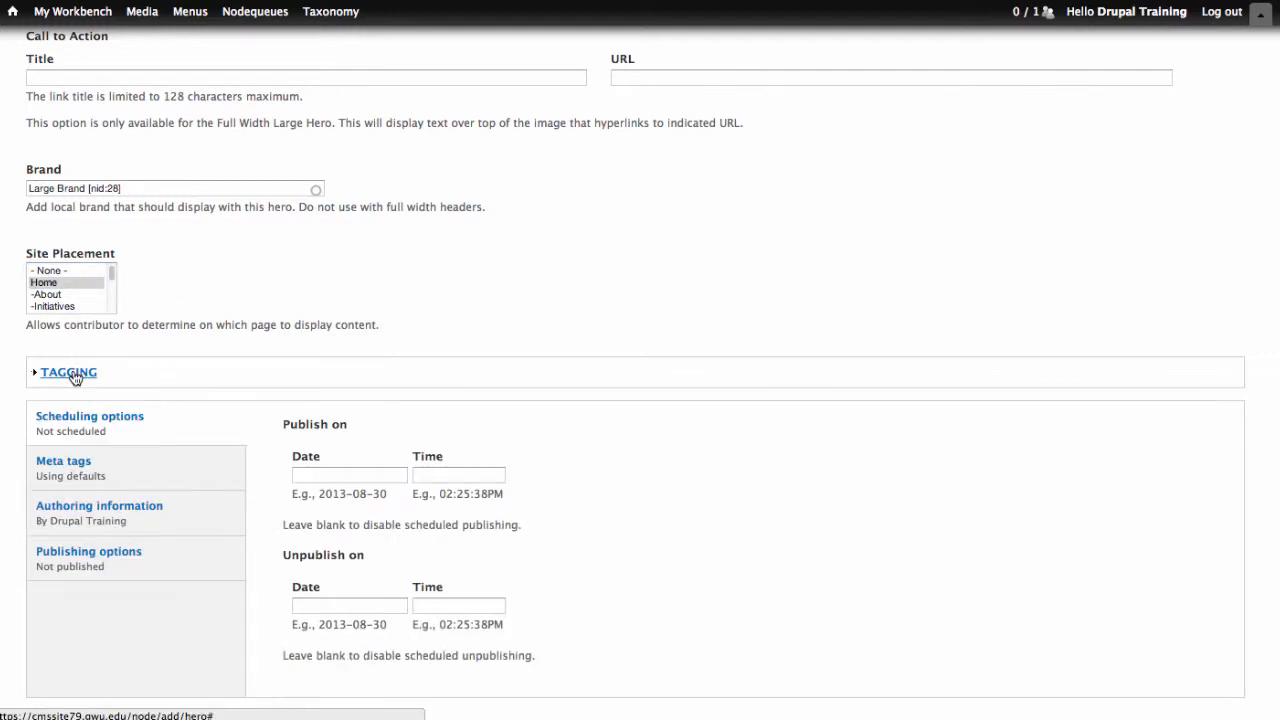
{"action": "mouse_move", "coordinate": [350, 310]}
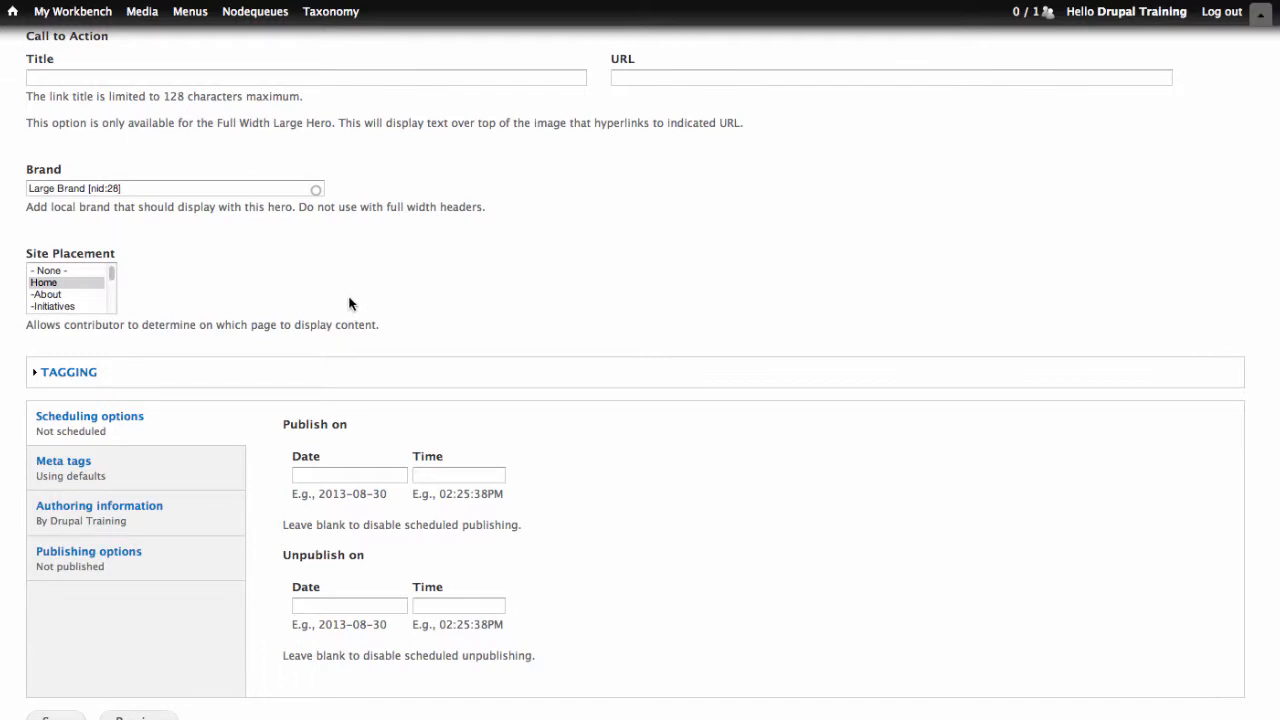
{"action": "mouse_move", "coordinate": [340, 305]}
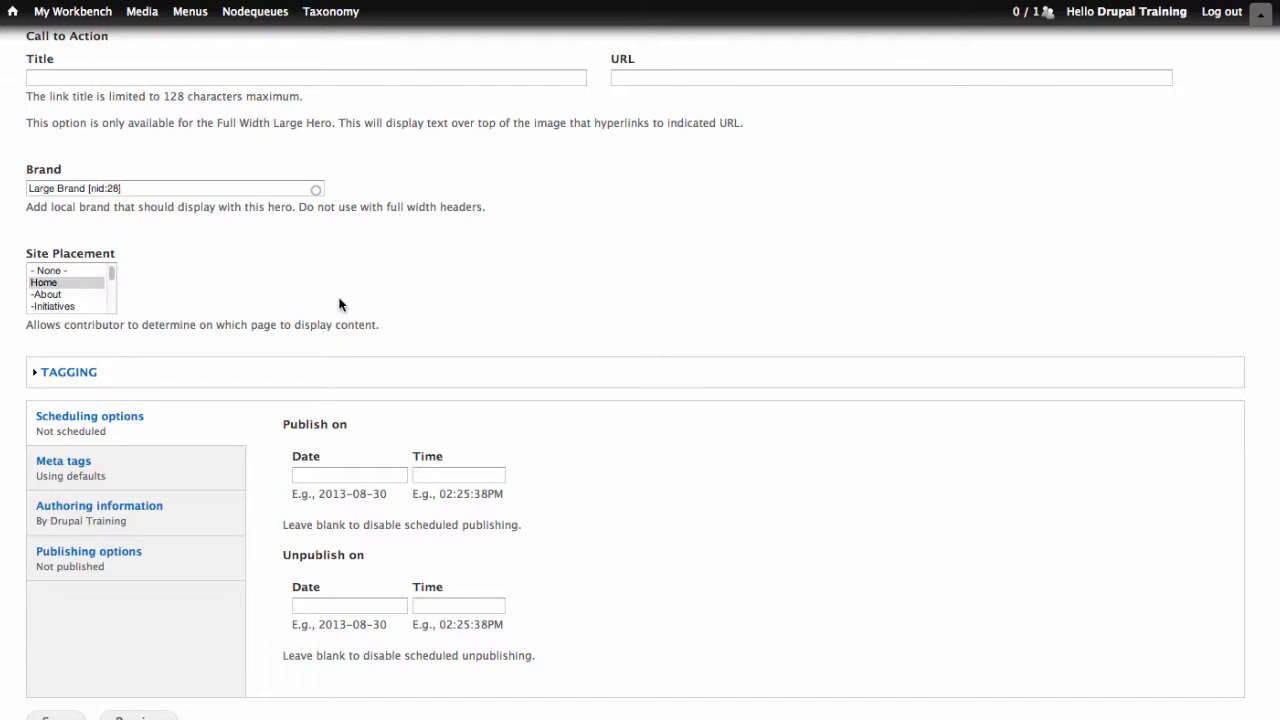
{"action": "mouse_move", "coordinate": [1151, 343]}
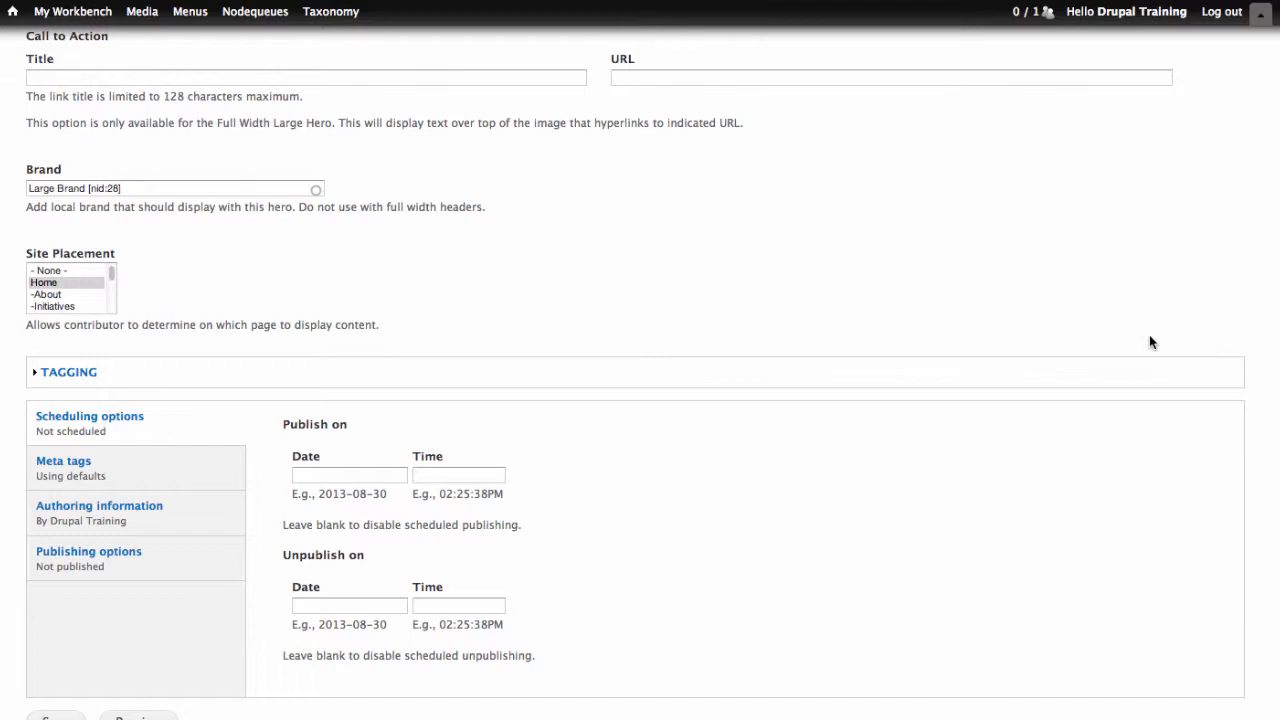
{"action": "scroll", "scroll_direction": "down", "scroll_amount": 3}
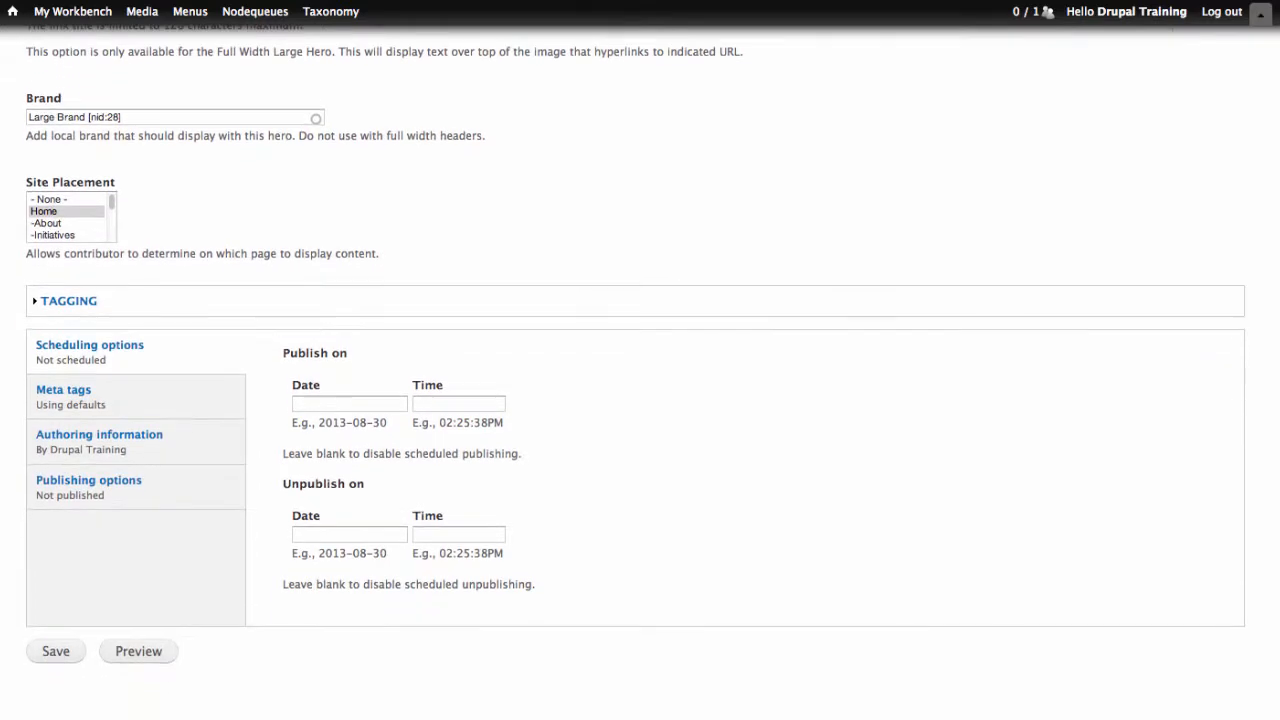
{"action": "mouse_move", "coordinate": [407, 356]}
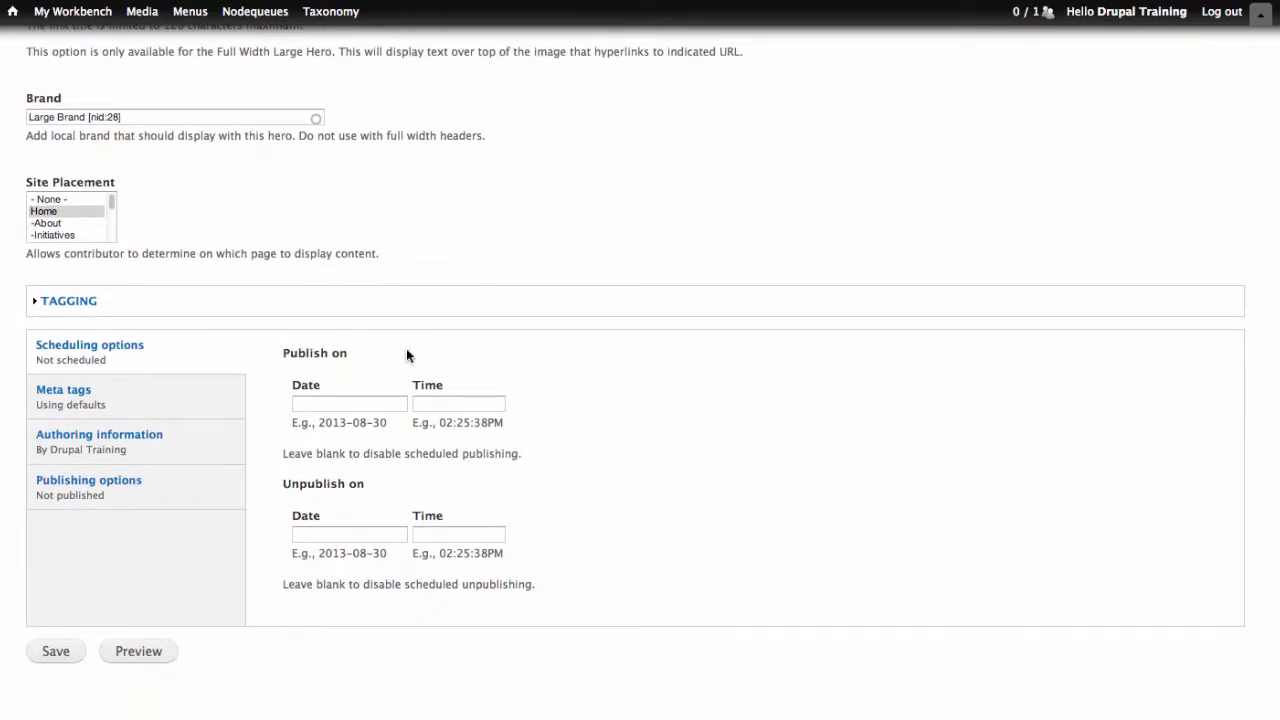
{"action": "mouse_move", "coordinate": [268, 394]}
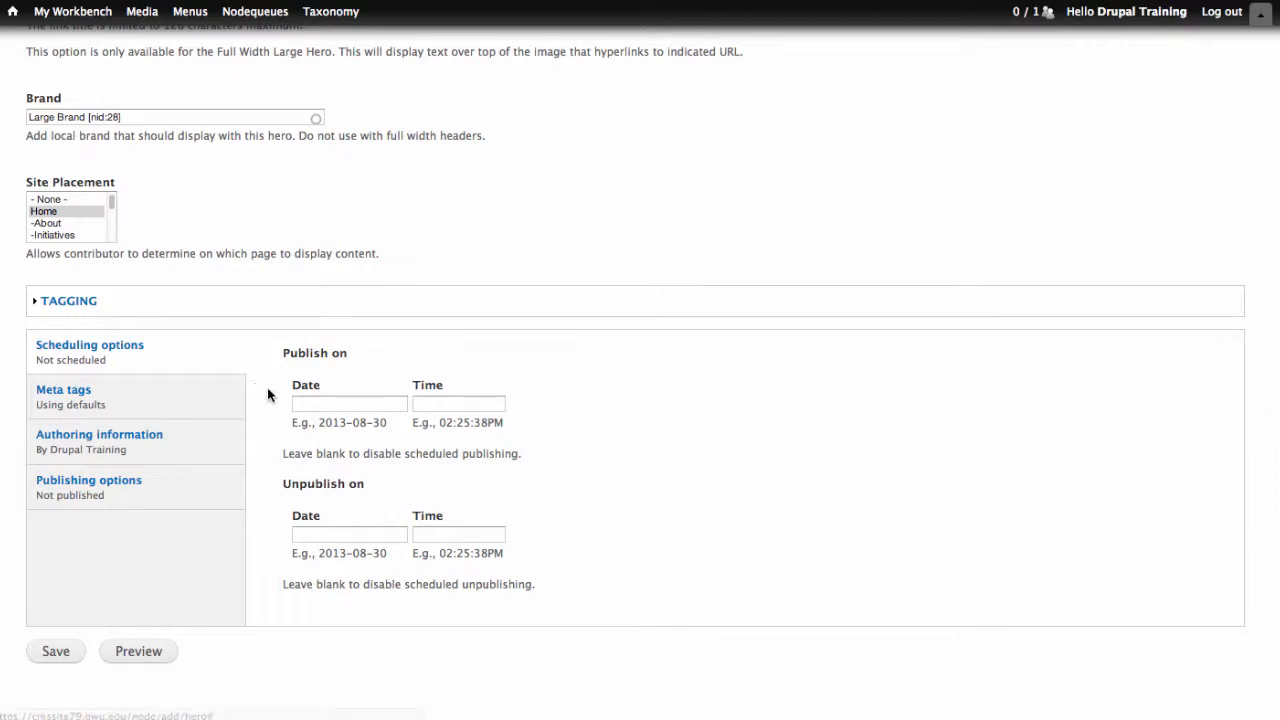
{"action": "mouse_move", "coordinate": [281, 506]}
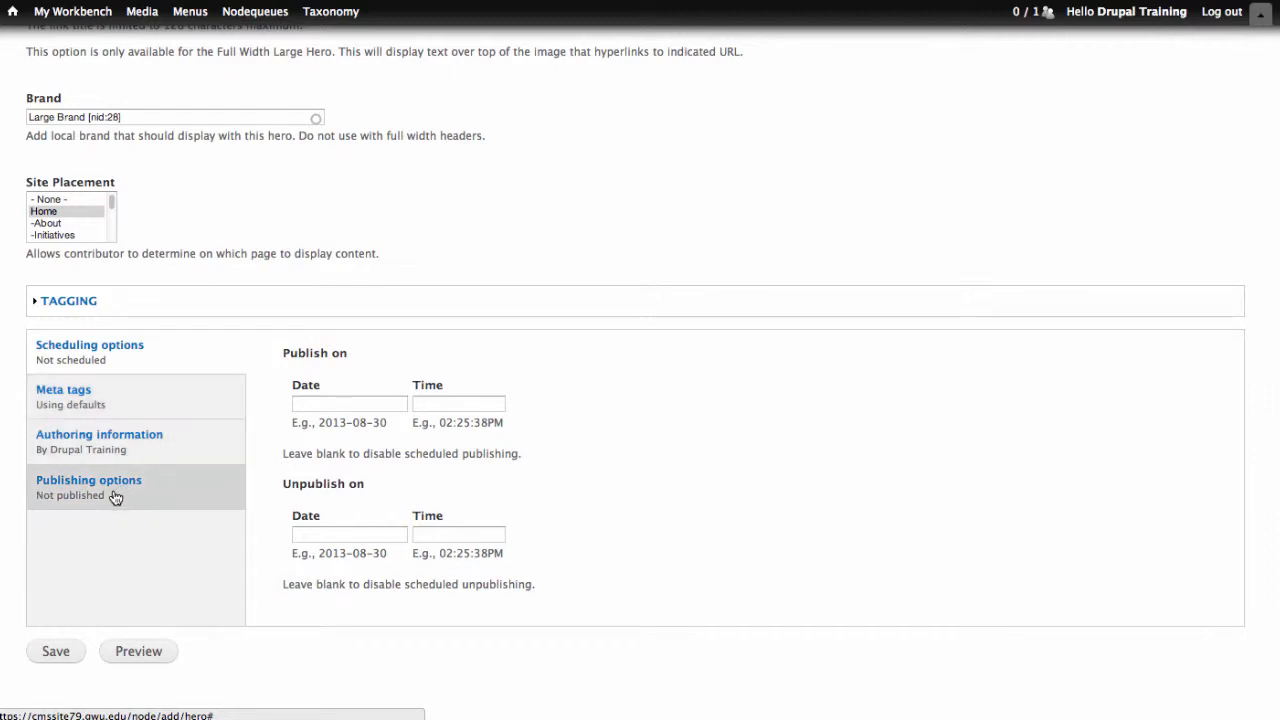
{"action": "left_click", "coordinate": [88, 480]}
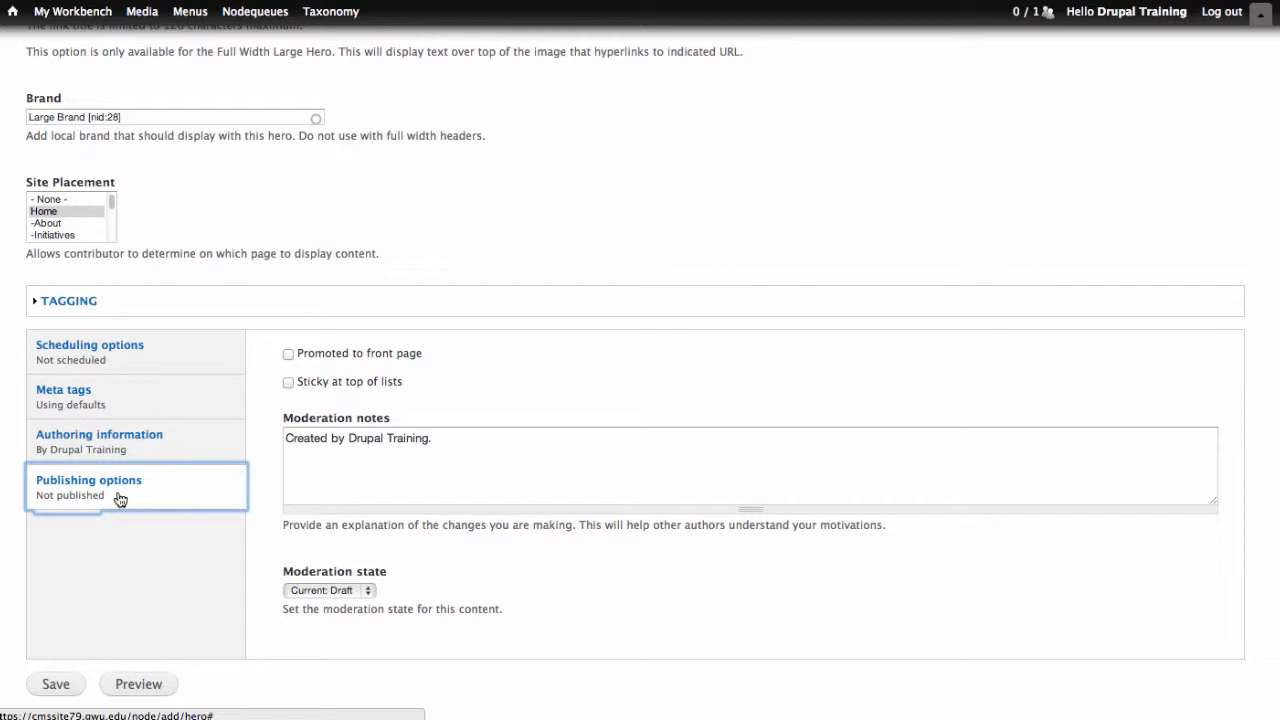
{"action": "mouse_move", "coordinate": [335, 565]}
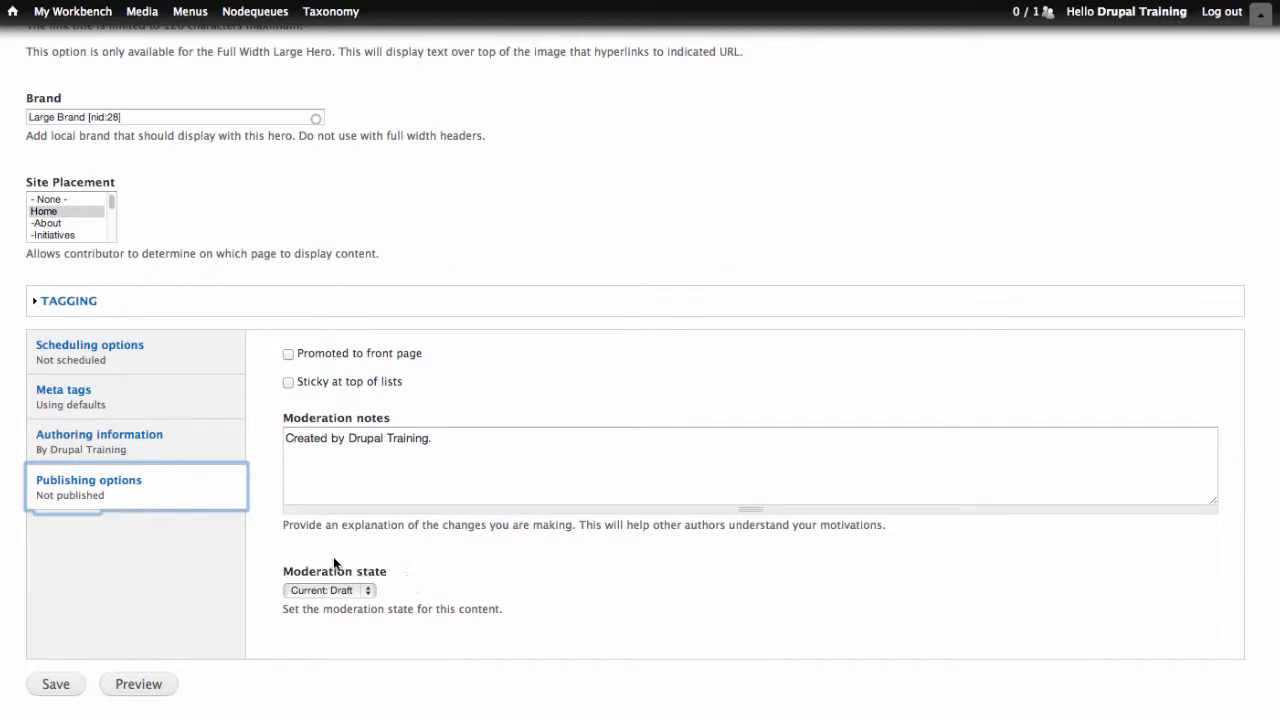
Set the moderation state to Published and save the new hero.
{"action": "left_click", "coordinate": [328, 589]}
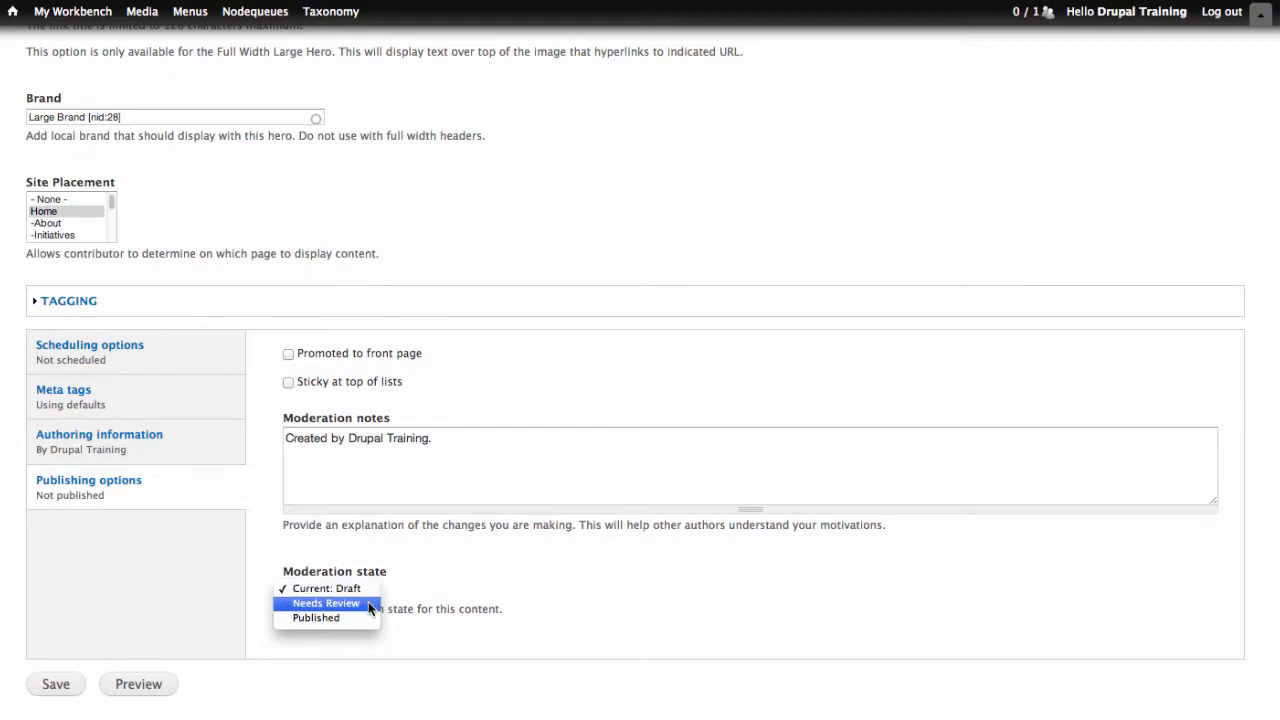
{"action": "left_click", "coordinate": [315, 617]}
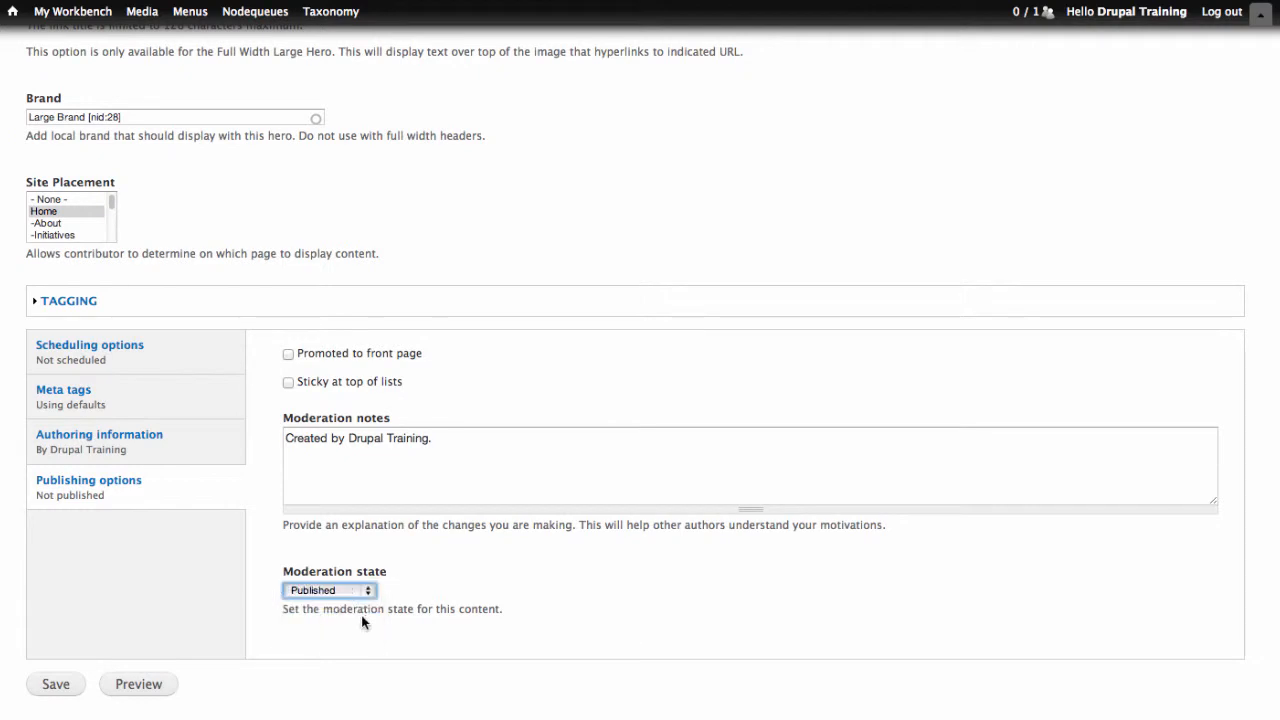
{"action": "left_click", "coordinate": [55, 684]}
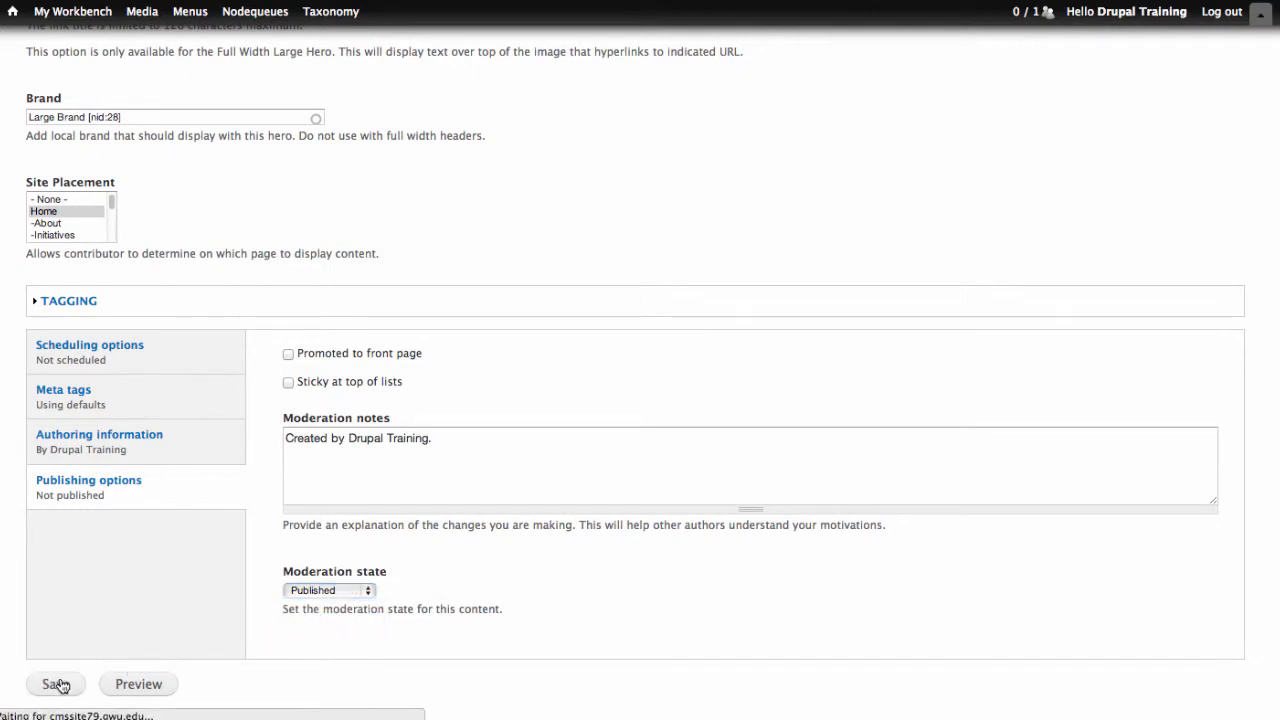
{"action": "left_click", "coordinate": [52, 684]}
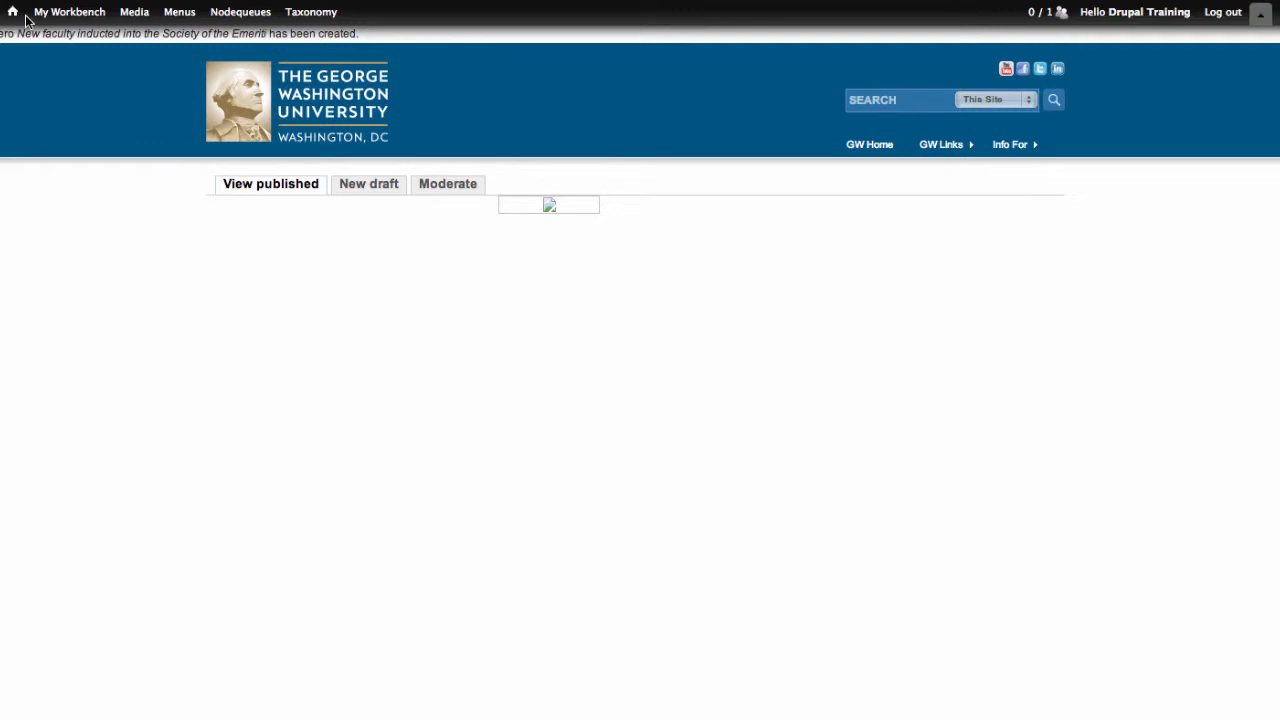
From All Recent Content in My Workbench, open the Hero Set row for editing.
{"action": "left_click", "coordinate": [69, 11]}
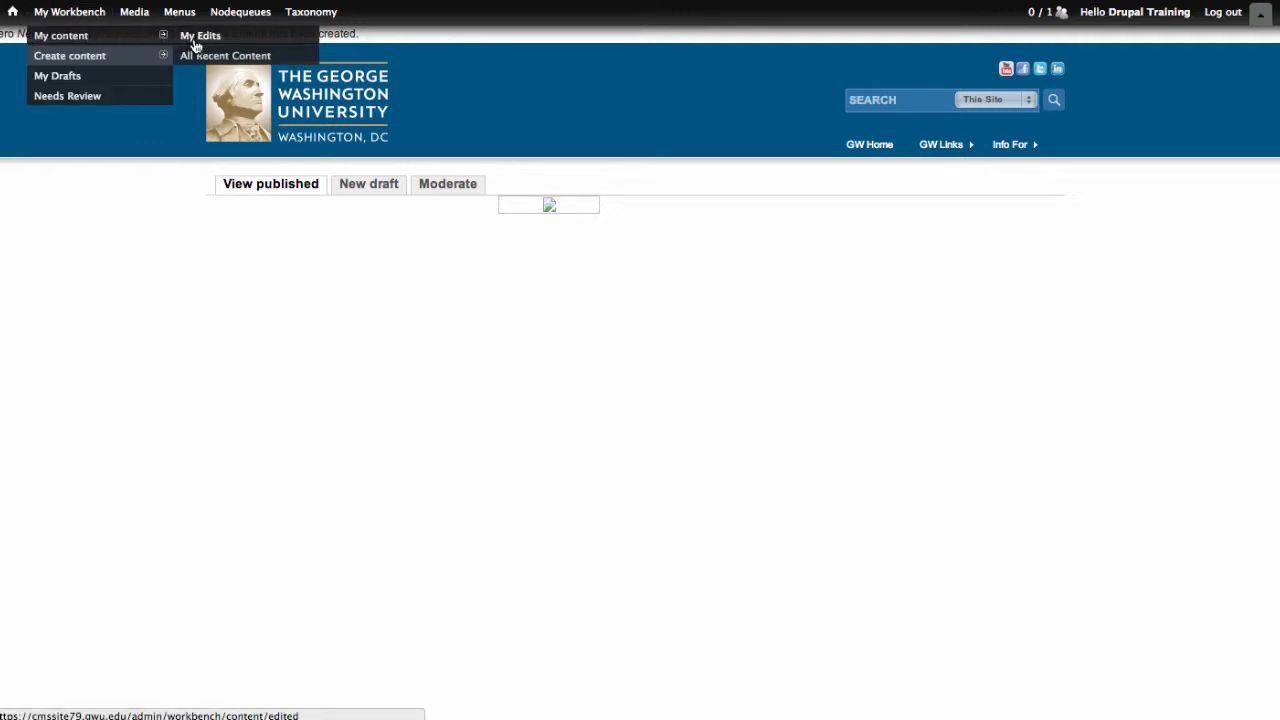
{"action": "mouse_move", "coordinate": [225, 55]}
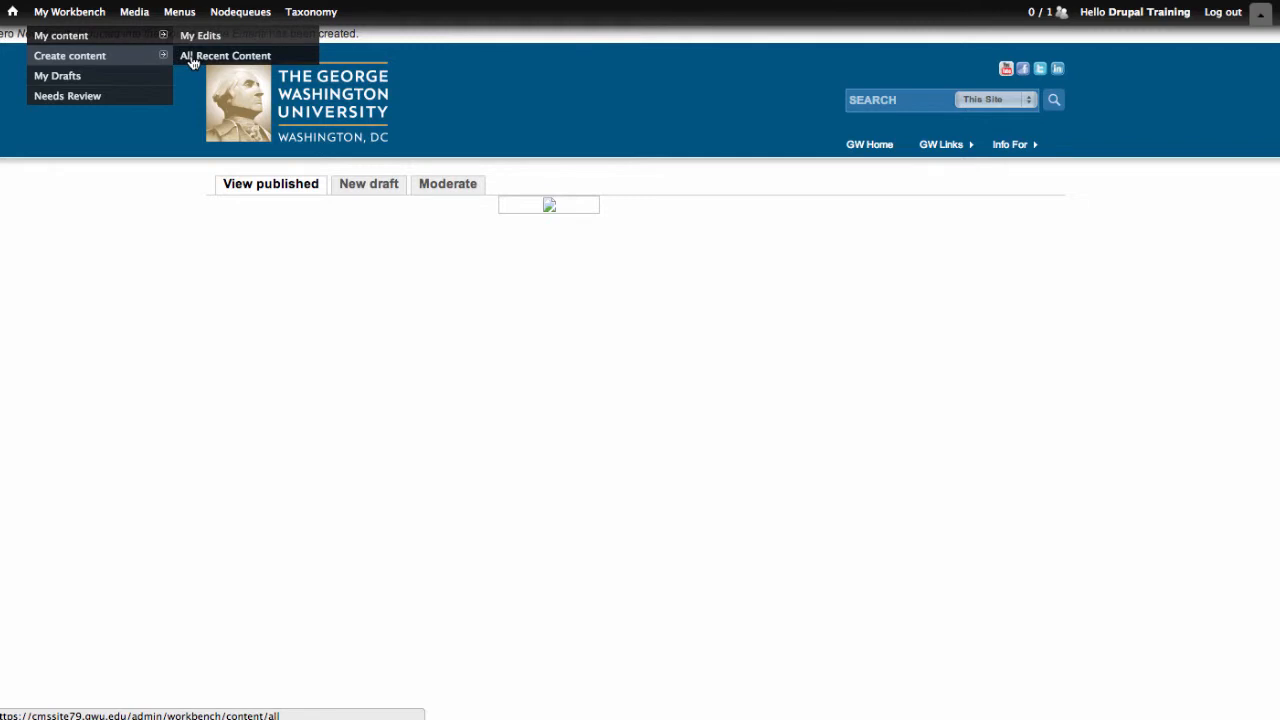
{"action": "left_click", "coordinate": [225, 55]}
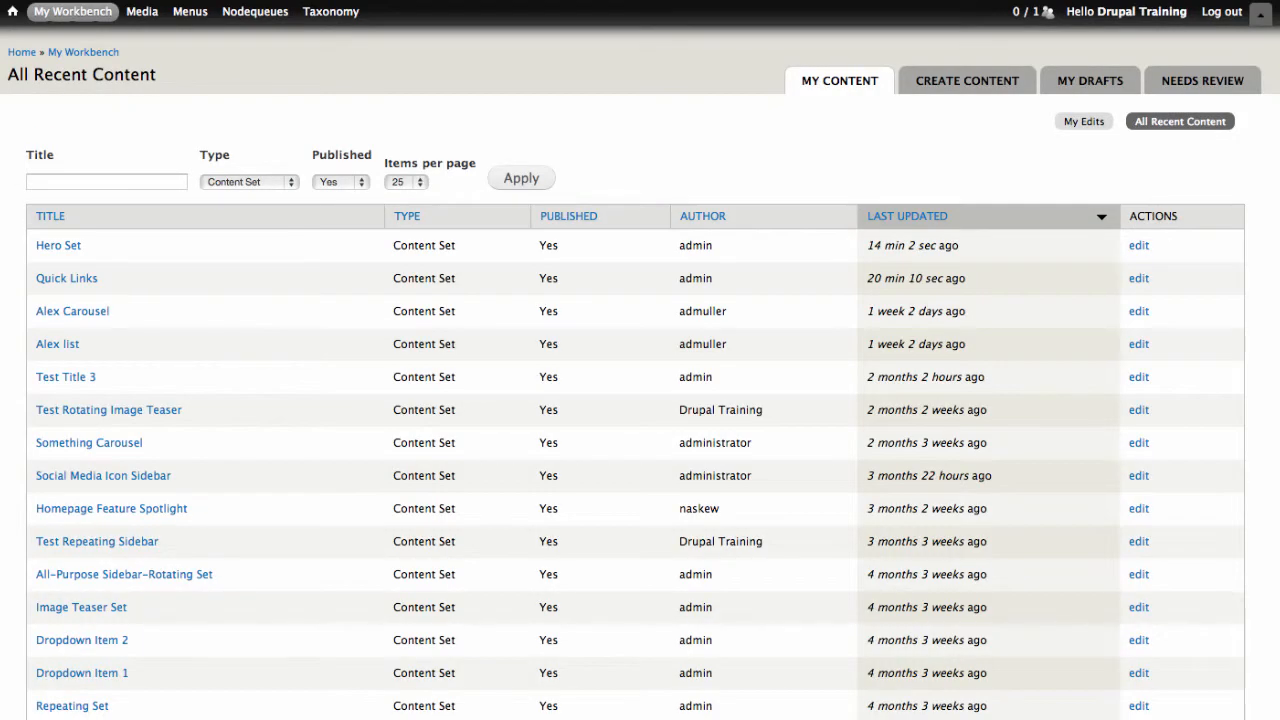
{"action": "mouse_move", "coordinate": [72, 97]}
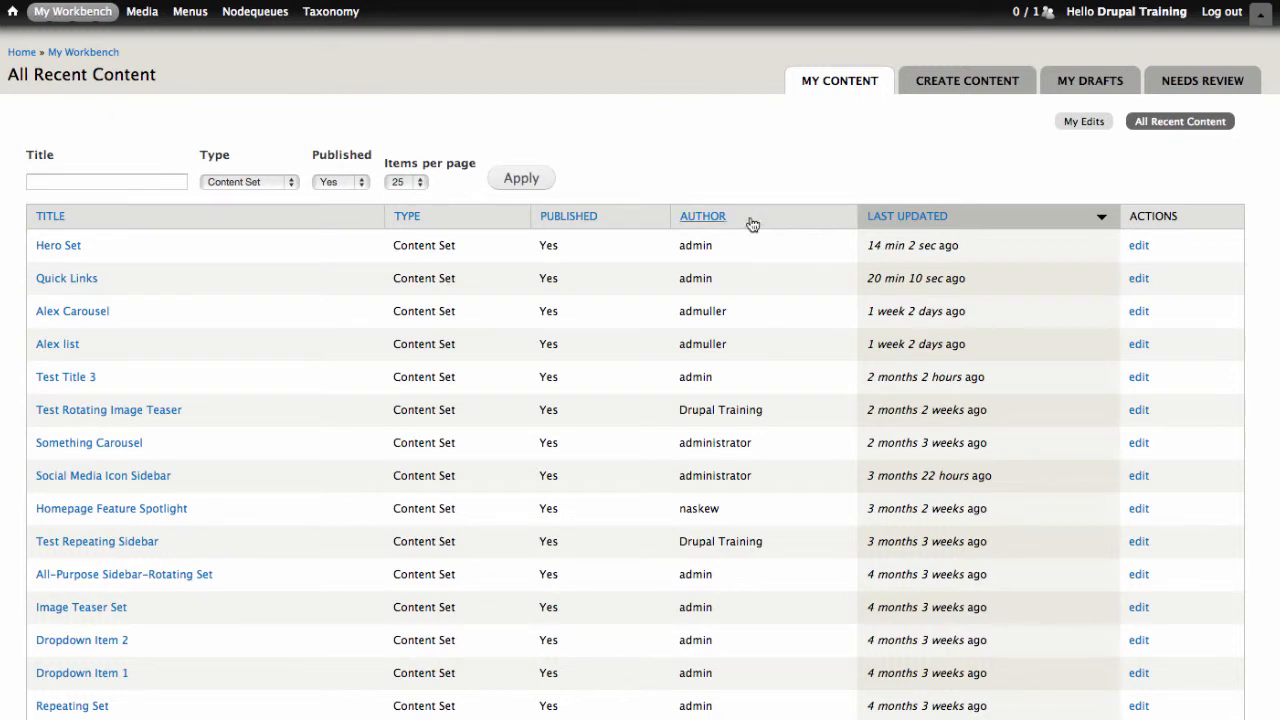
{"action": "left_click", "coordinate": [1138, 245]}
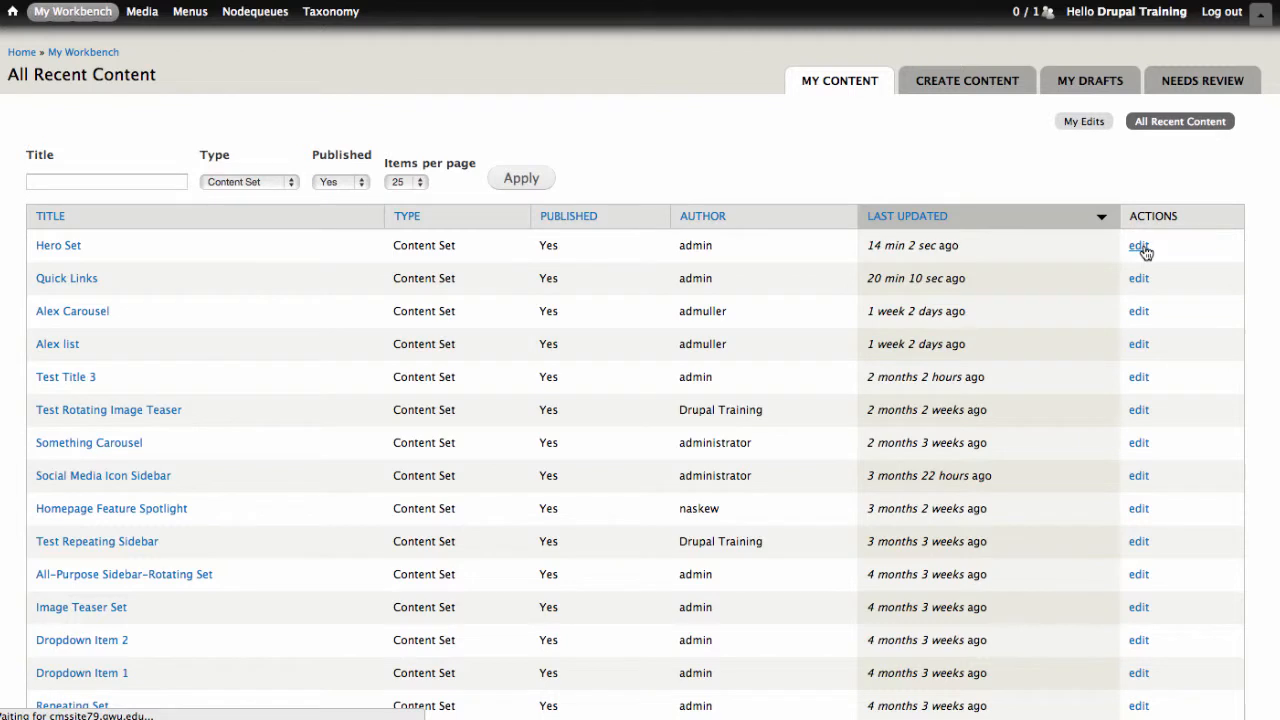
{"action": "left_click", "coordinate": [1138, 245]}
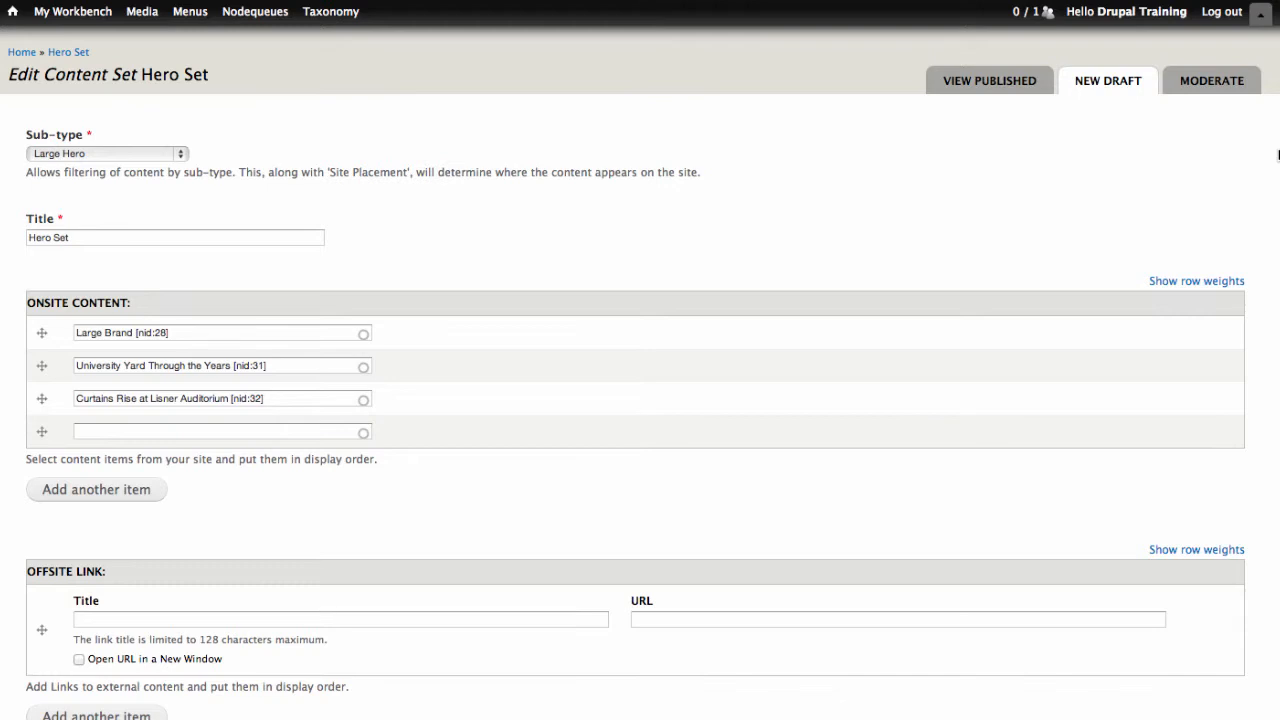
Fill the empty Onsite Content slot with 'New faculty inducted into the Society of the Emeriti'.
{"action": "scroll", "scroll_direction": "down", "scroll_amount": 3}
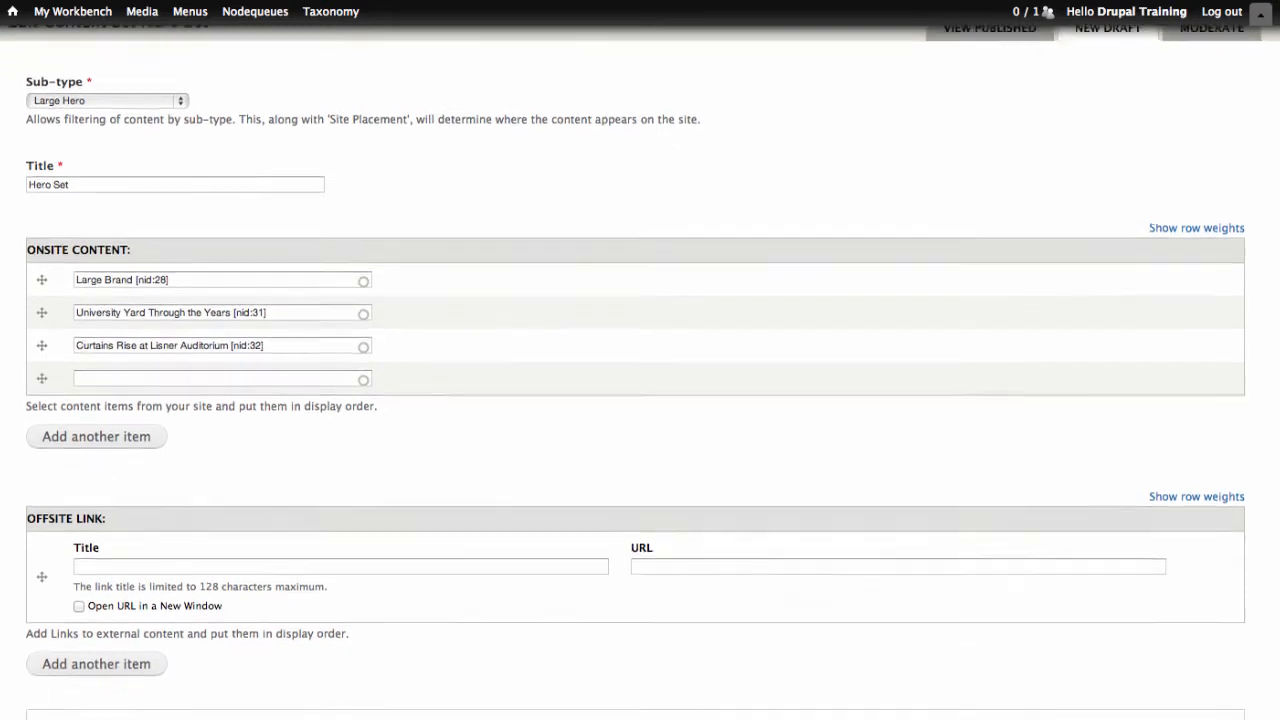
{"action": "scroll", "scroll_direction": "down", "scroll_amount": 3}
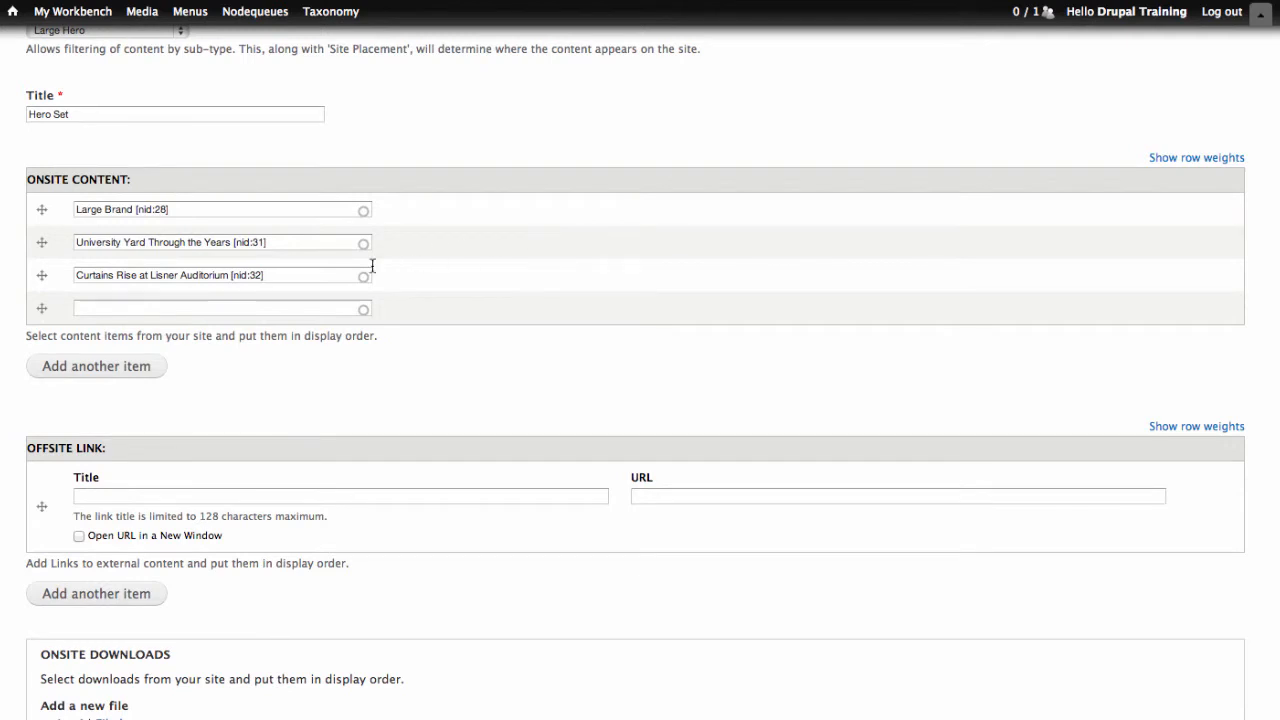
{"action": "left_click", "coordinate": [220, 308]}
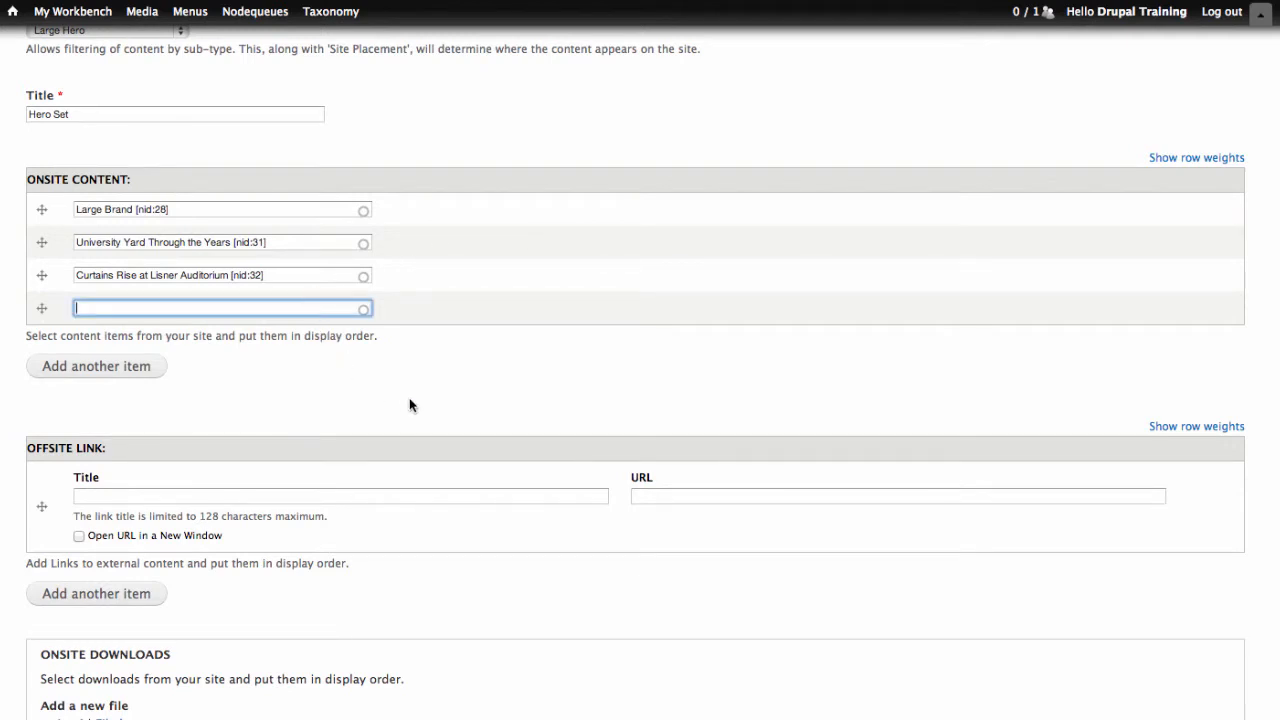
{"action": "type", "text": "Ne"}
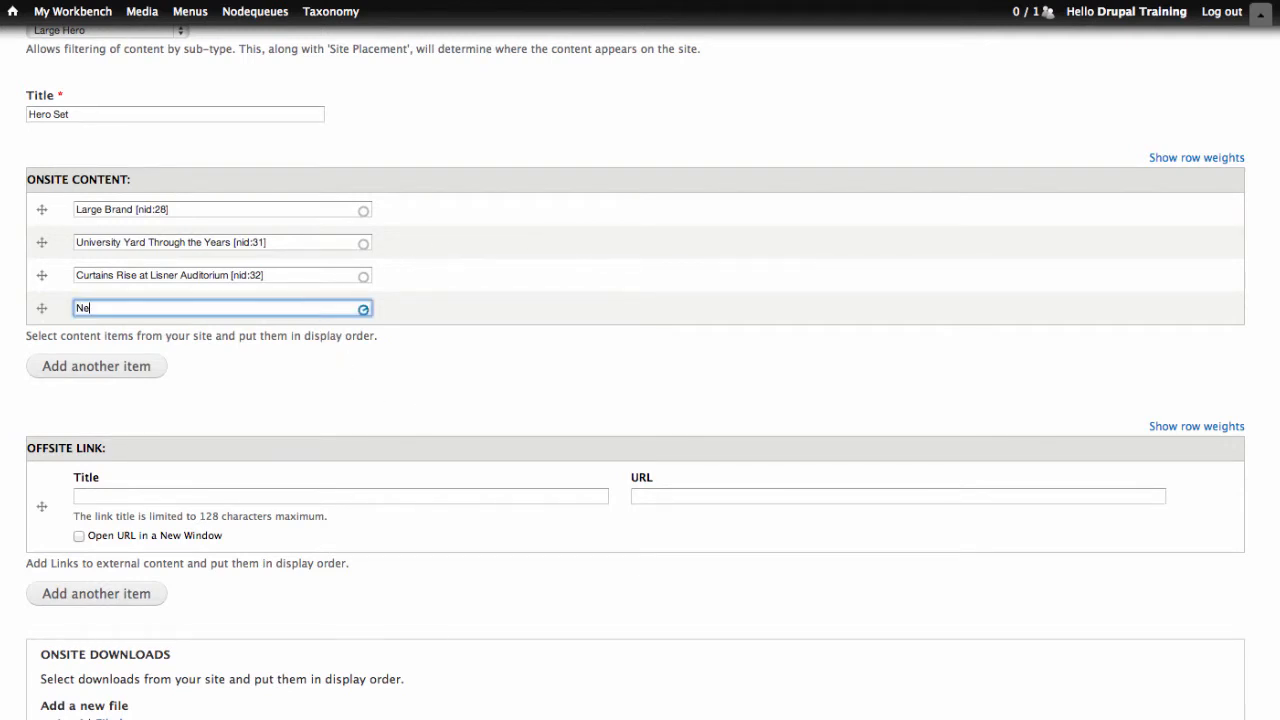
{"action": "left_click", "coordinate": [220, 307]}
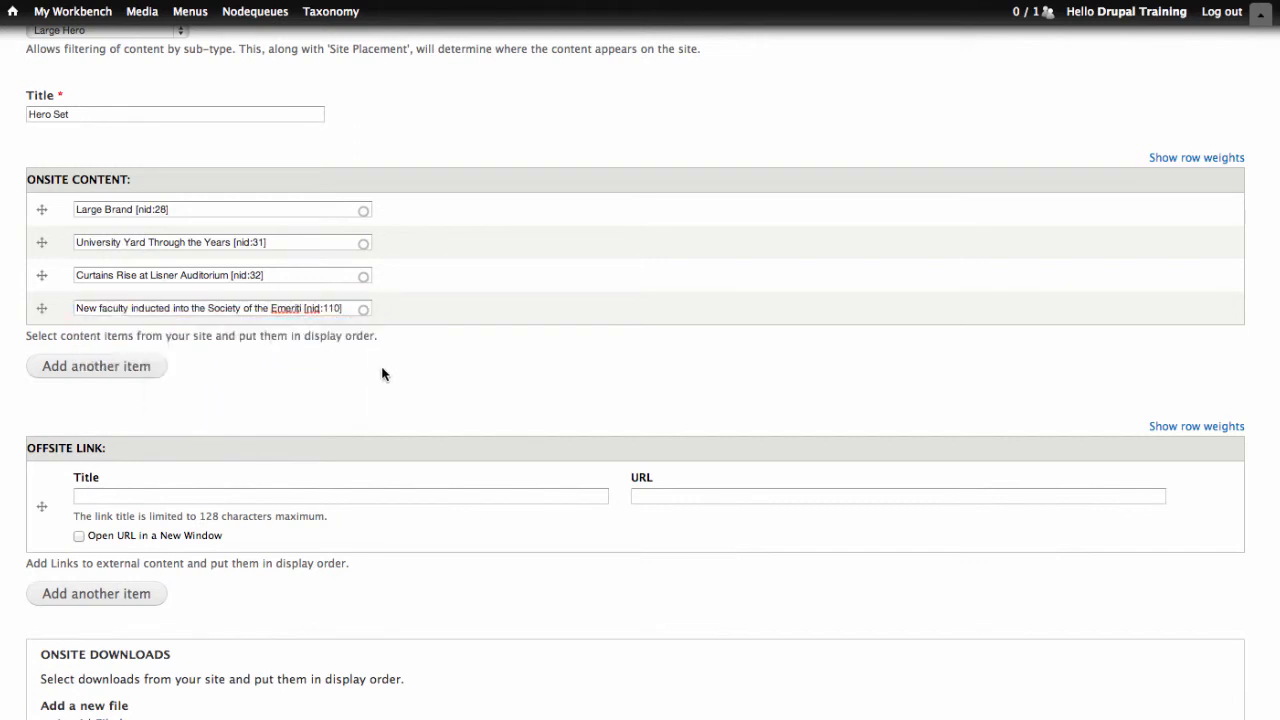
{"action": "scroll", "scroll_direction": "down", "scroll_amount": 3}
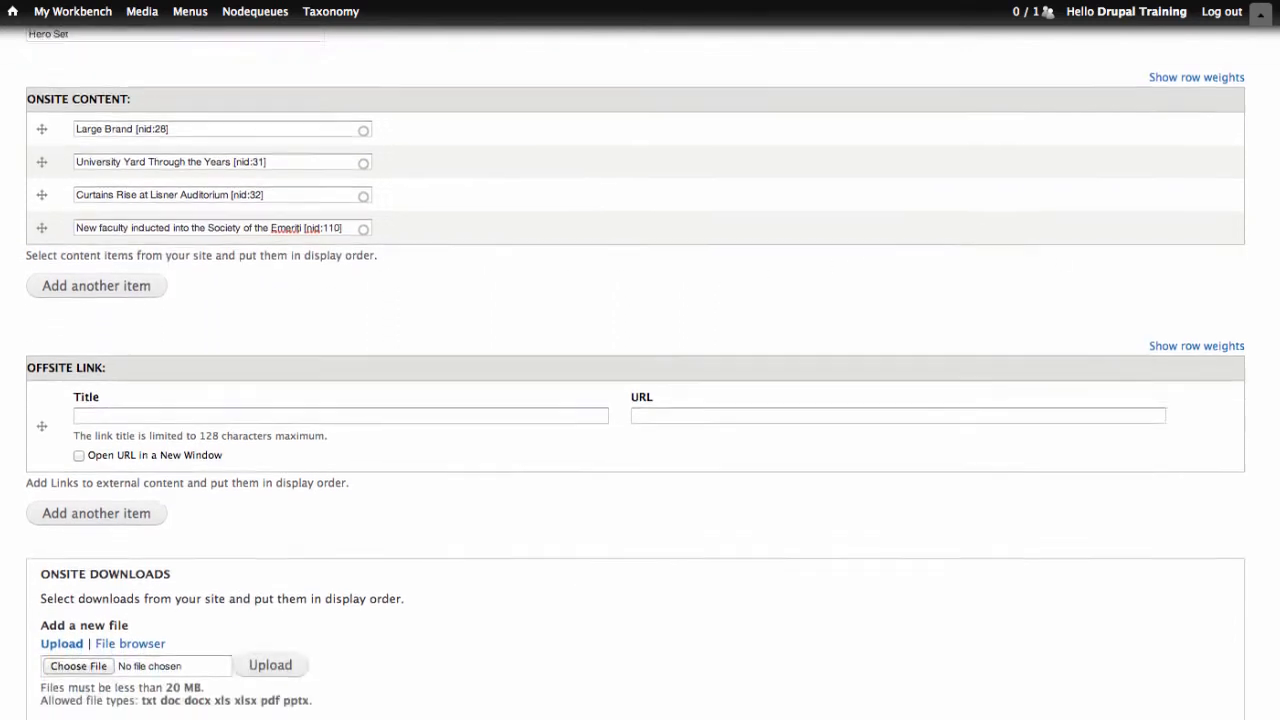
{"action": "scroll", "scroll_direction": "down", "scroll_amount": 3}
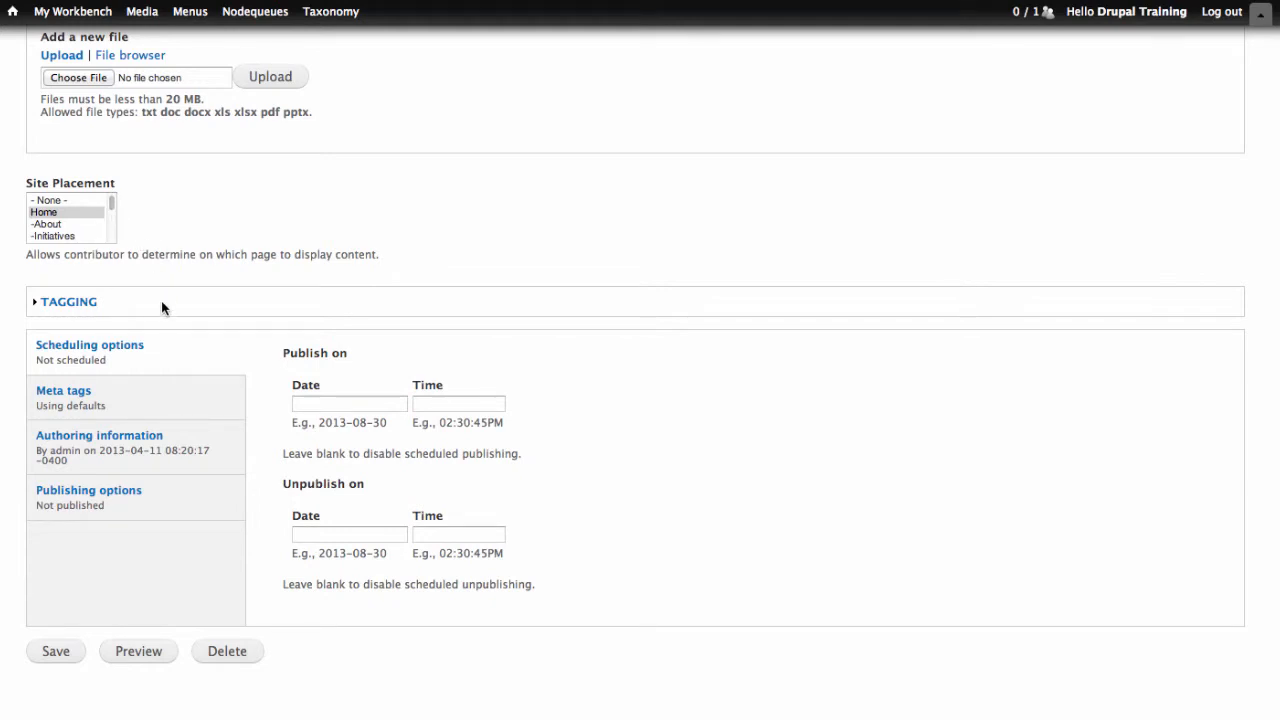
Set the Hero Set's moderation state to Published and save it.
{"action": "left_click", "coordinate": [89, 490]}
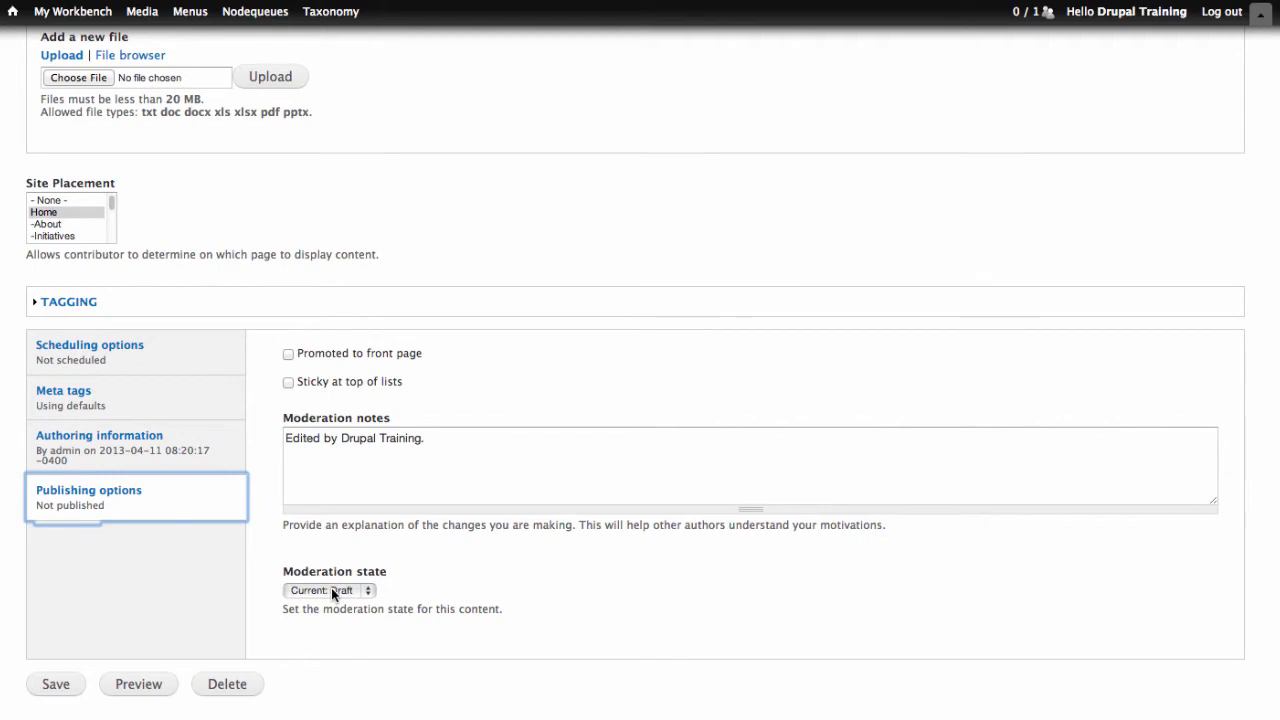
{"action": "left_click", "coordinate": [328, 590]}
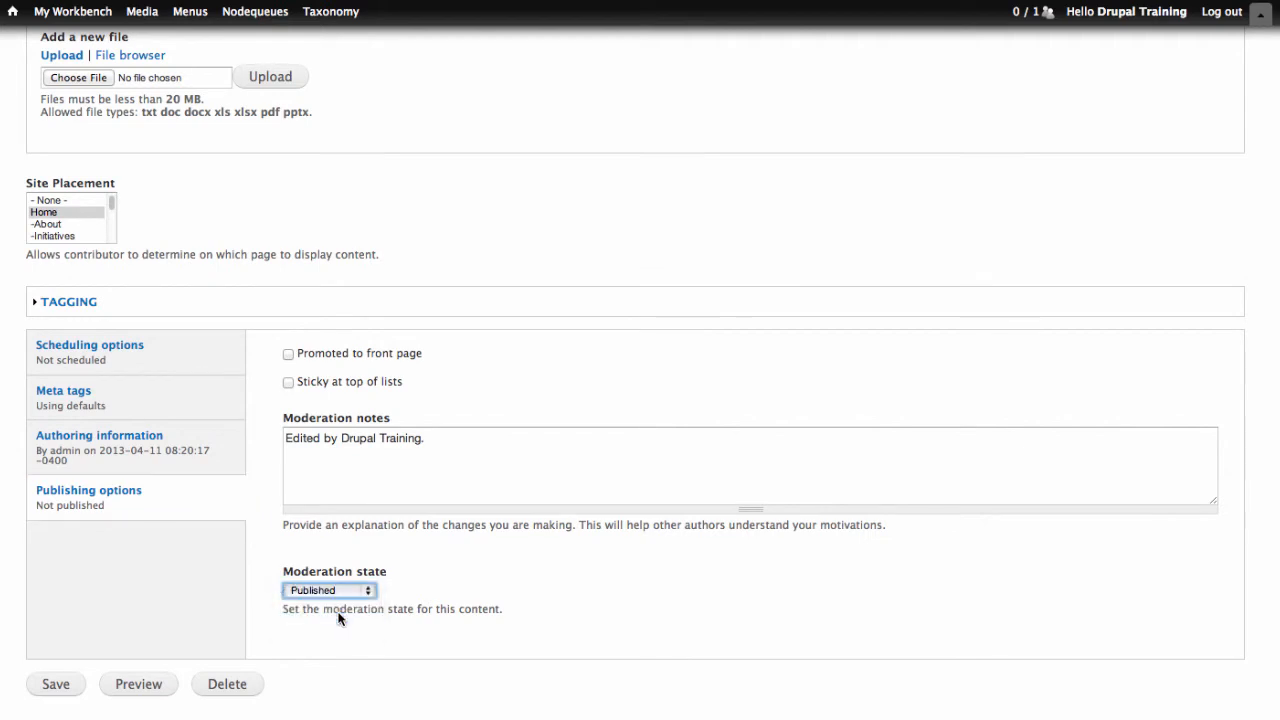
{"action": "left_click", "coordinate": [55, 684]}
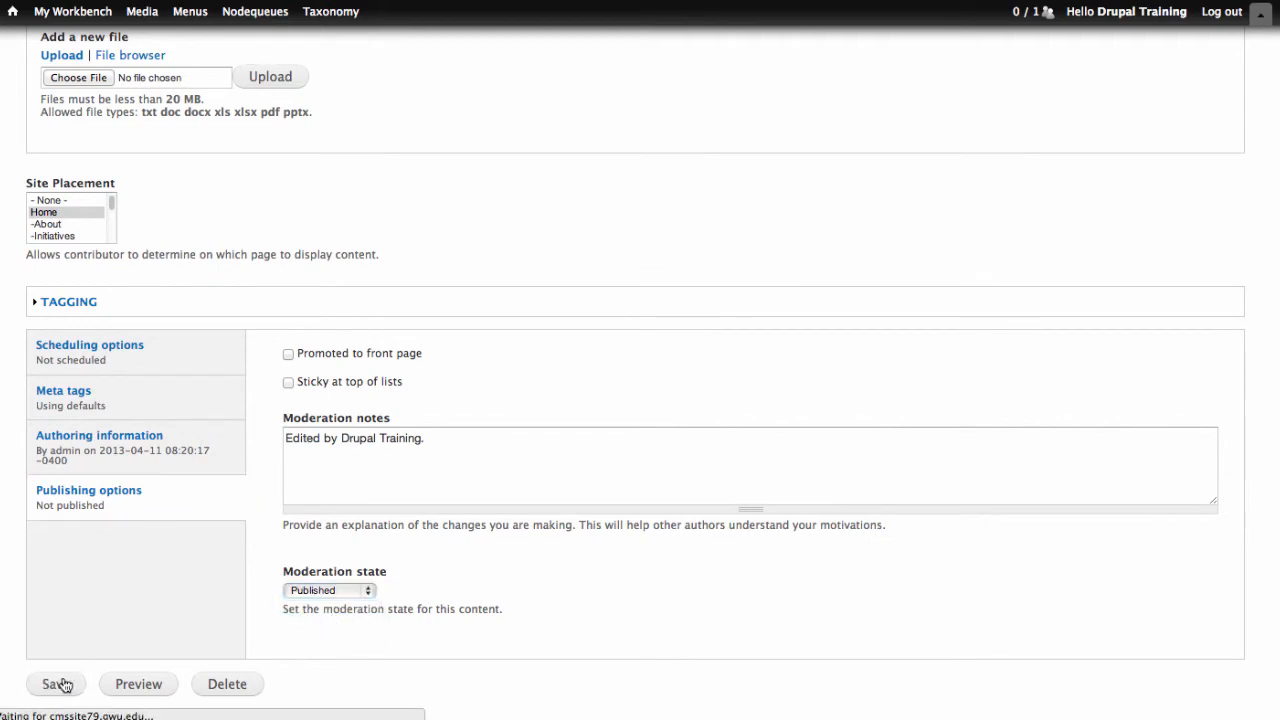
{"action": "left_click", "coordinate": [50, 684]}
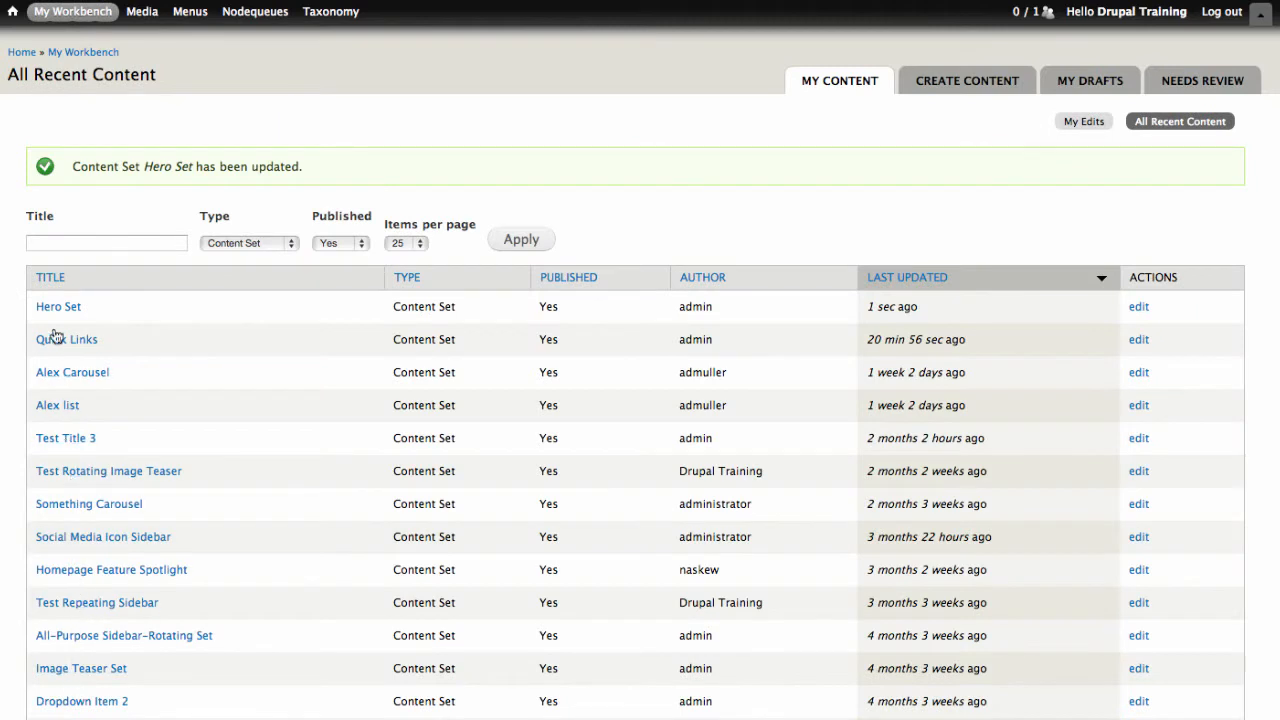
{"action": "mouse_move", "coordinate": [21, 52]}
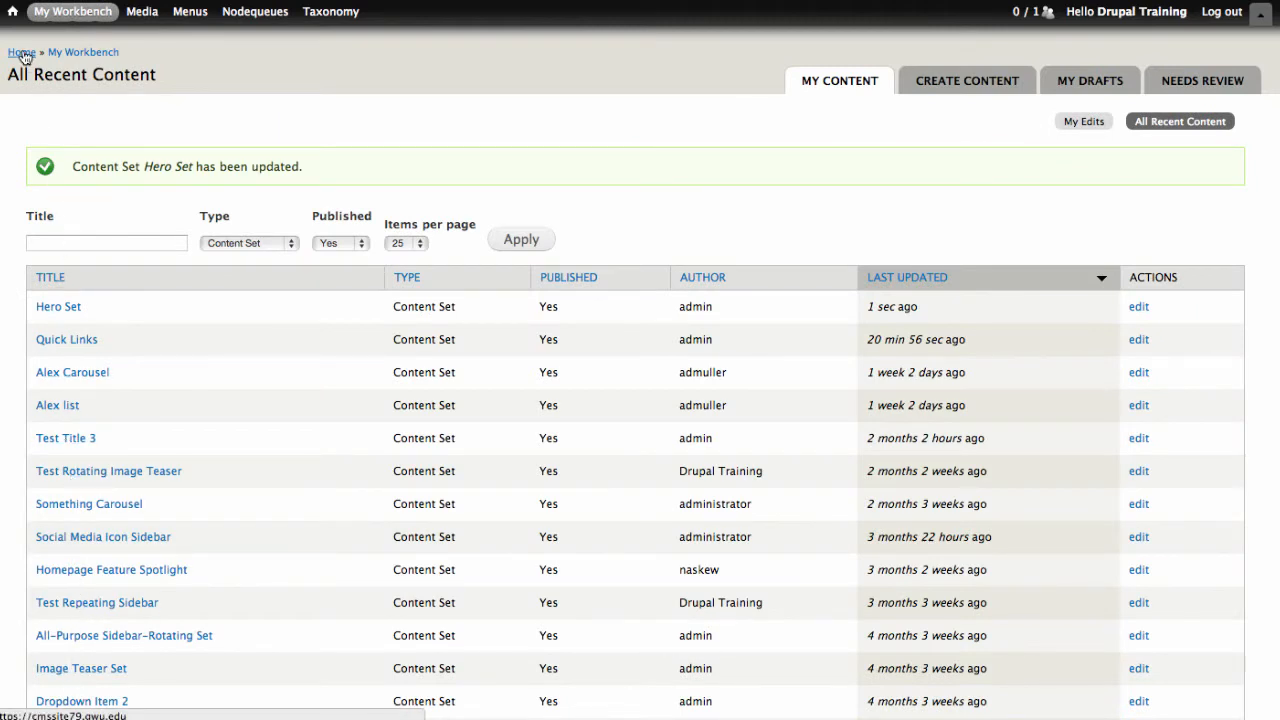
Go to the home page and view hero rotator slides 2 and 3.
{"action": "left_click", "coordinate": [21, 52]}
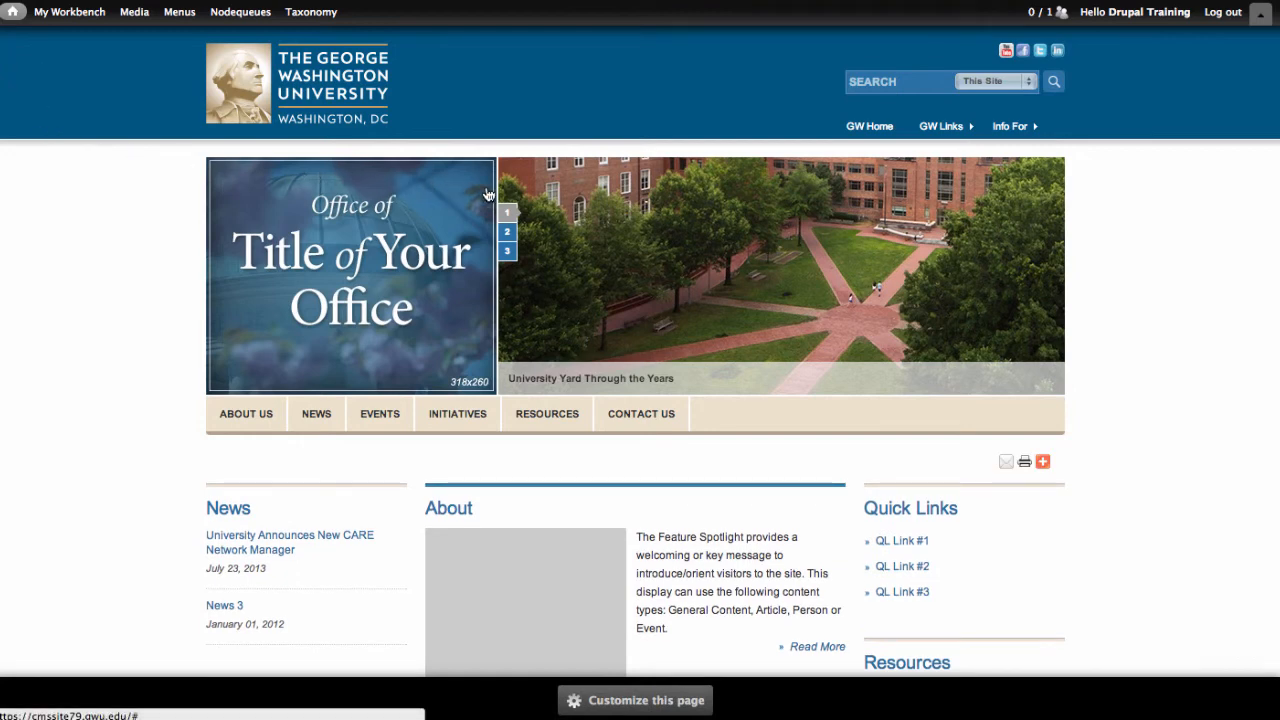
{"action": "left_click", "coordinate": [507, 231]}
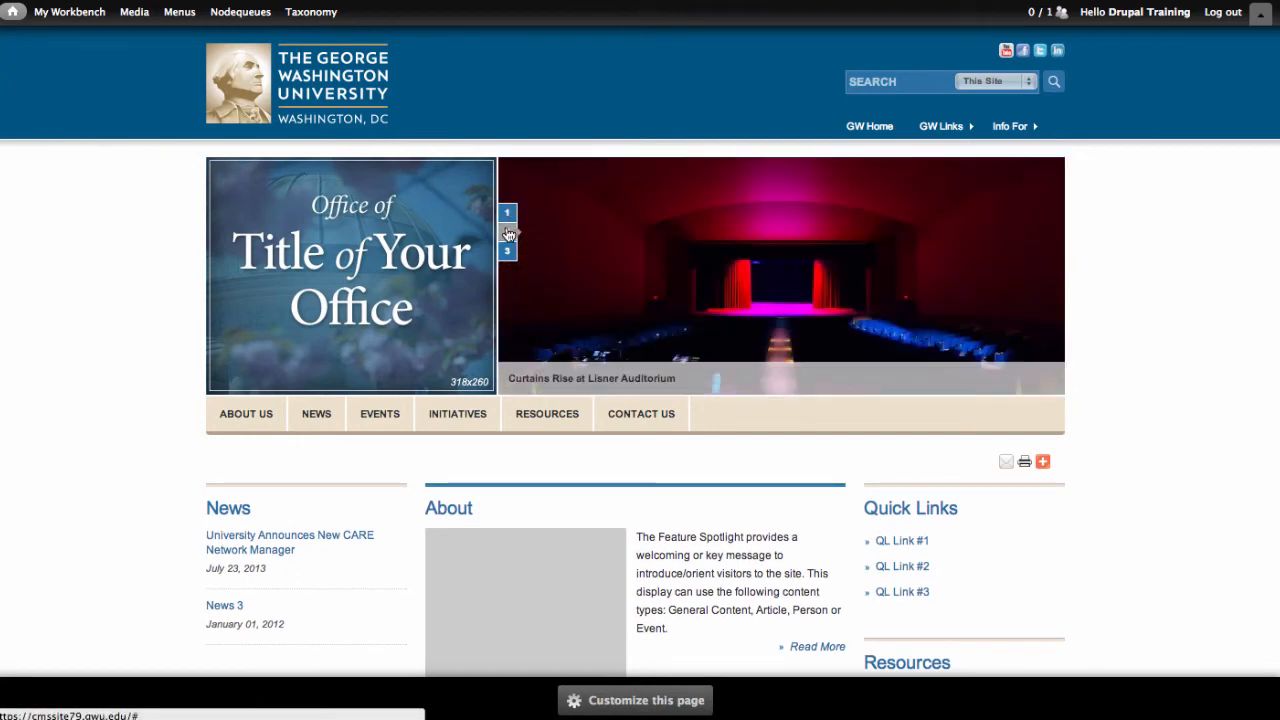
{"action": "left_click", "coordinate": [507, 232]}
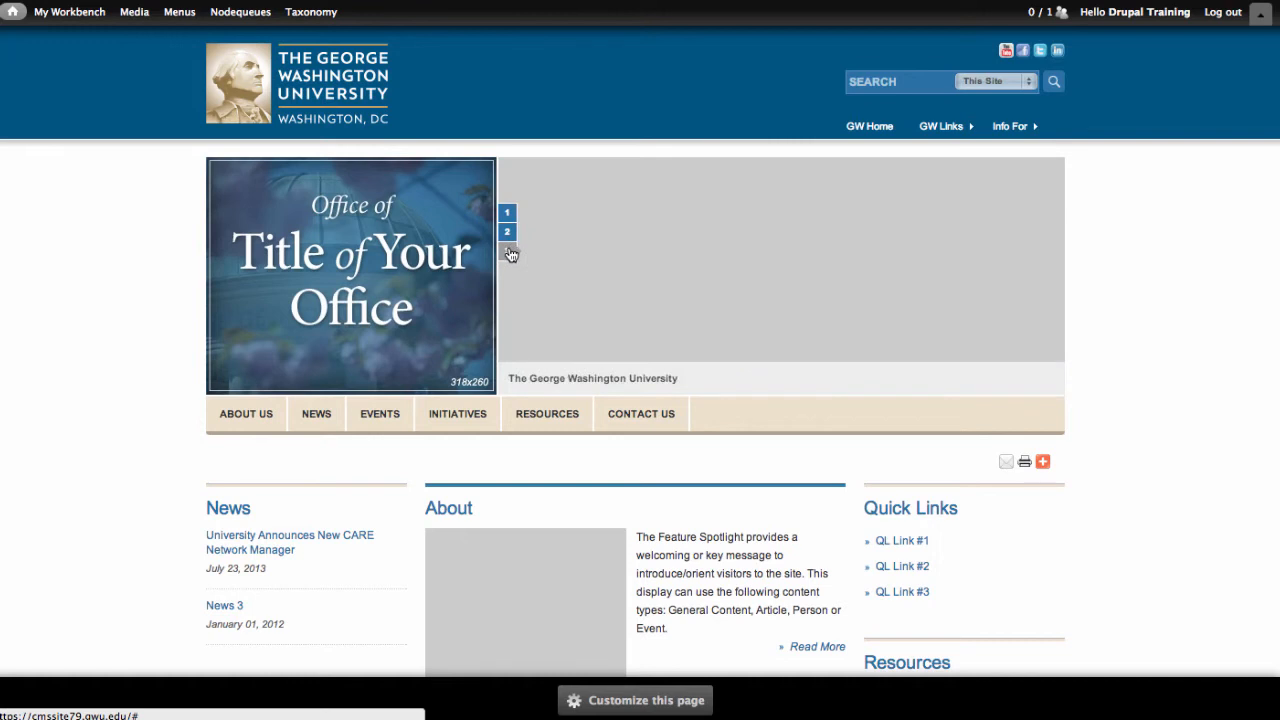